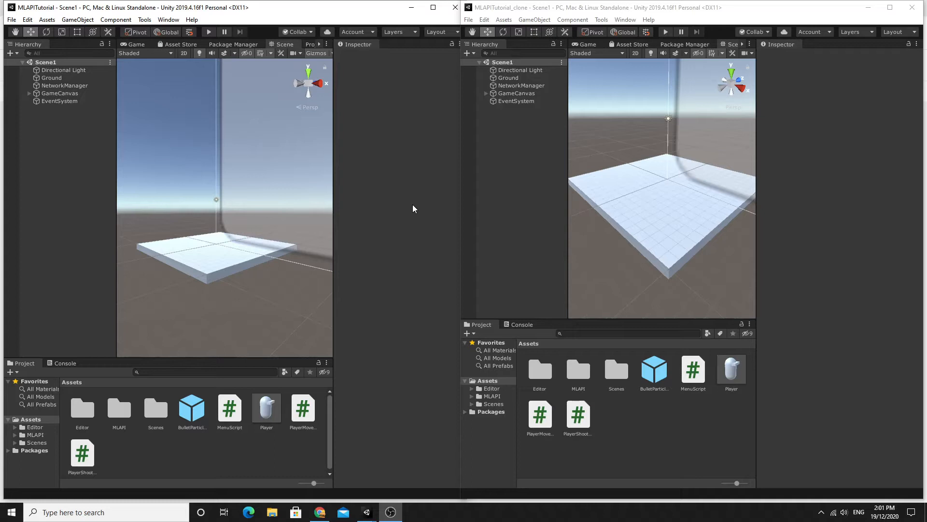
mouse_move(412, 208)
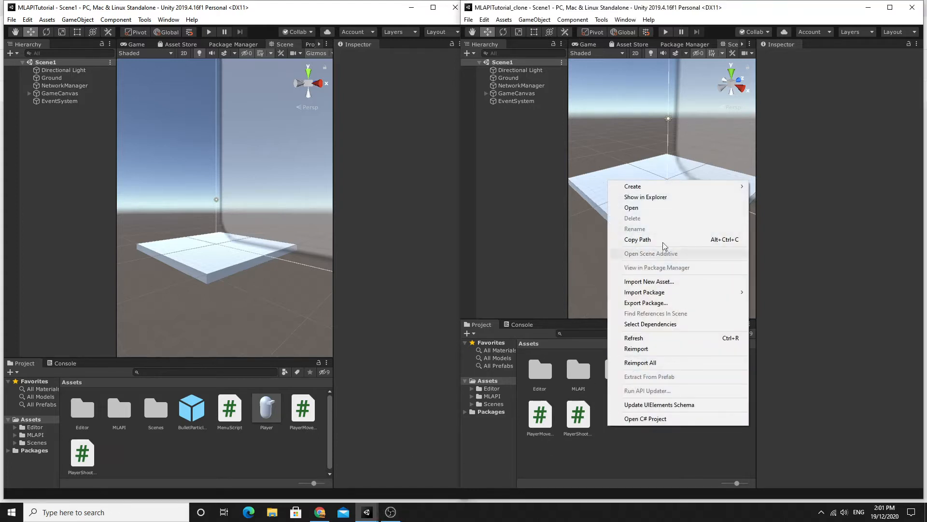
Create a new C# script named PlayerHealth in the Assets folder
left_click(634, 338)
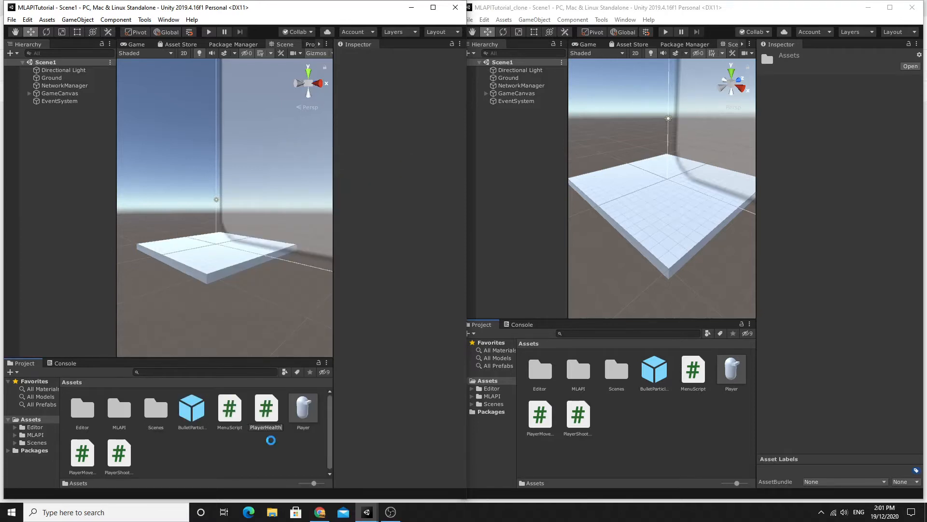
left_click(302, 407)
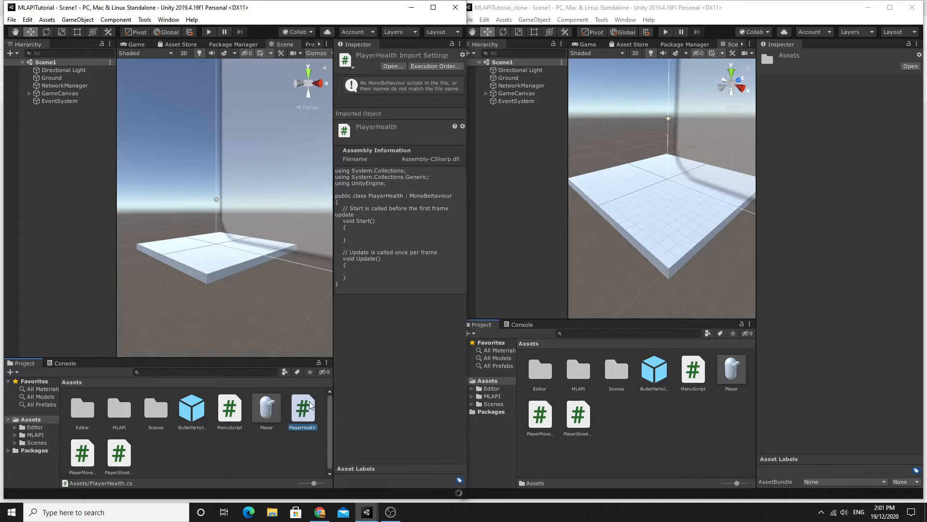
Open PlayerHealth in Visual Studio and review the Player prefab's Inspector components
double_click(302, 408)
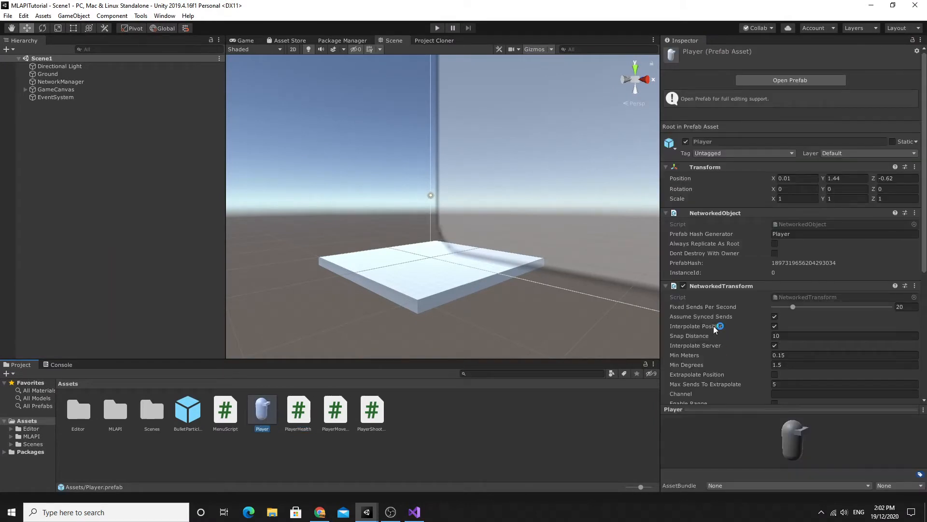
scroll("down", 3)
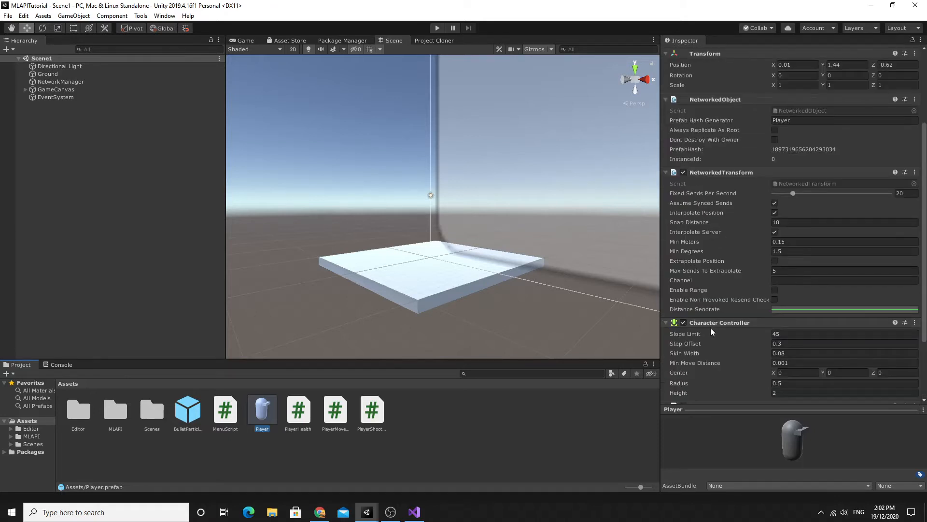
left_click(414, 512)
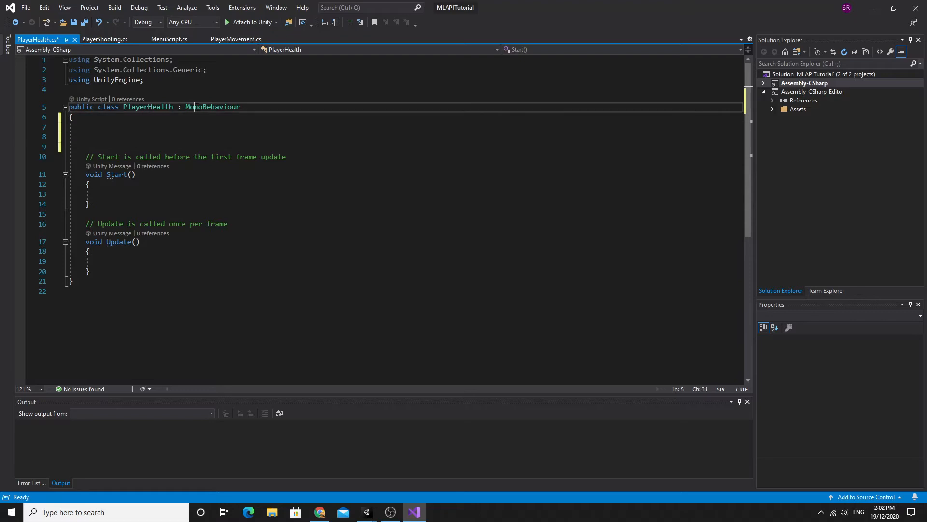
Add 'using MLAPI;' and 'using MLAPI.NetworkedVar;' imports to PlayerHealth
type("using MLAPI;")
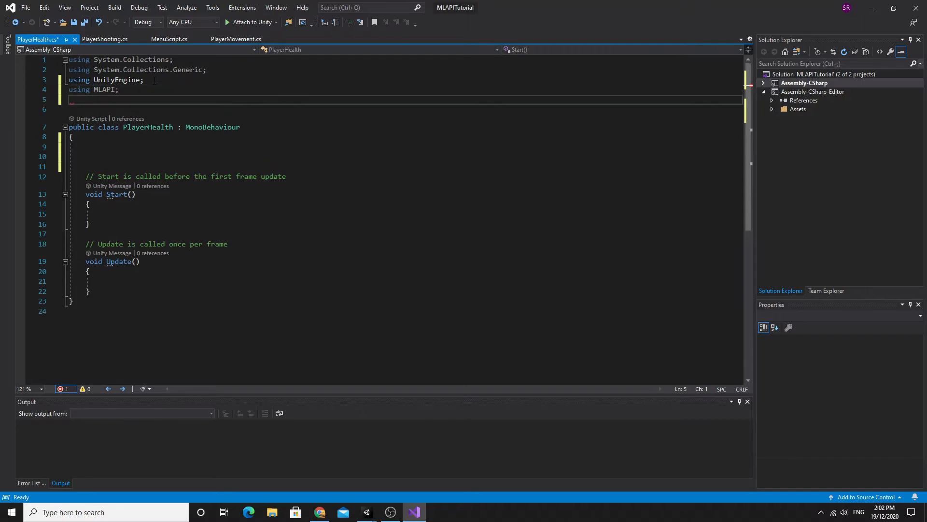
type("using")
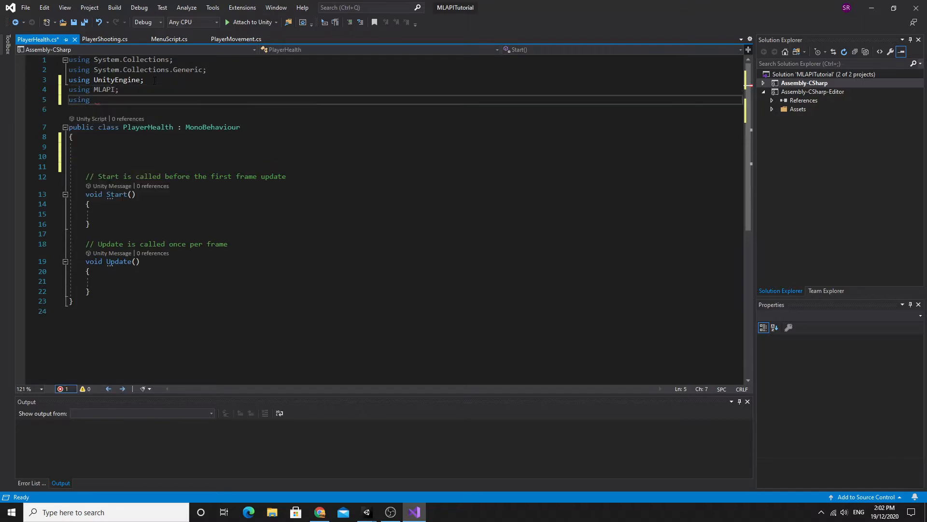
type("MLAPI")
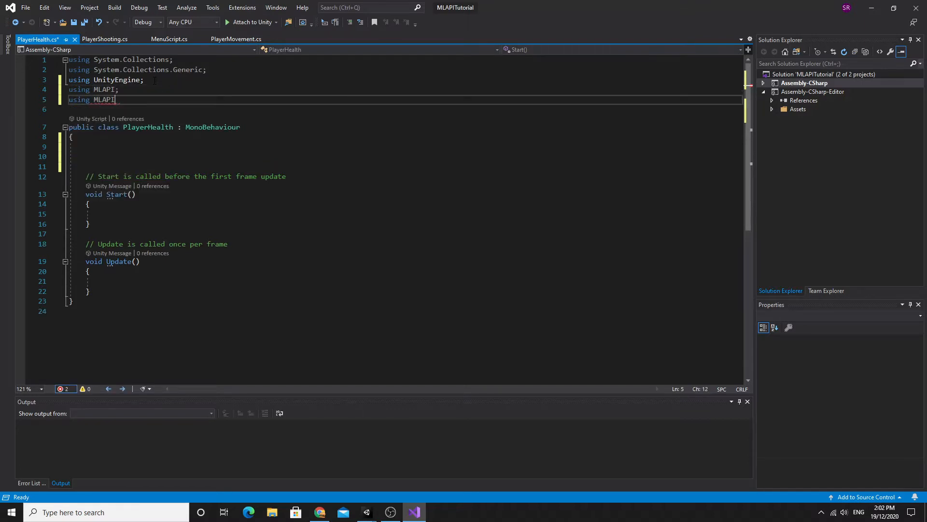
type(".NetworkedVar;")
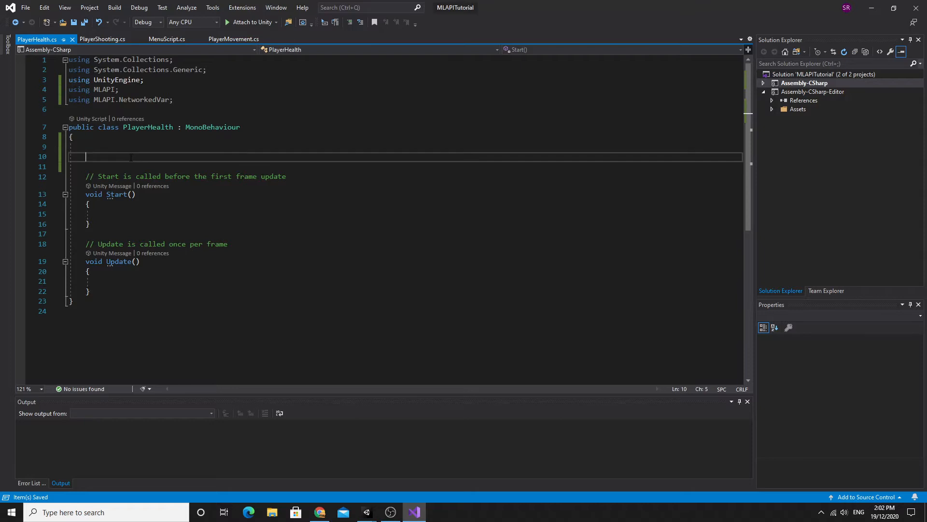
type("NetworkedVarFloat")
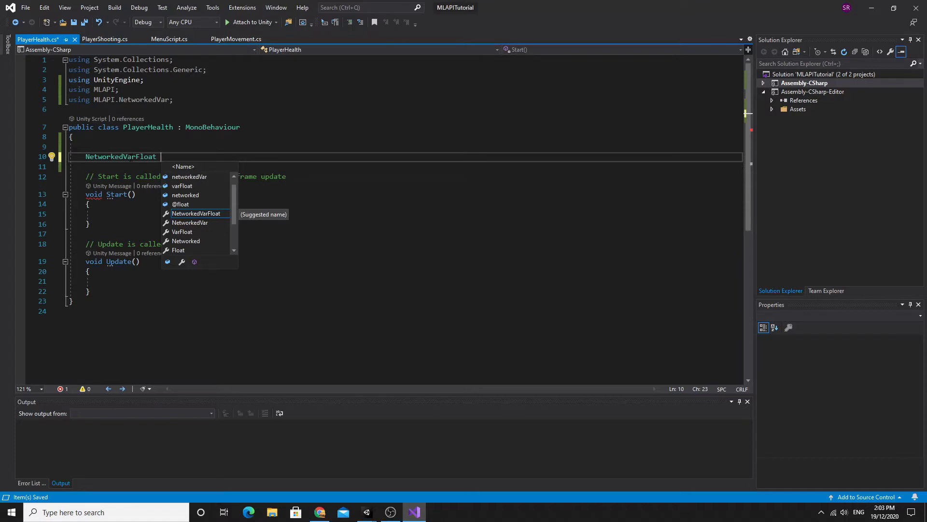
Declare 'NetworkedVarFloat health = new NetworkedVarFloat(100f);' inside the class
type("h")
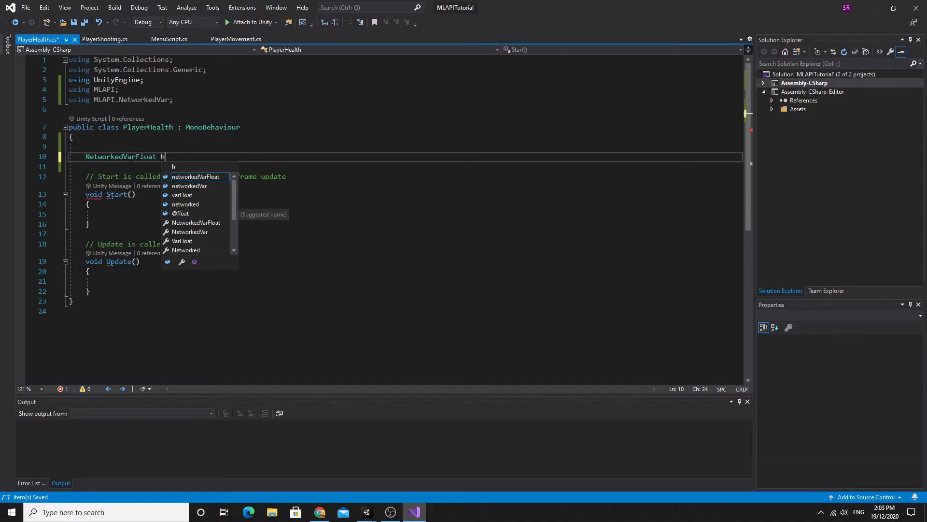
type("ealth")
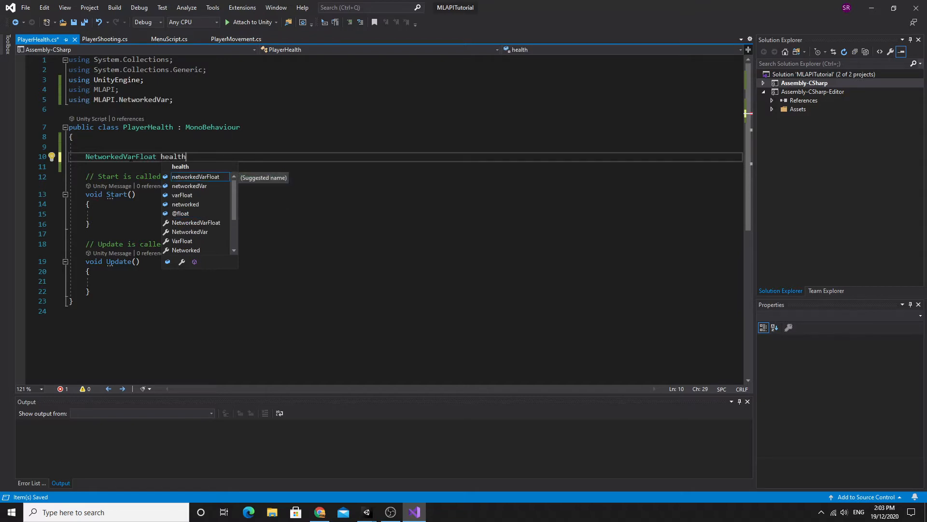
double_click(173, 157)
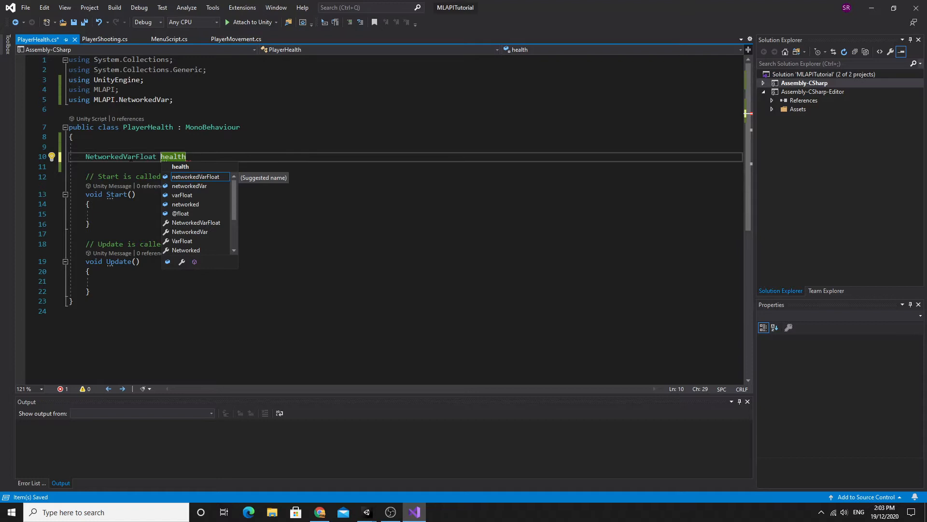
type("= n")
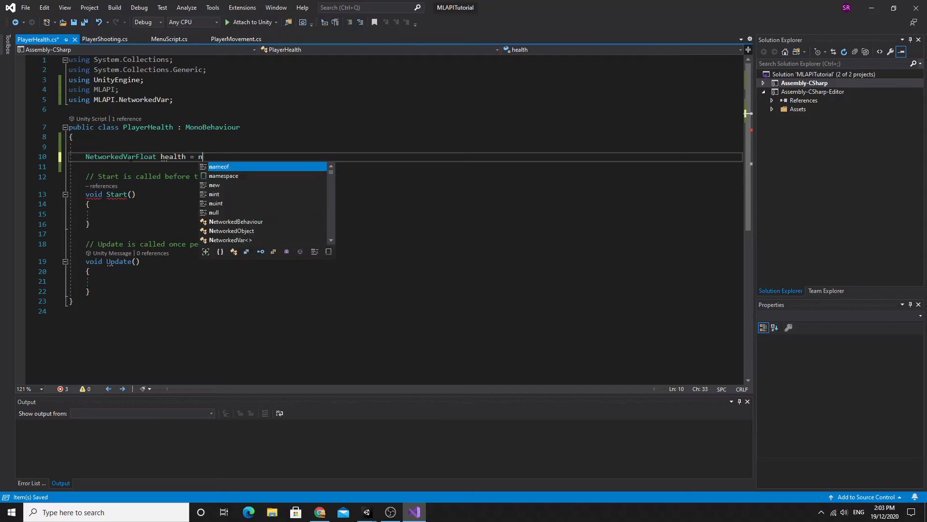
type("ew NetworkedVarFloat")
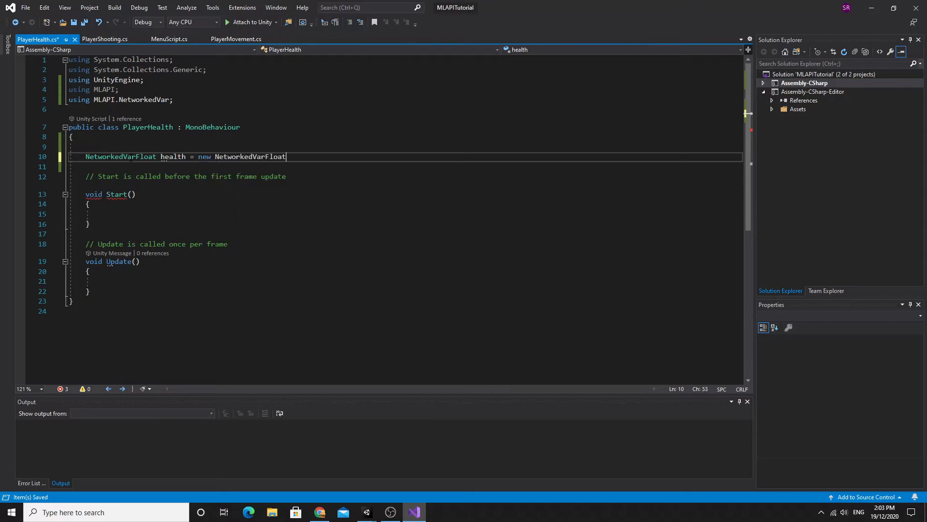
type("()")
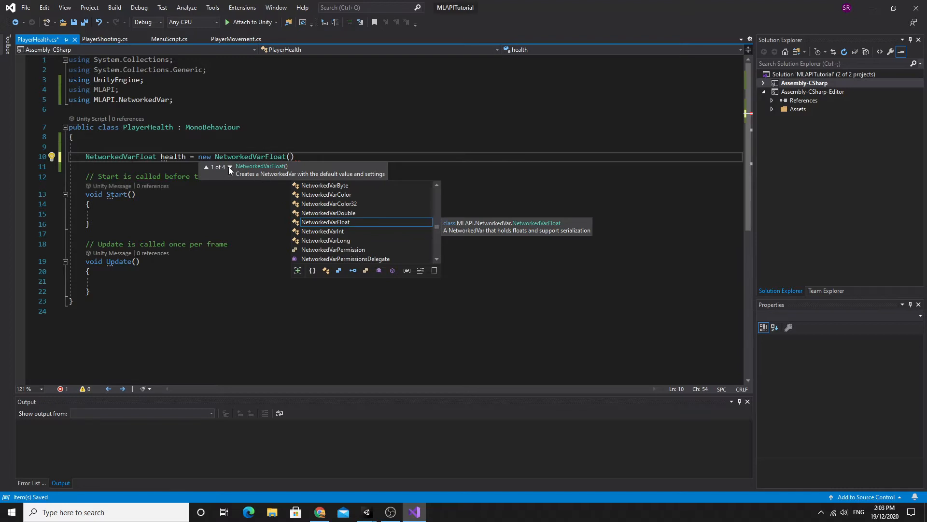
left_click(230, 168)
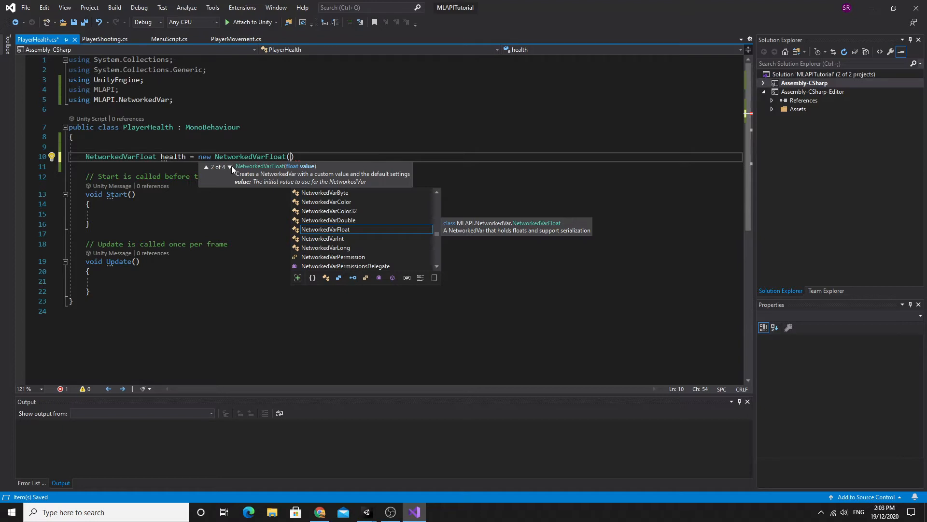
mouse_move(298, 173)
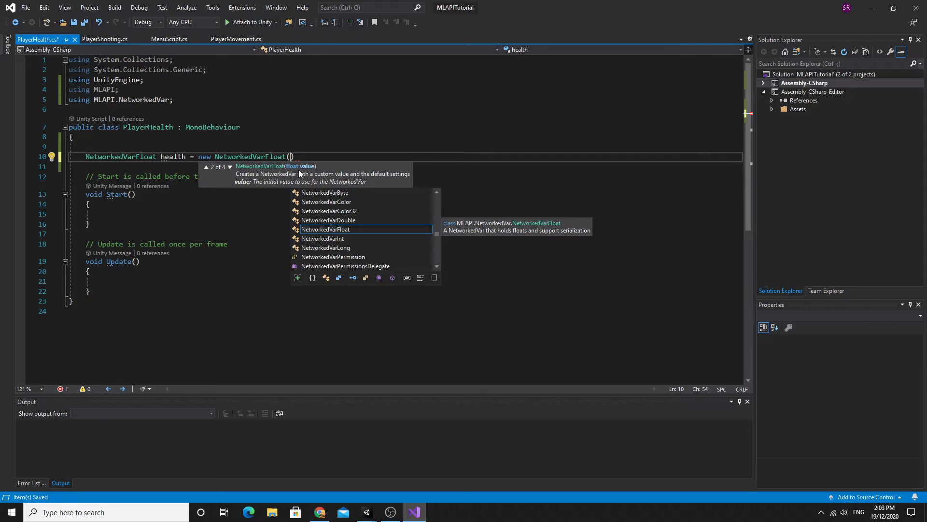
type("100f")
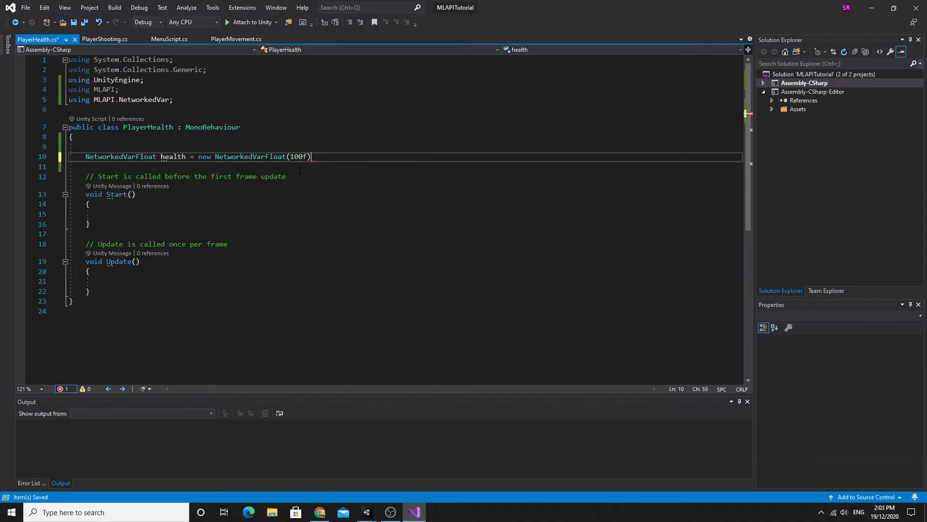
type(";")
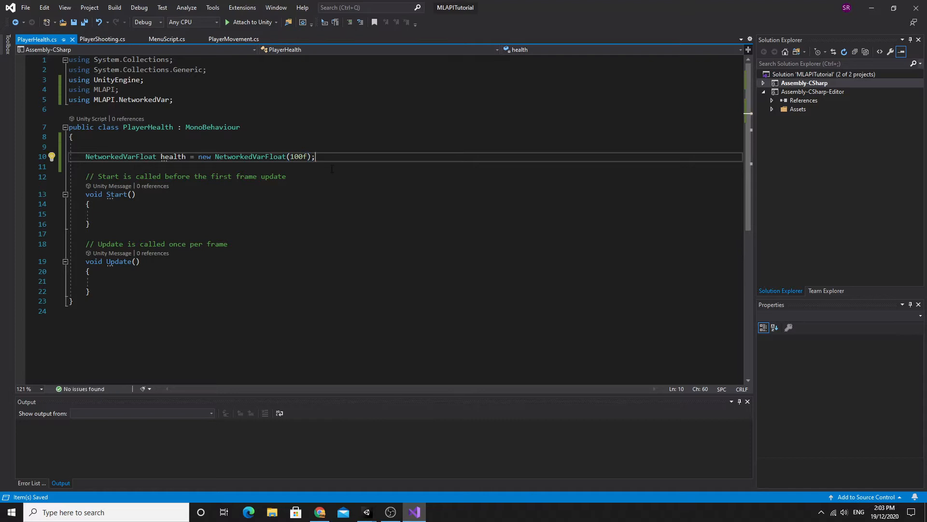
left_click(293, 156)
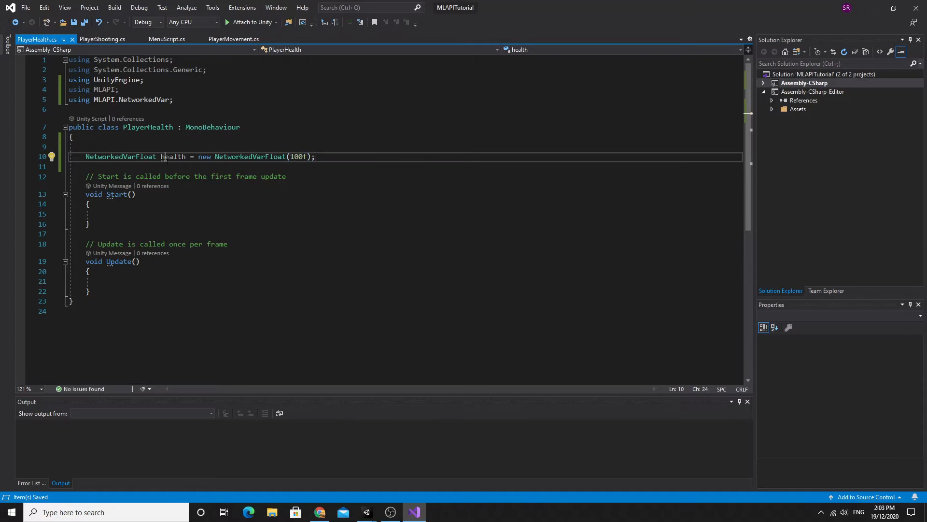
double_click(249, 156)
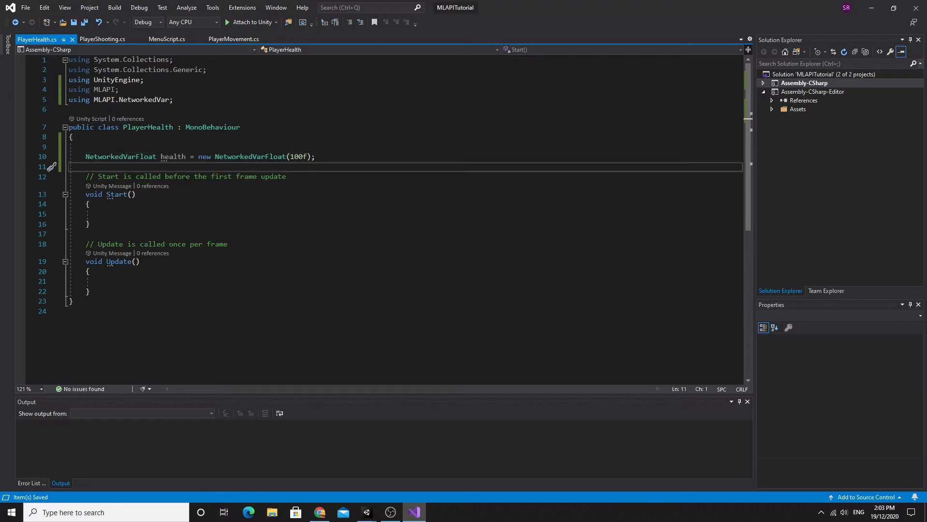
Remove the default Start and Update methods from PlayerHealth
left_click_drag(85, 176, 90, 291)
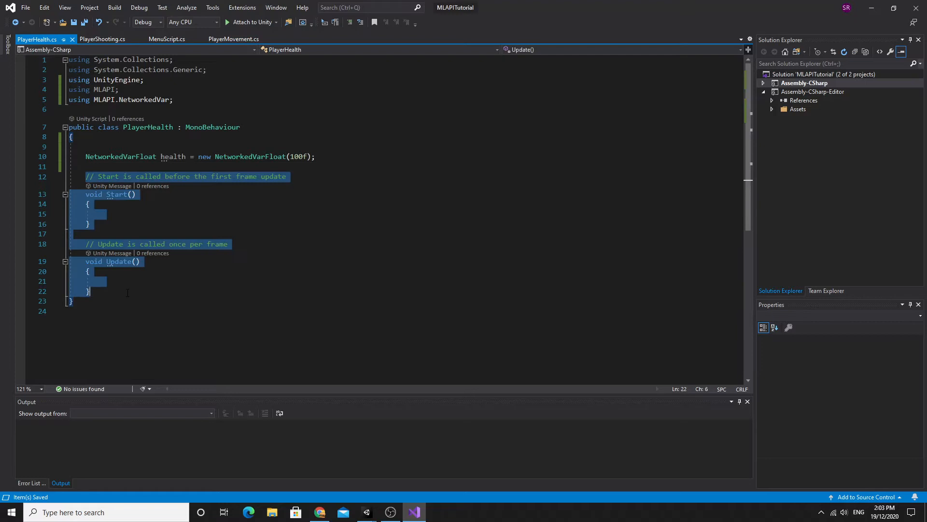
key("Delete")
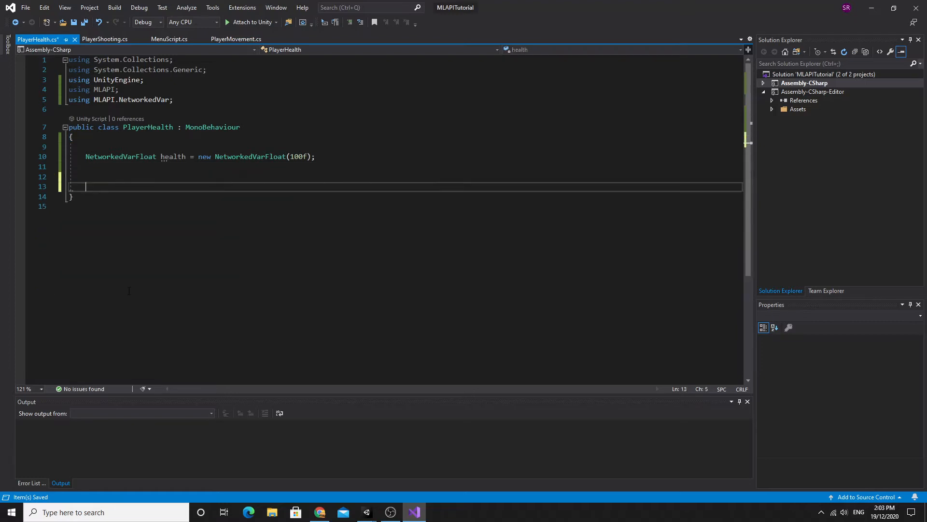
key("Backspace")
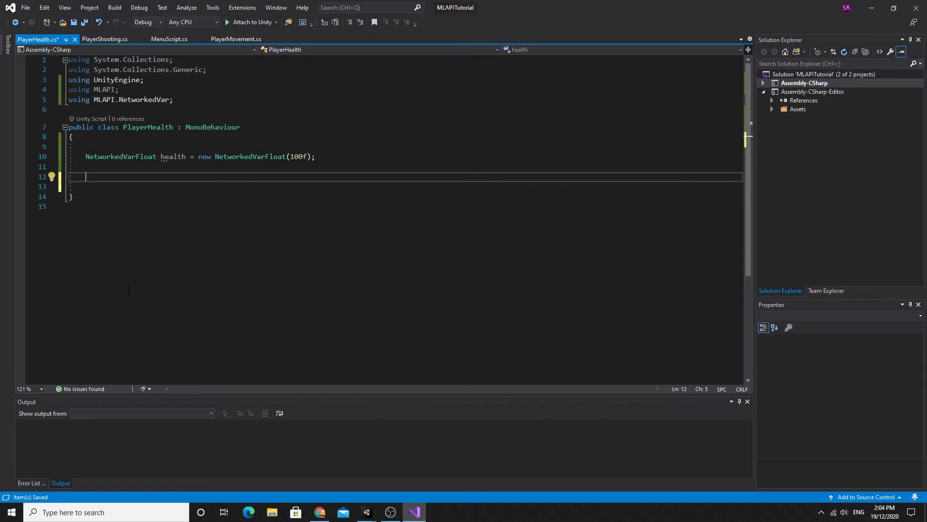
Write 'public void TakeDamage(float damage) { health.Value -= damage; }'
type("public v")
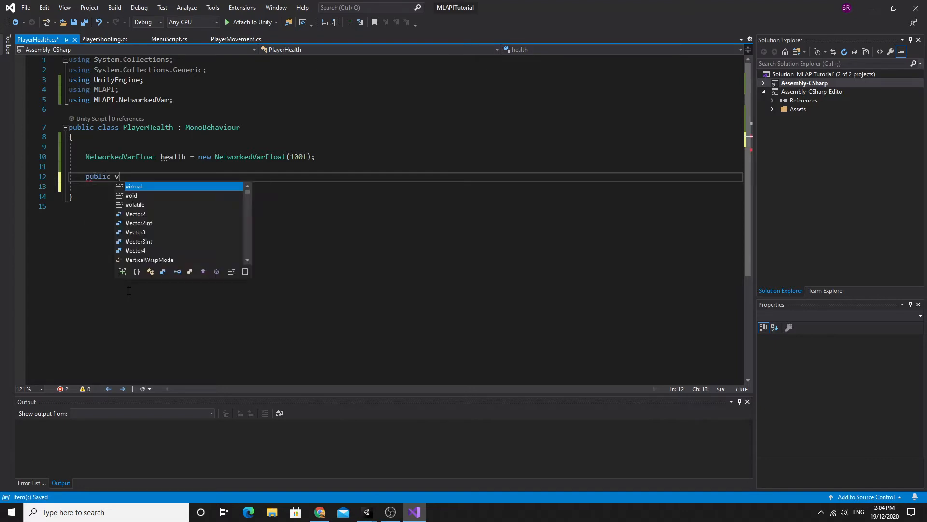
type("oid Tak")
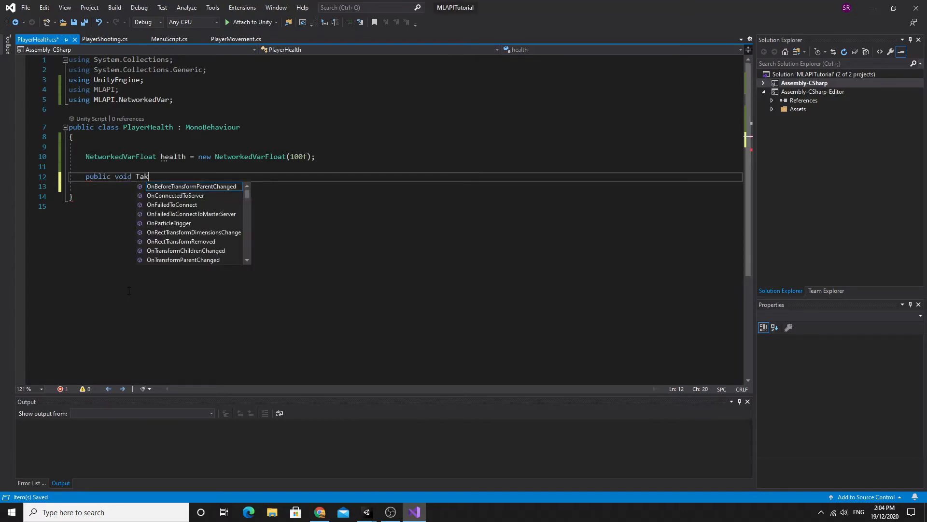
type("eDama")
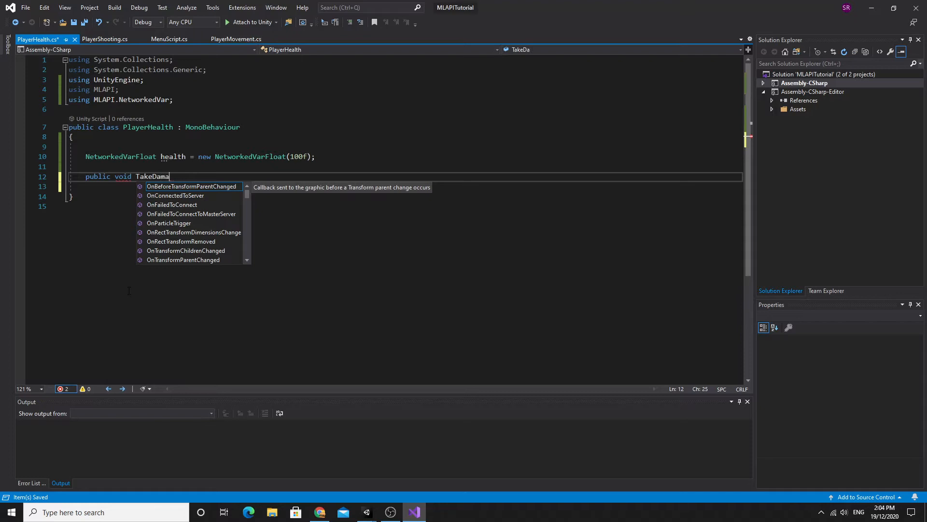
type("ge(")
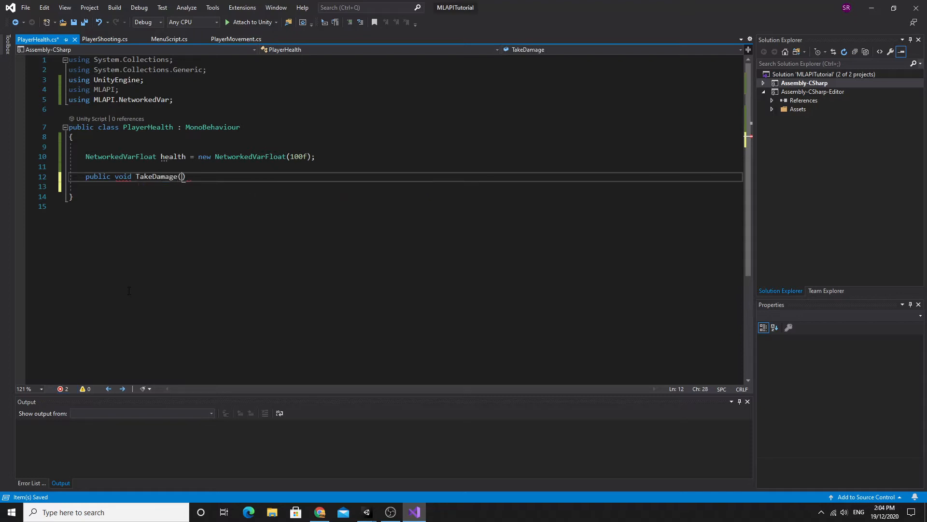
type("float")
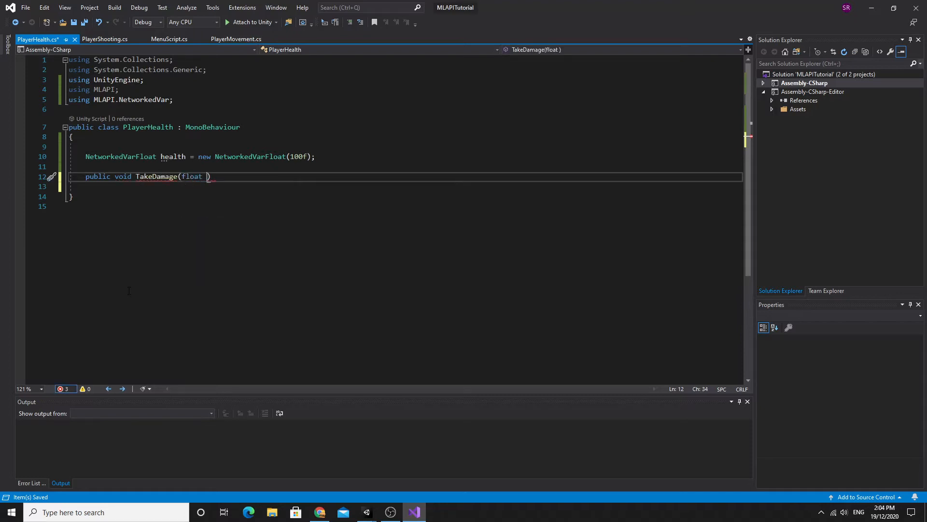
type("damage")
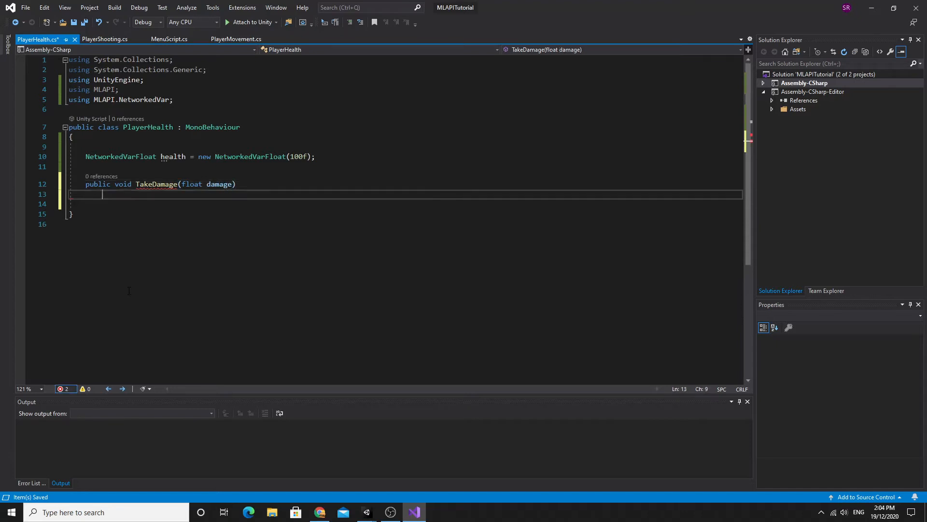
type("{")
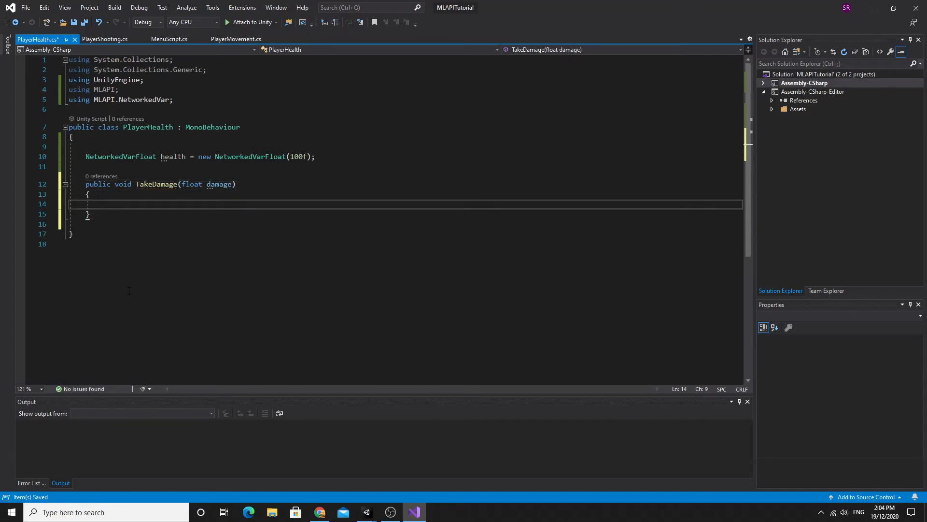
type("health -")
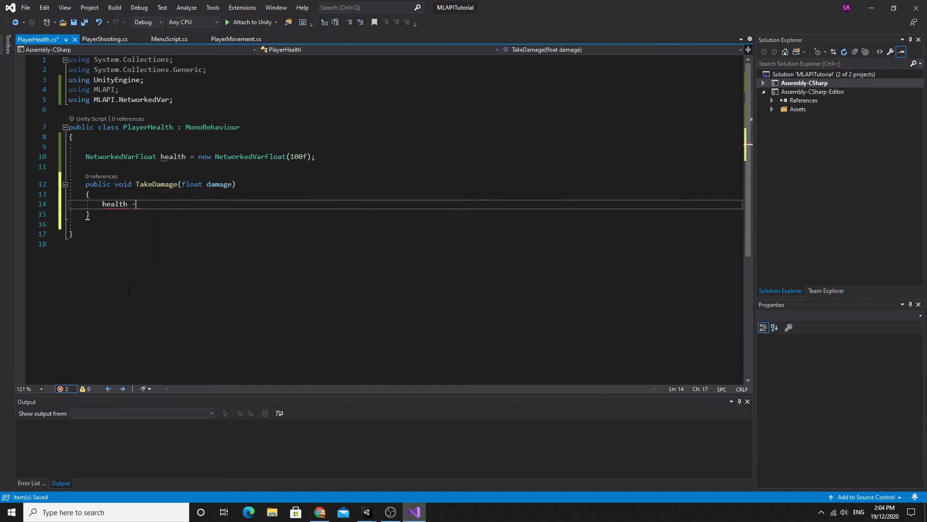
type("= damag")
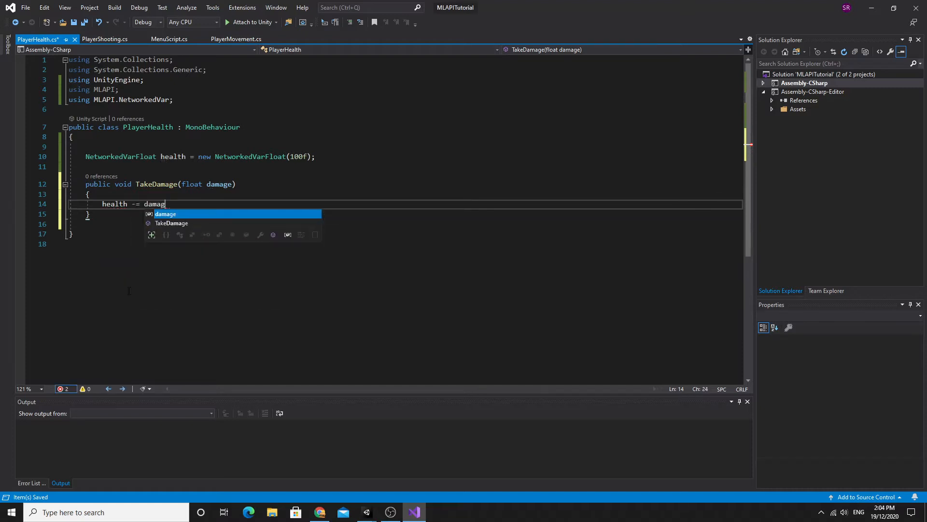
type("e;")
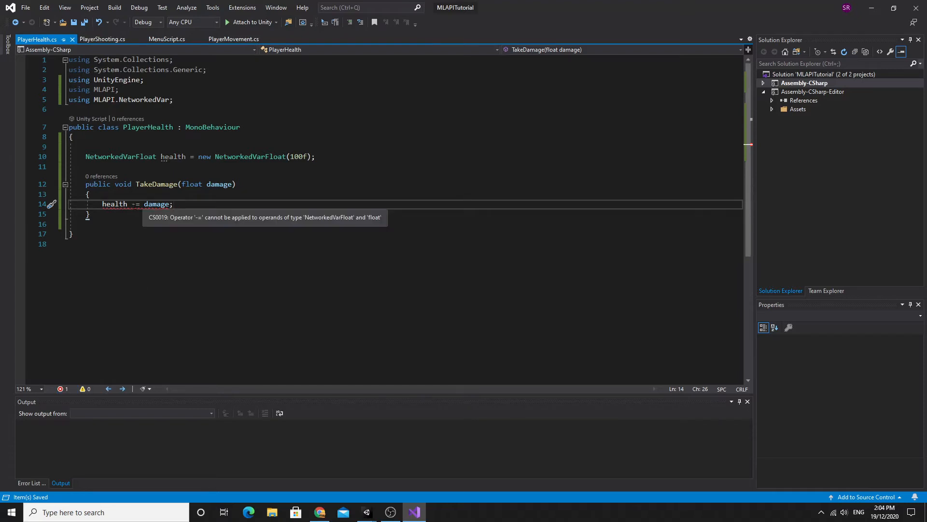
type(".Value")
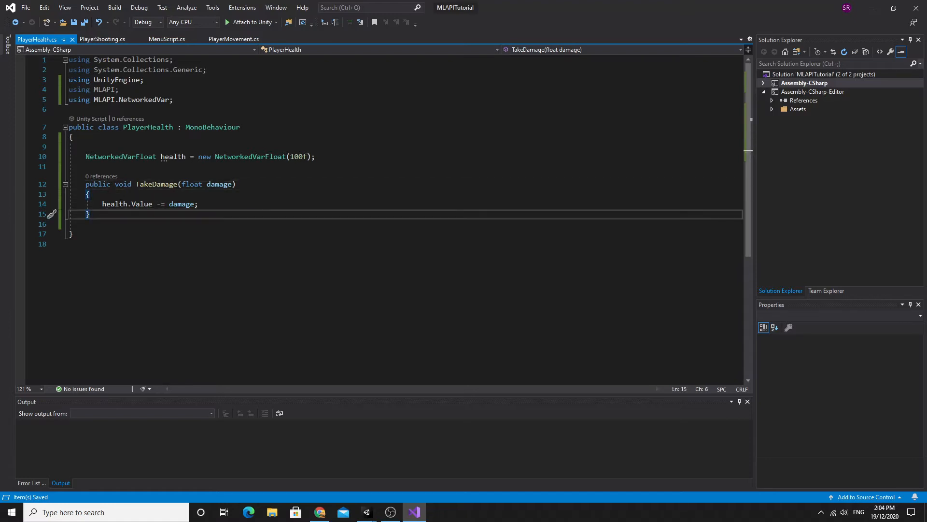
double_click(113, 203)
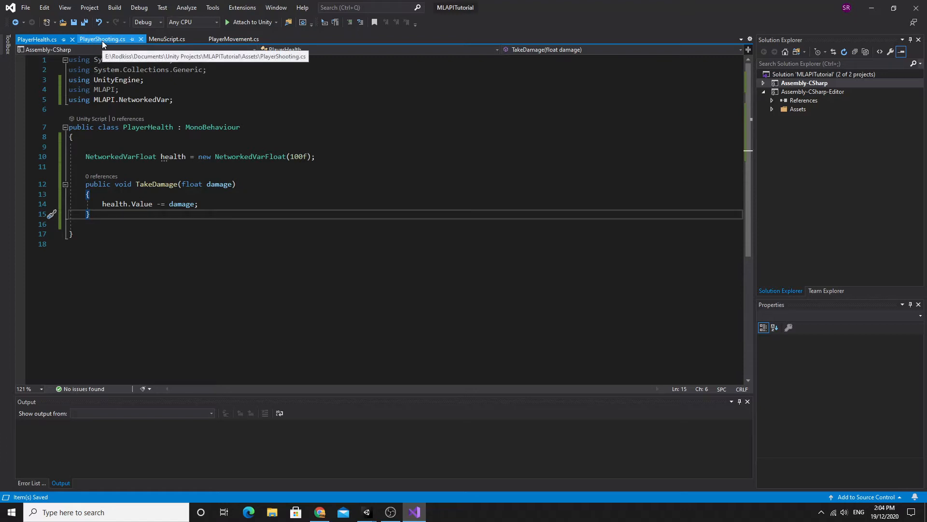
Switch to PlayerShooting.cs and place the cursor inside the IsLocalPlayer block
left_click(103, 39)
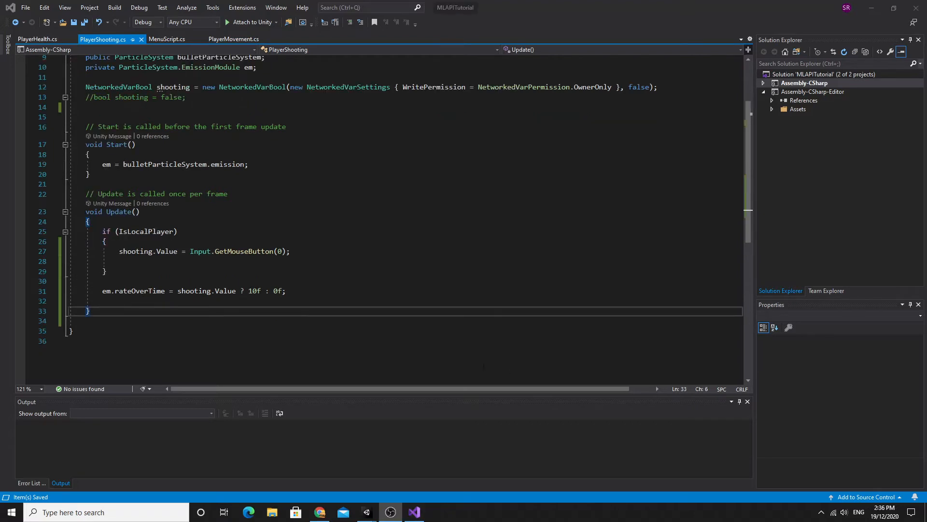
left_click(155, 261)
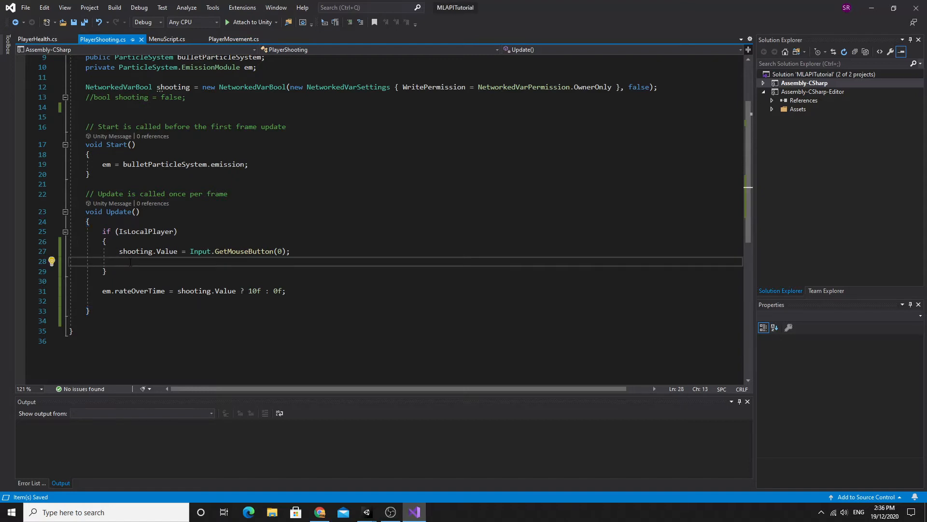
mouse_move(254, 290)
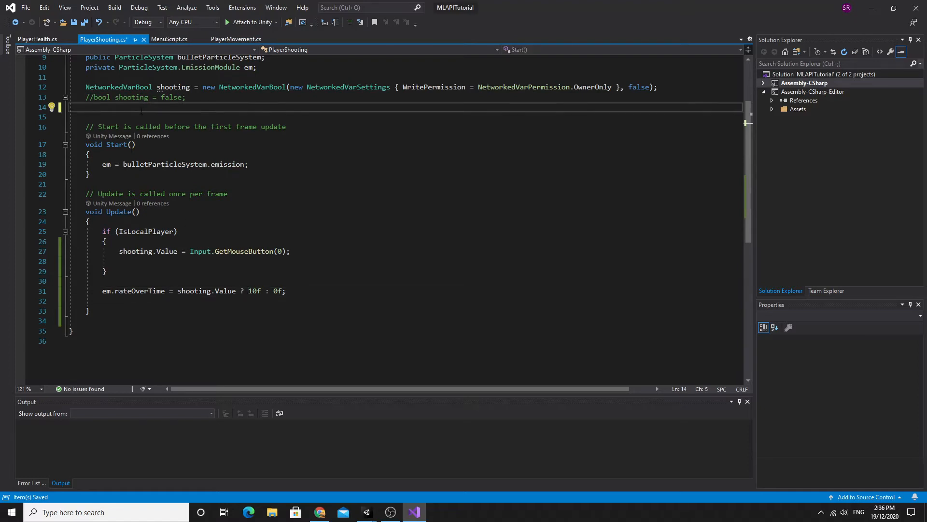
Declare 'float fireRate = 10f;' and use fireRate as the emission rateOverTime
type("float")
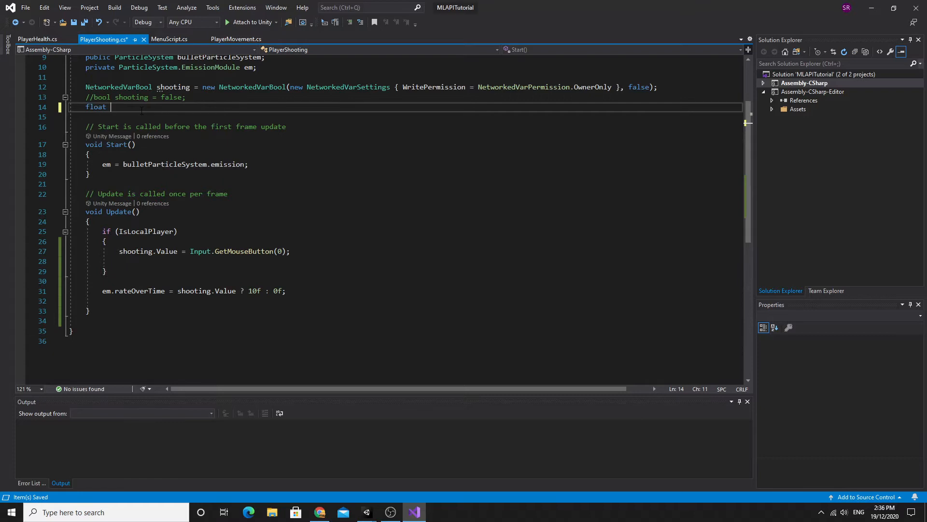
type("fireRate")
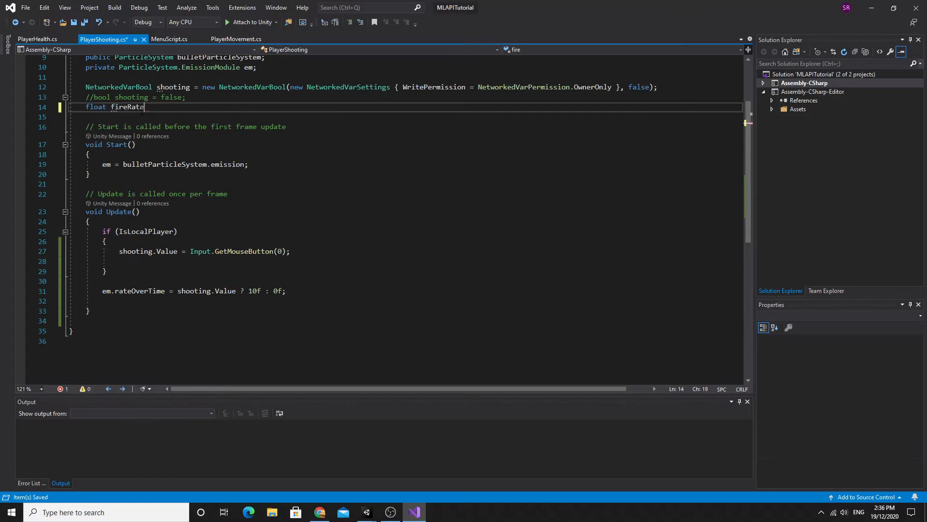
type("= 10f;")
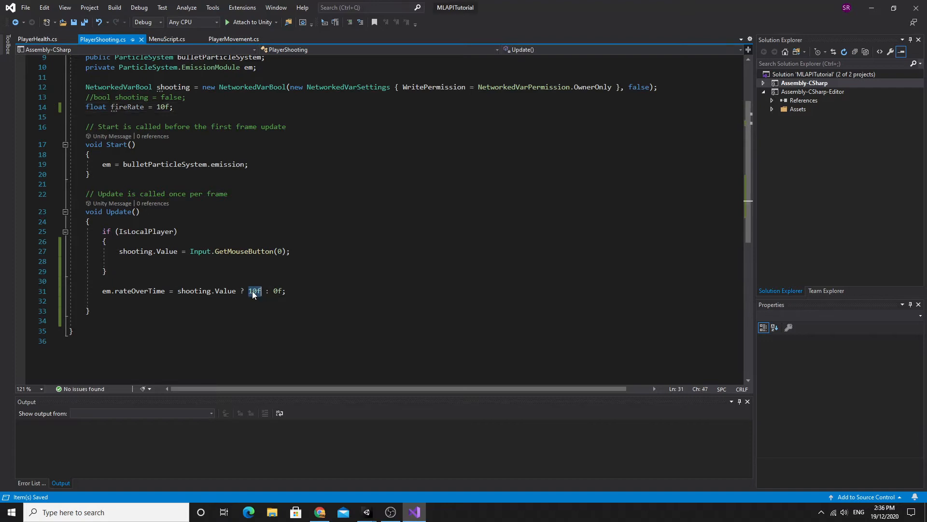
type("fire")
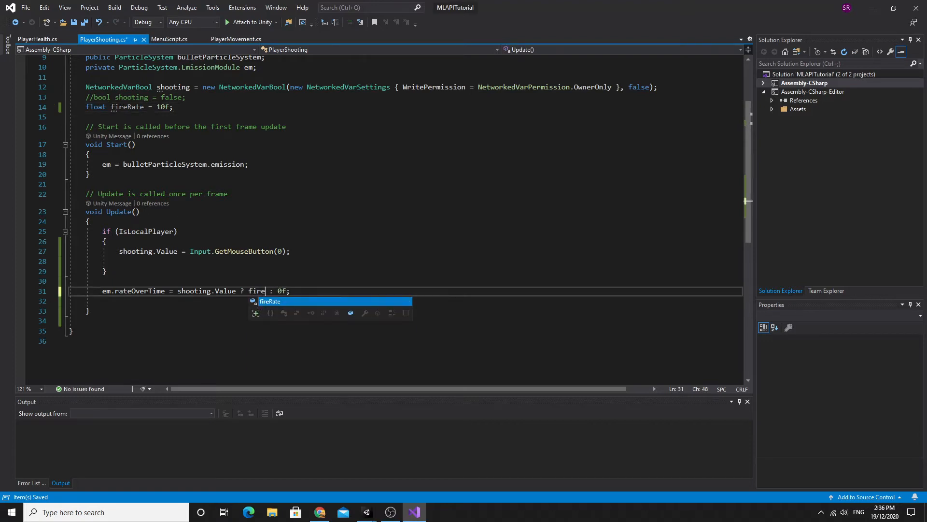
key("Tab")
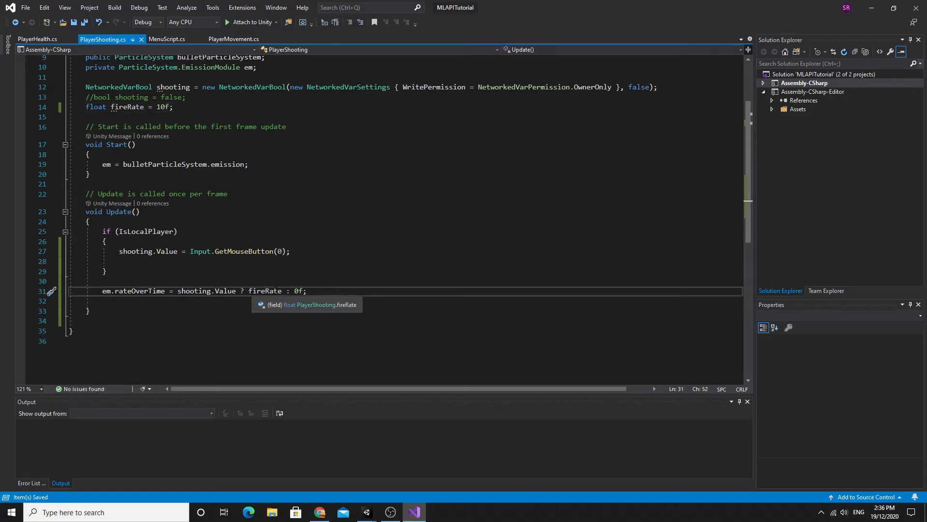
Declare a 'float shootTimer = 0f;' field below fireRate
double_click(265, 290)
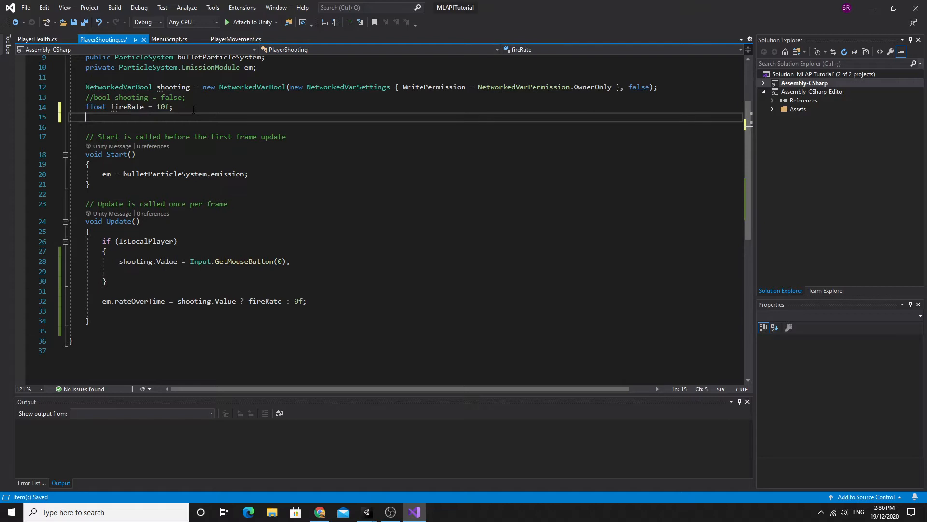
type("float")
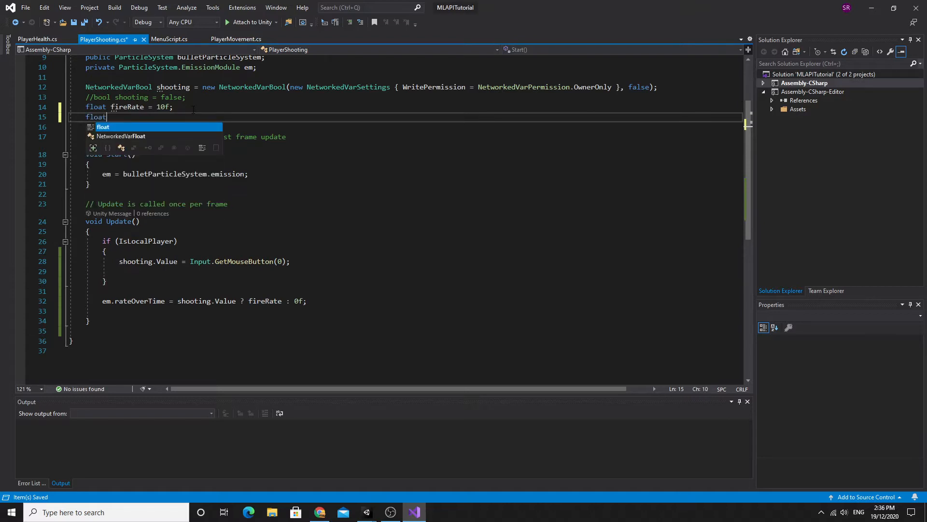
type("shootTimer = 0f;")
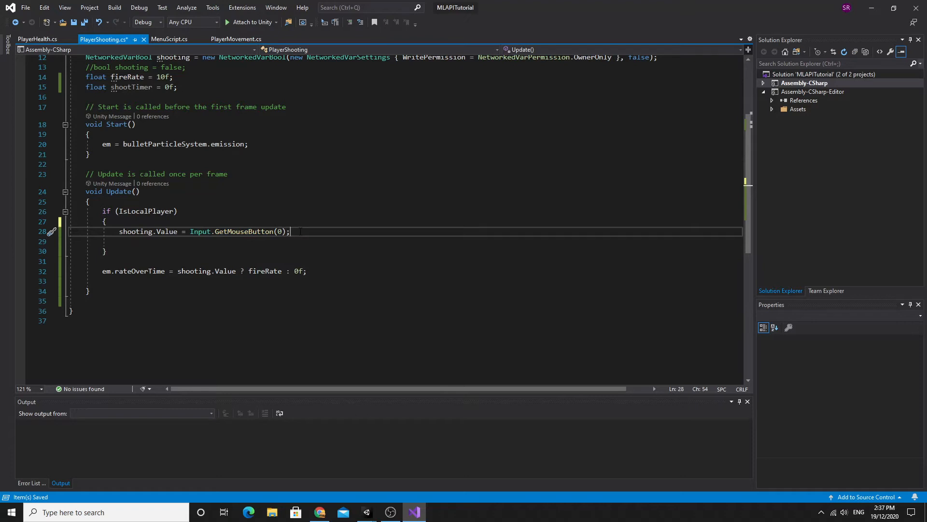
Accumulate shootTimer by Time.deltaTime each Update
key("enter")
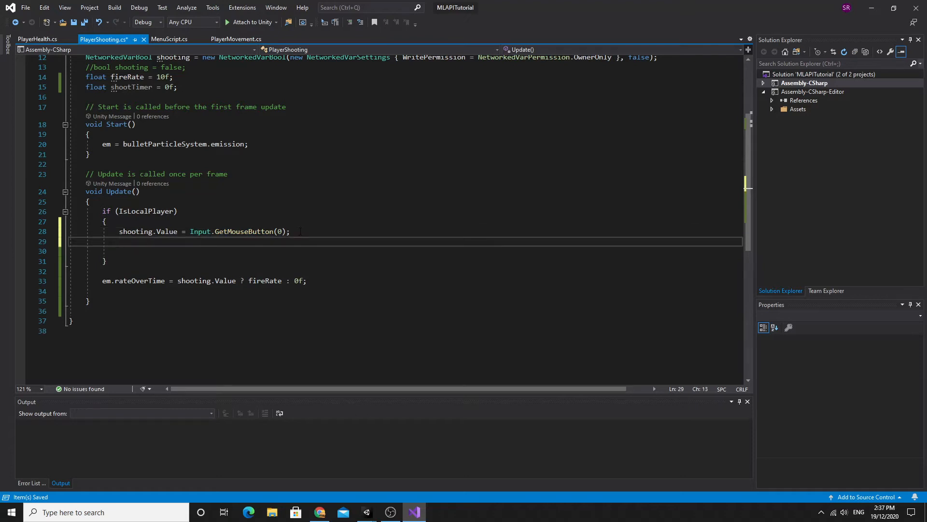
type("shootTimer += T")
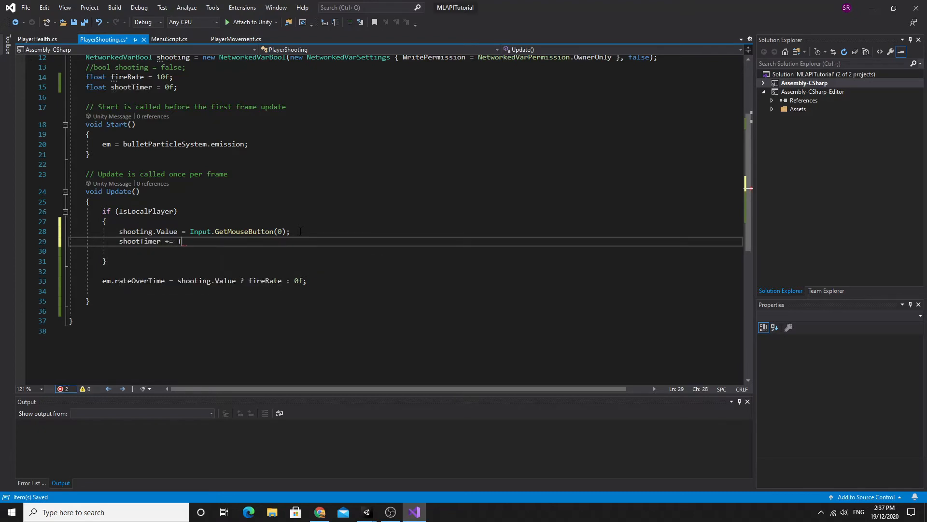
type("ime.deltaTime;")
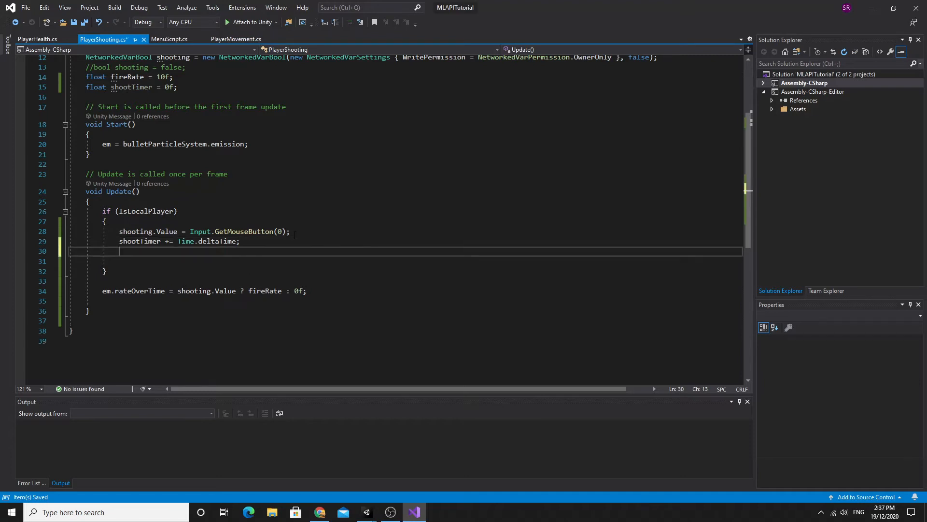
Add the firing check 'if (shooting.Value && shootTimer >= 1f/fireRate)'
type("if (sho")
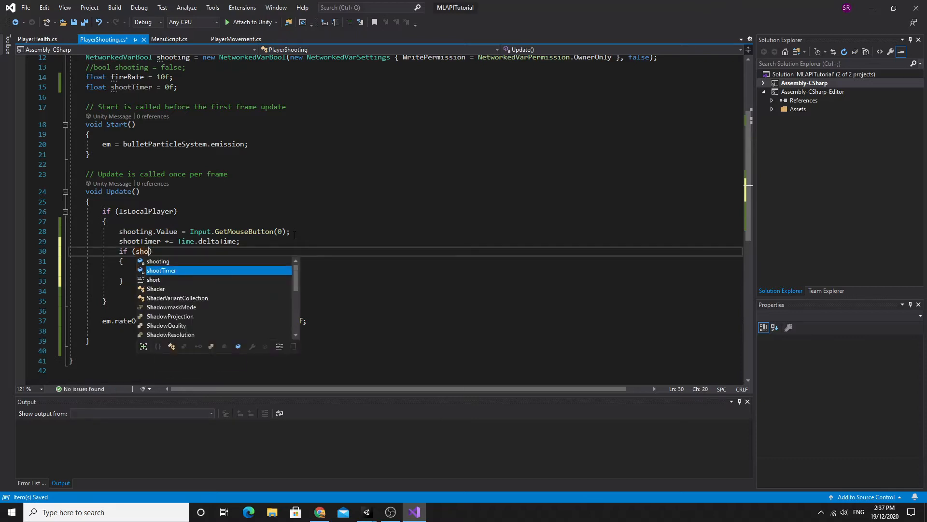
type("oting")
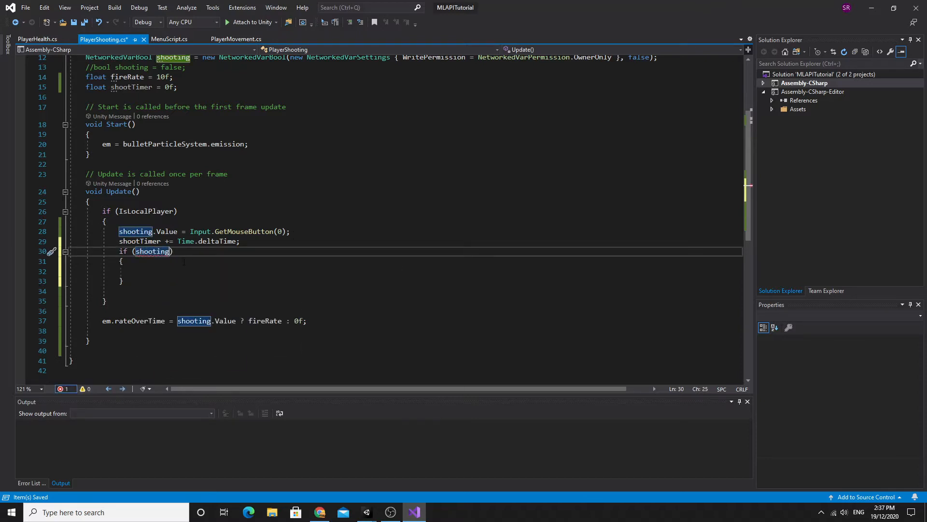
type("&&")
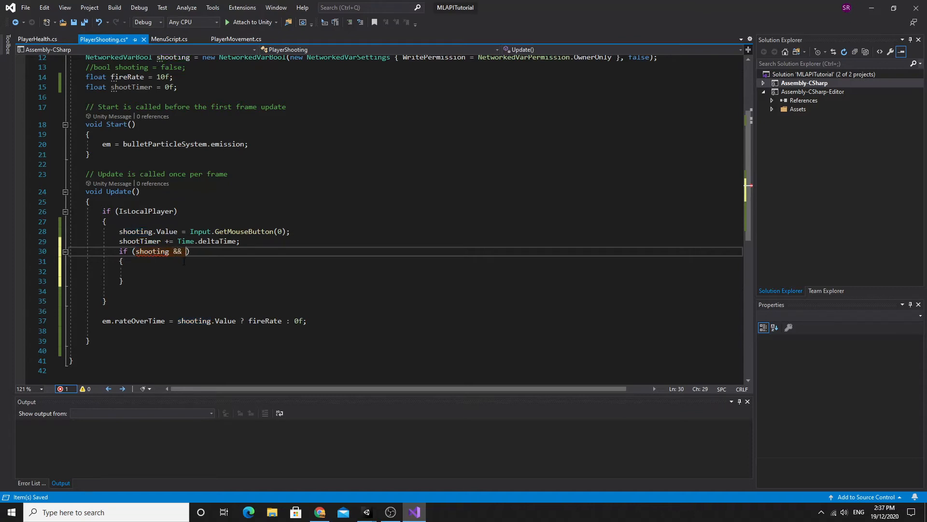
type("shot")
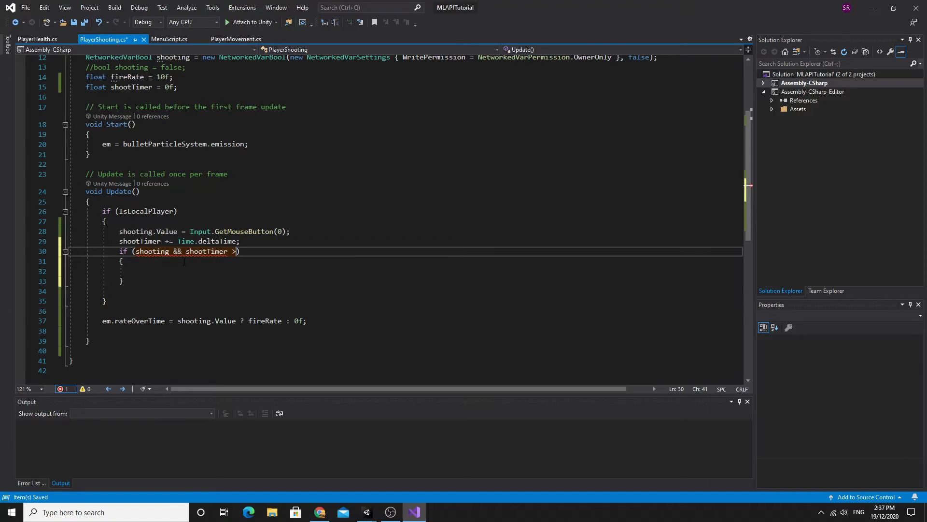
type("= 1")
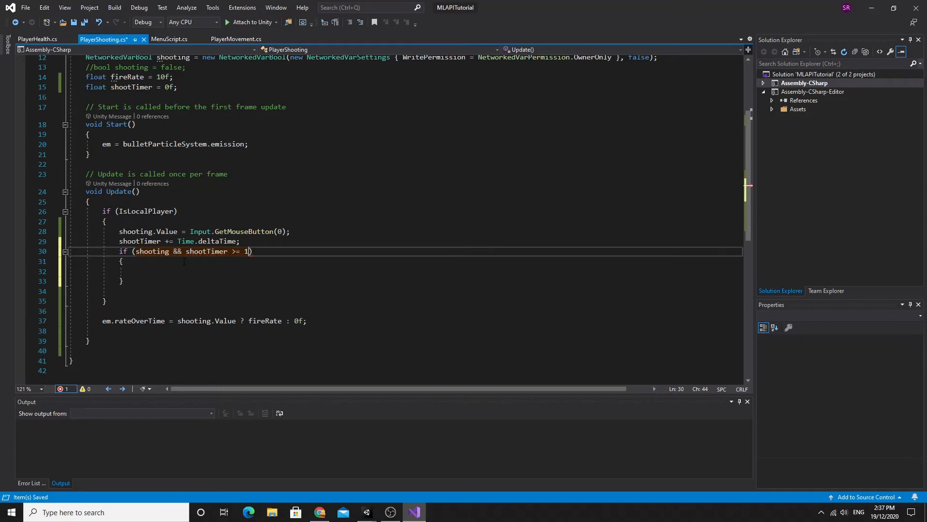
type("f/FireRate")
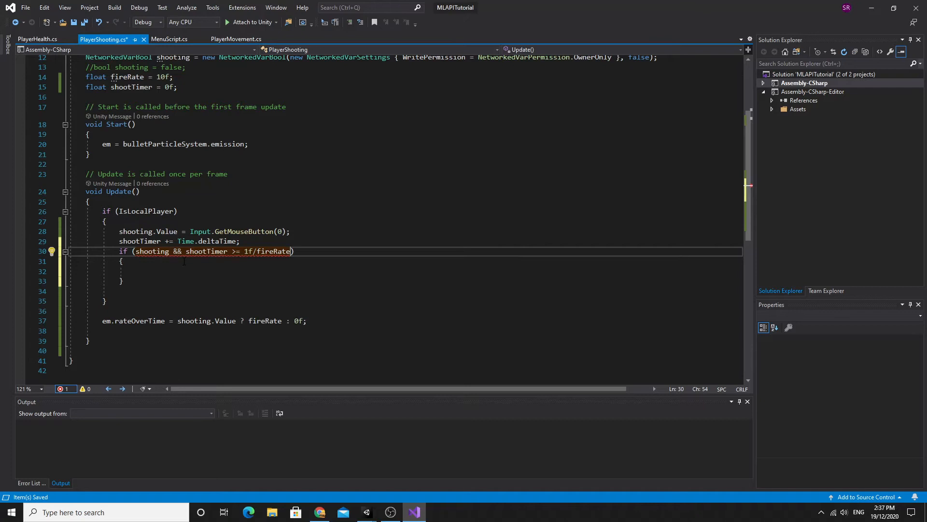
type(")")
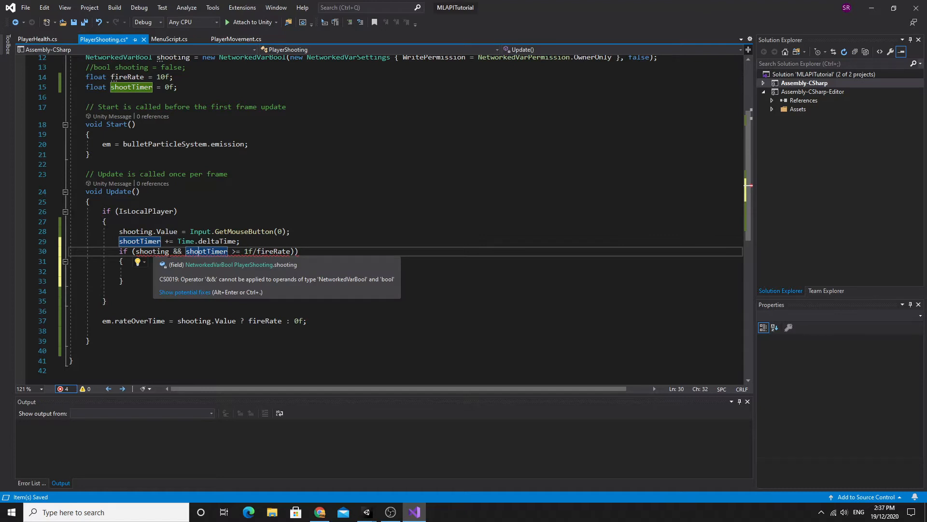
type(".Value")
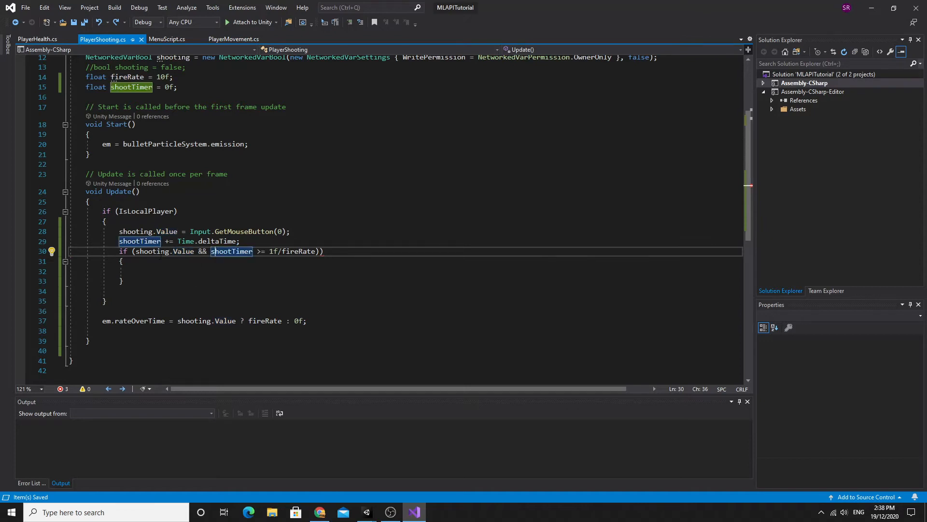
left_click(226, 251)
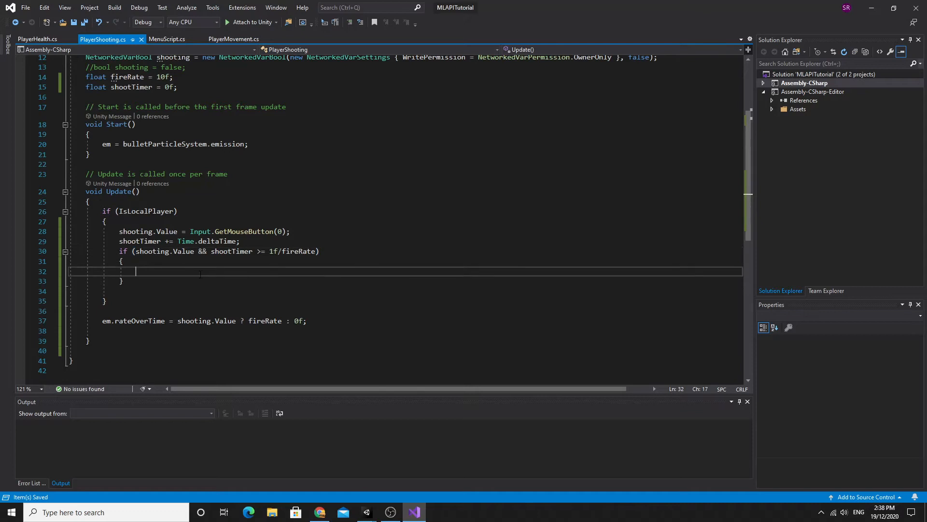
Inside the firing check, reset 'shootTimer = 0;' and add a '//call our method' comment
type("s")
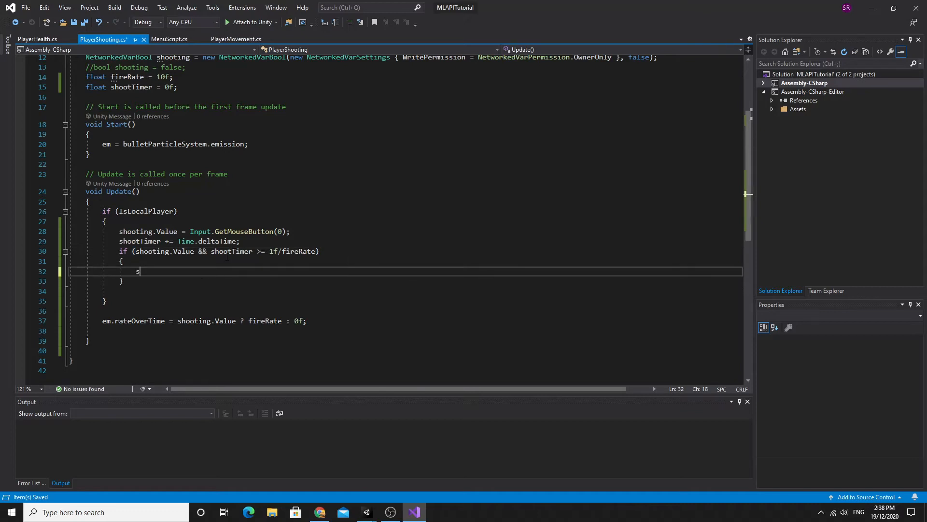
type("hootTimer =")
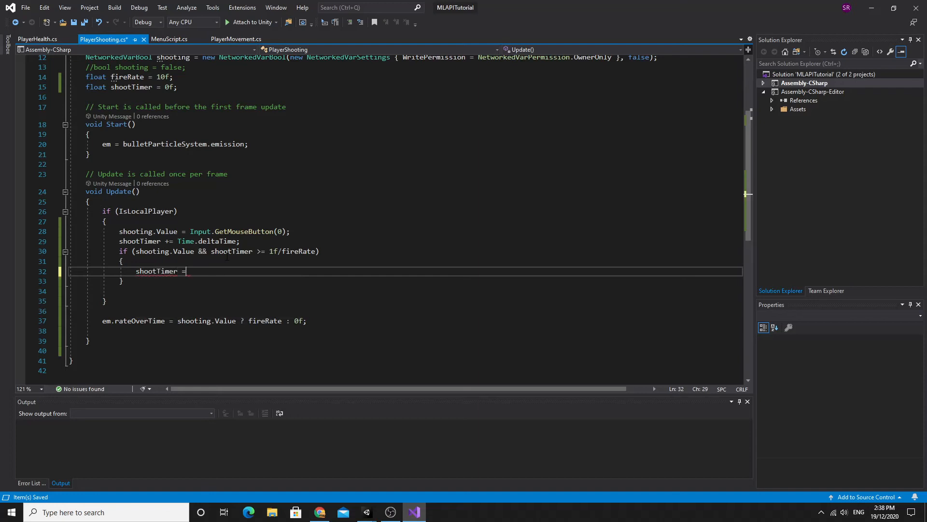
type("0;")
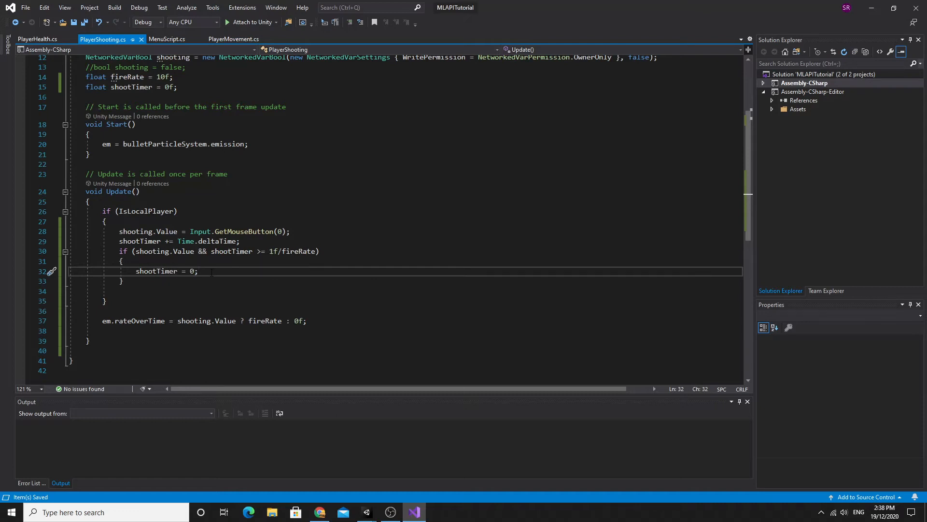
type("Sh")
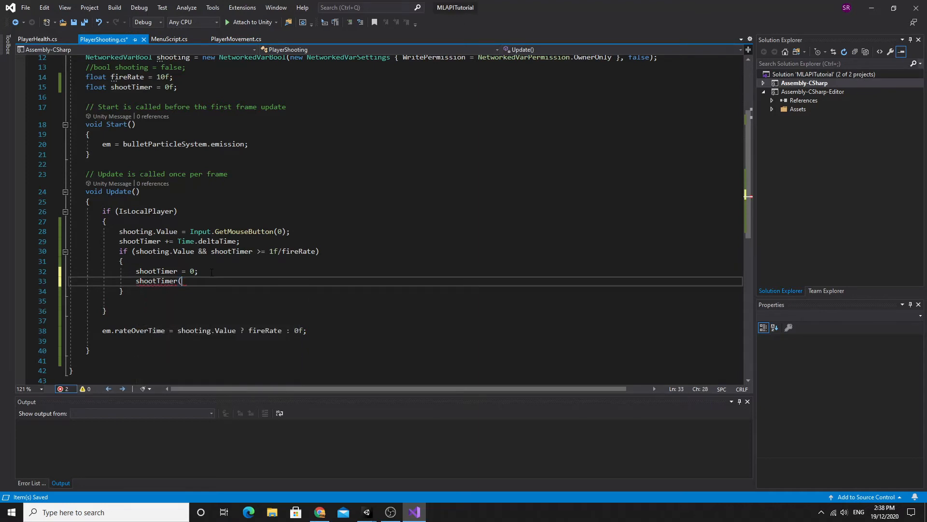
type("//")
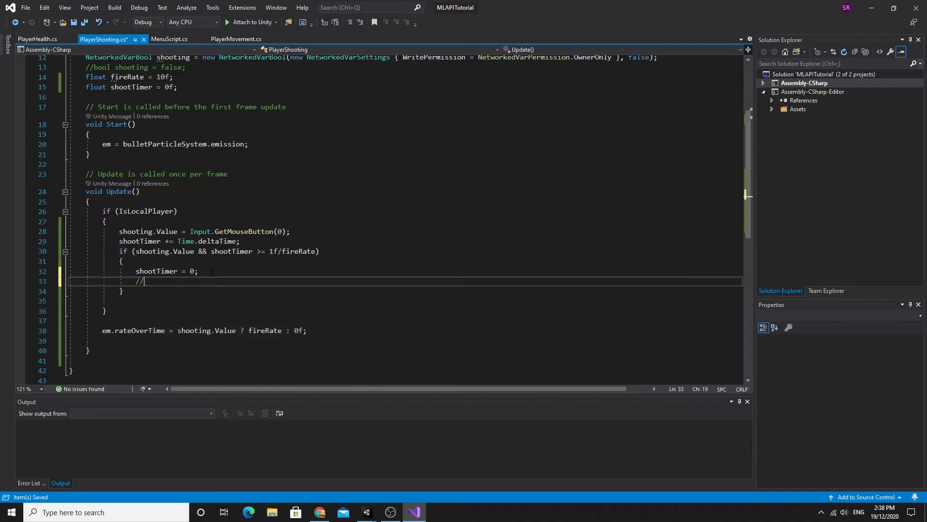
type("call our m")
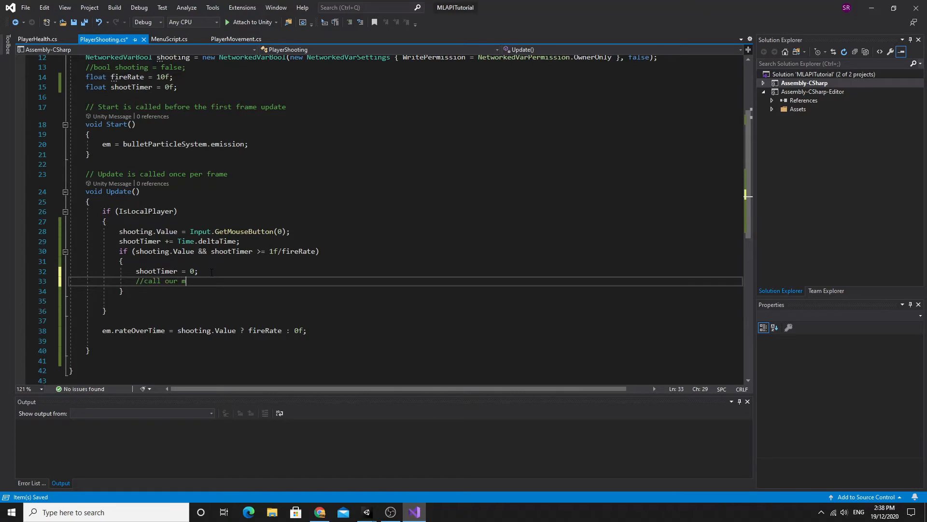
type("ethod")
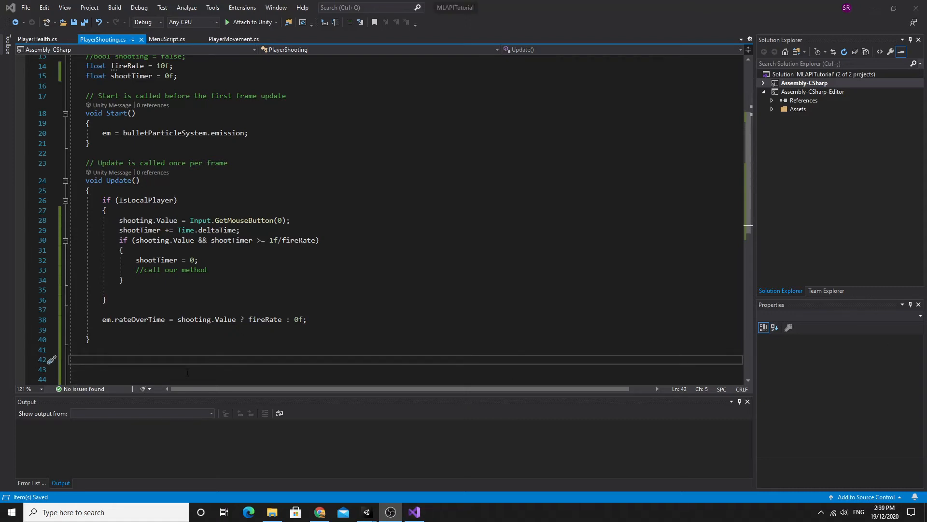
Add a Shoot method building a Ray from bulletParticleSystem's position and forward direction
type("void")
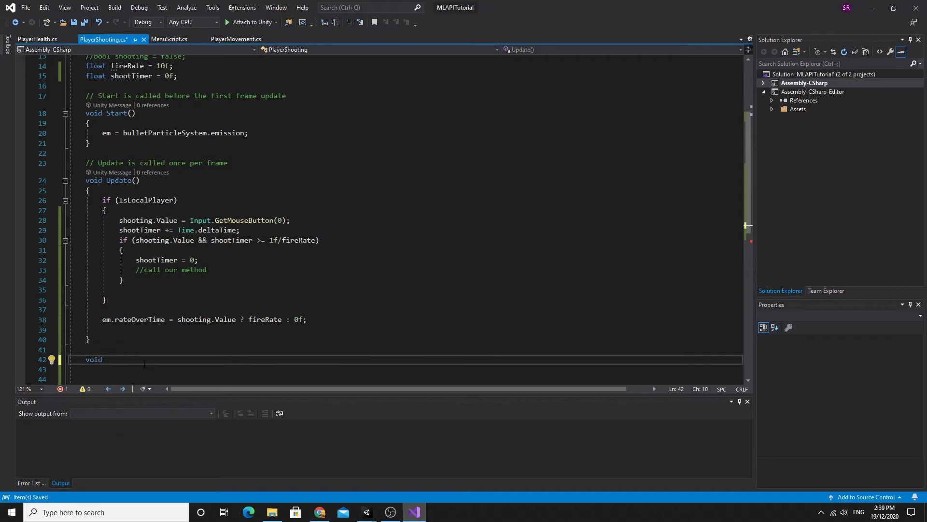
type("S")
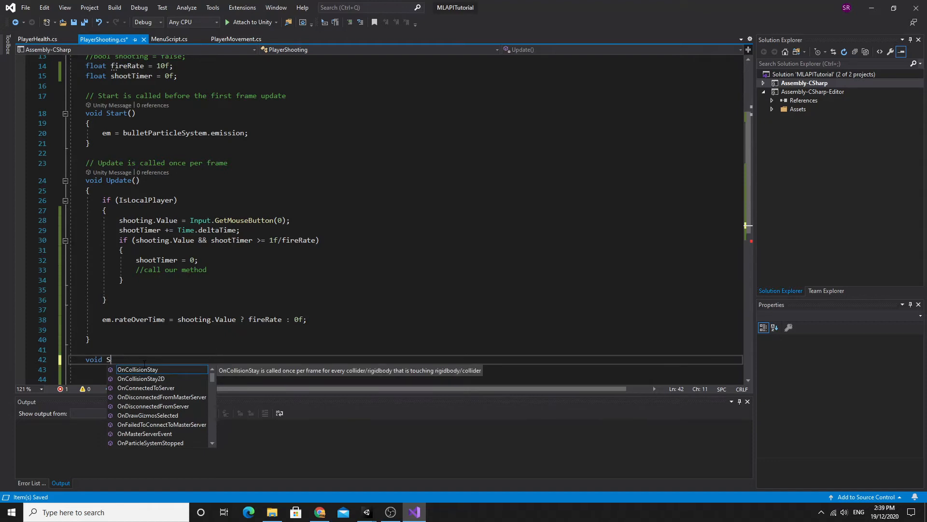
type("hoot")
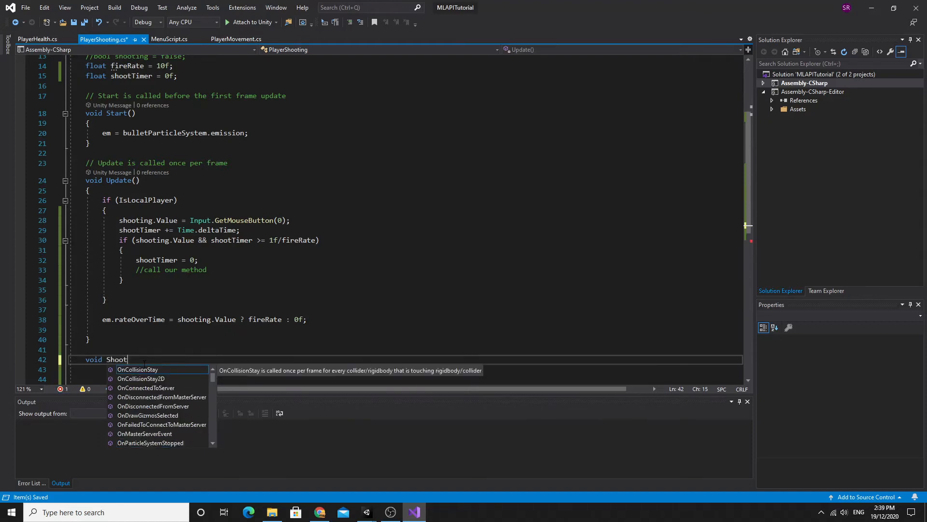
type("()")
left_click(407, 369)
type("{")
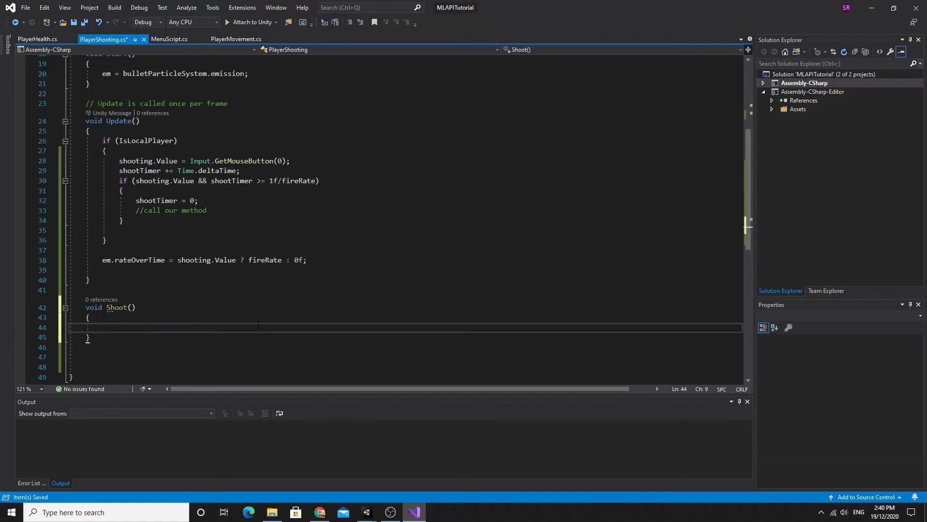
type("Ray")
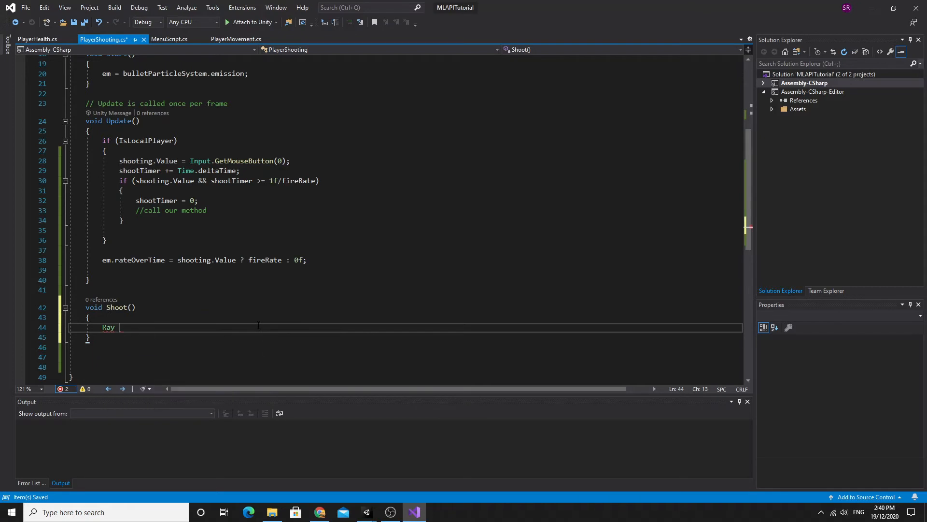
type("ray = new Ray(")
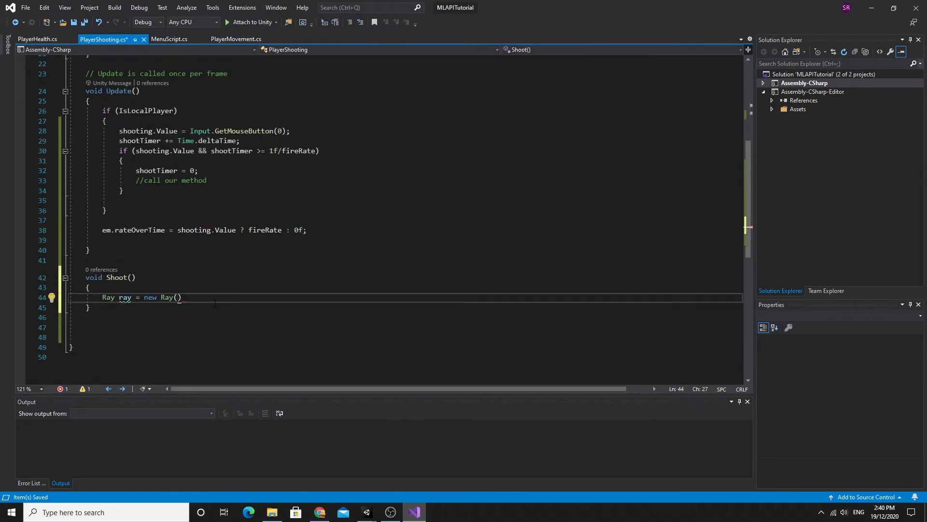
type("bulletParticleSystem.")
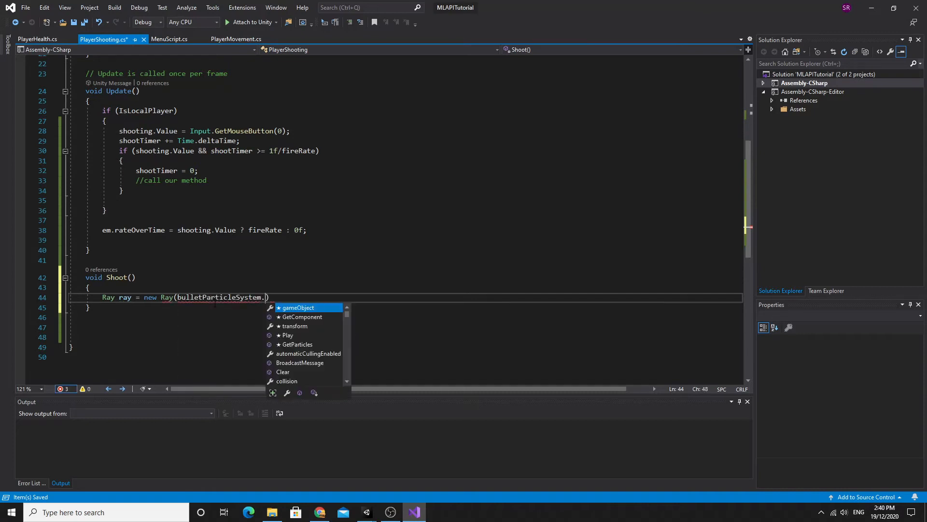
type("transform.position,")
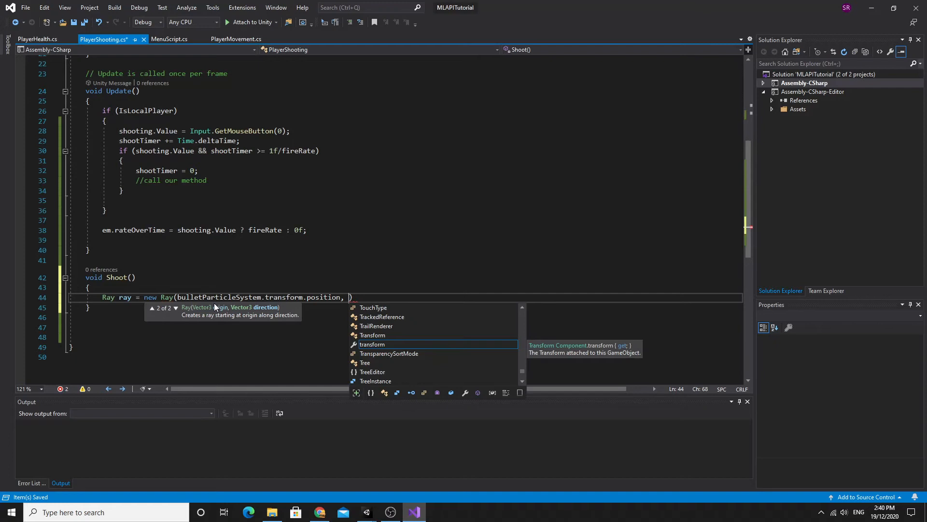
type("bulletParticleSystem.transform.forward")
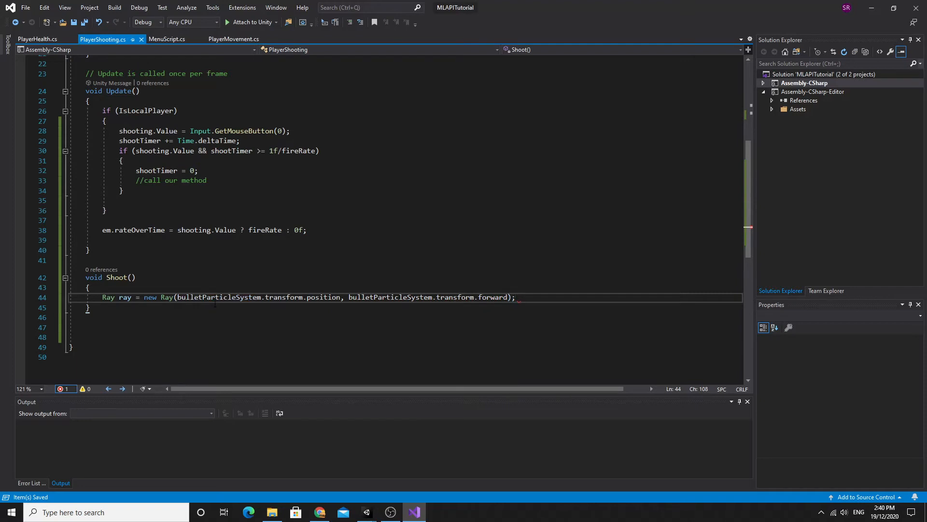
Check 'Physics.Raycast(ray, out RaycastHit hit, 100f)' with a 'we hit something' comment
key("enter")
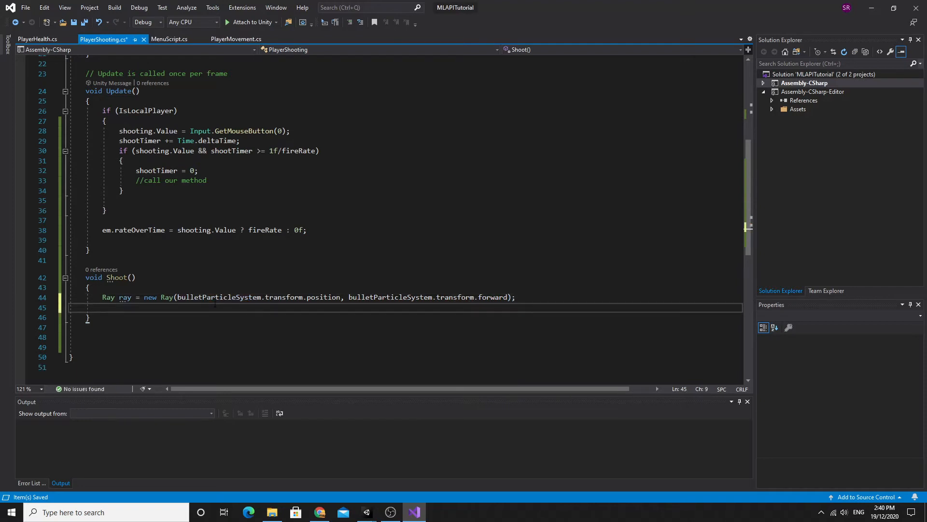
type("if (true)")
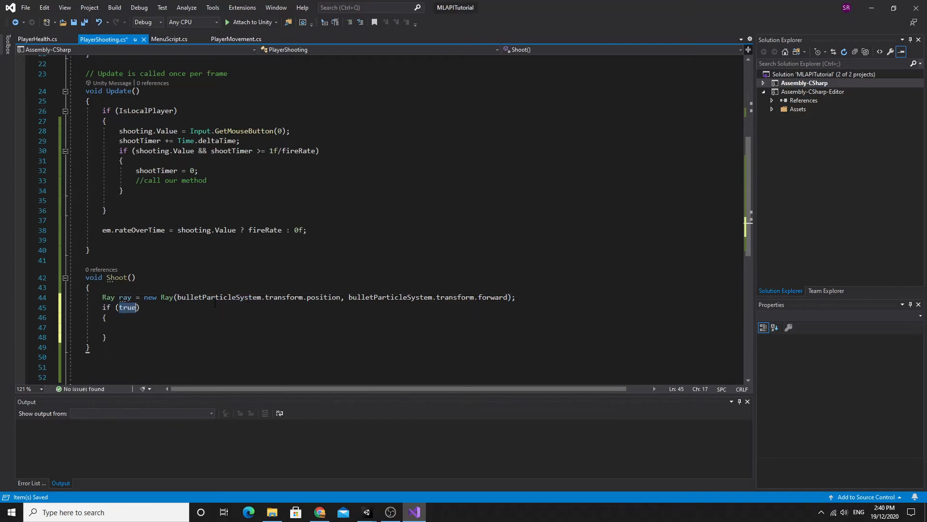
type("Physics.Raycast(")
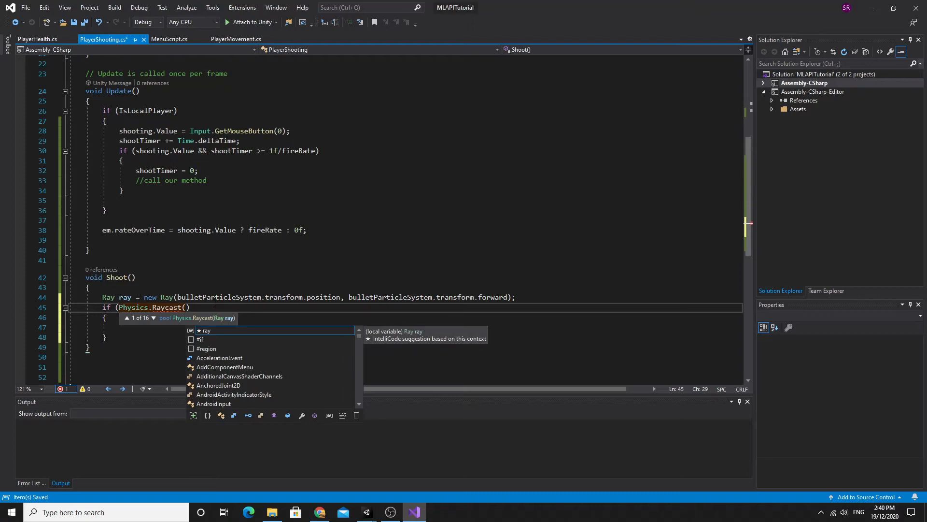
type("ray,")
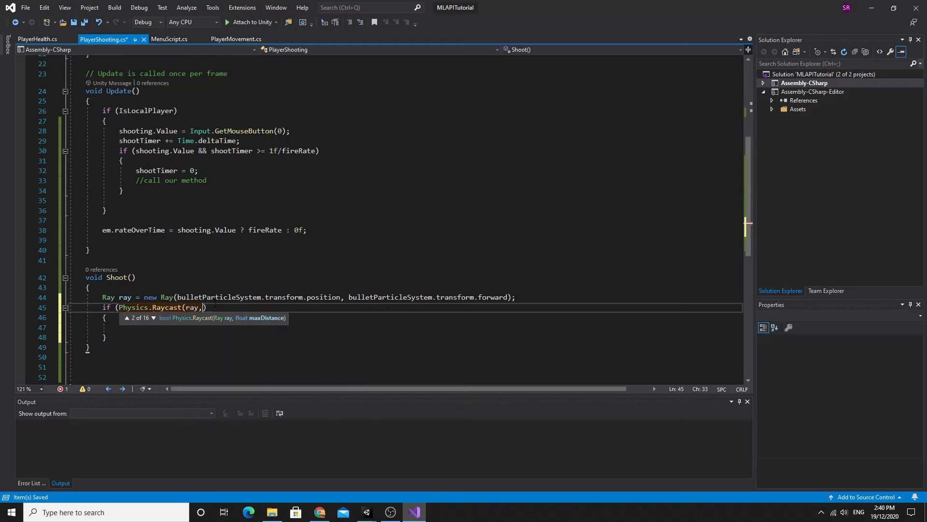
type("out")
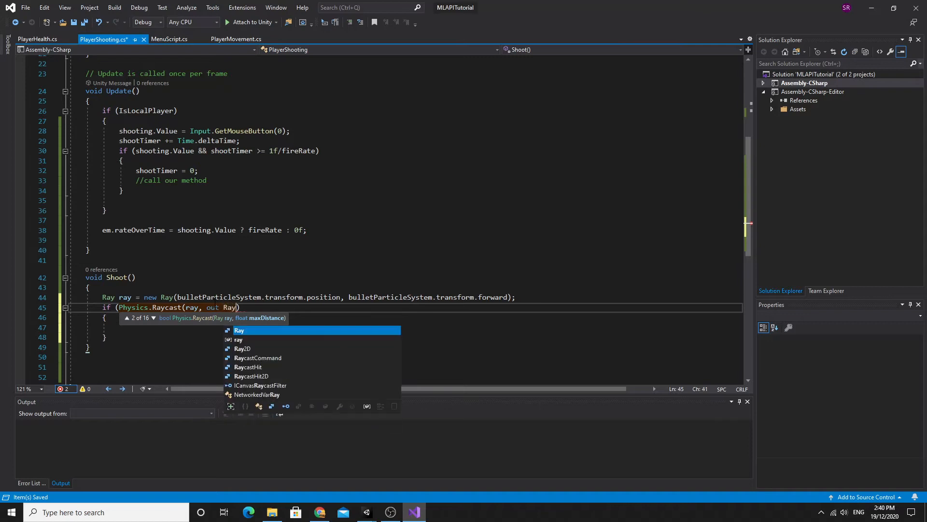
type("RaycastHit")
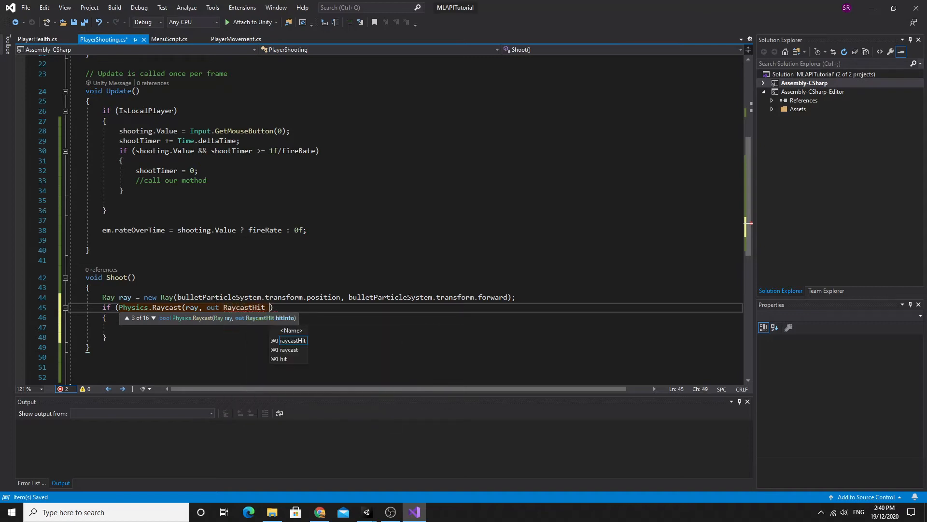
type("hit,")
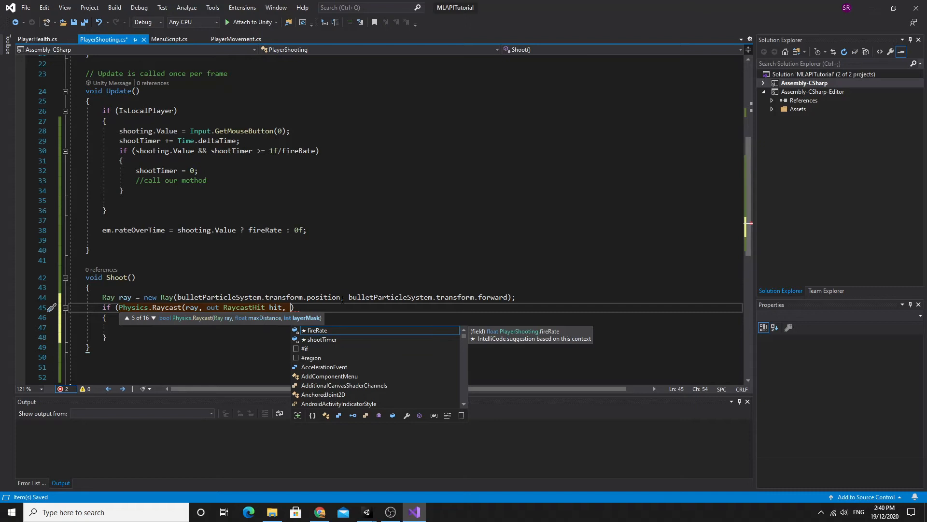
type("100f")
left_click(405, 327)
type("//")
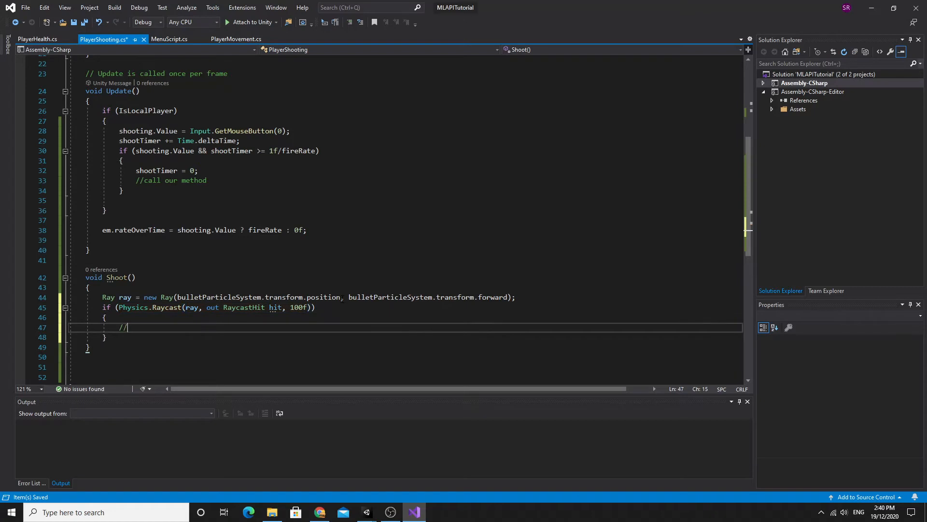
type("we hit something")
type("var")
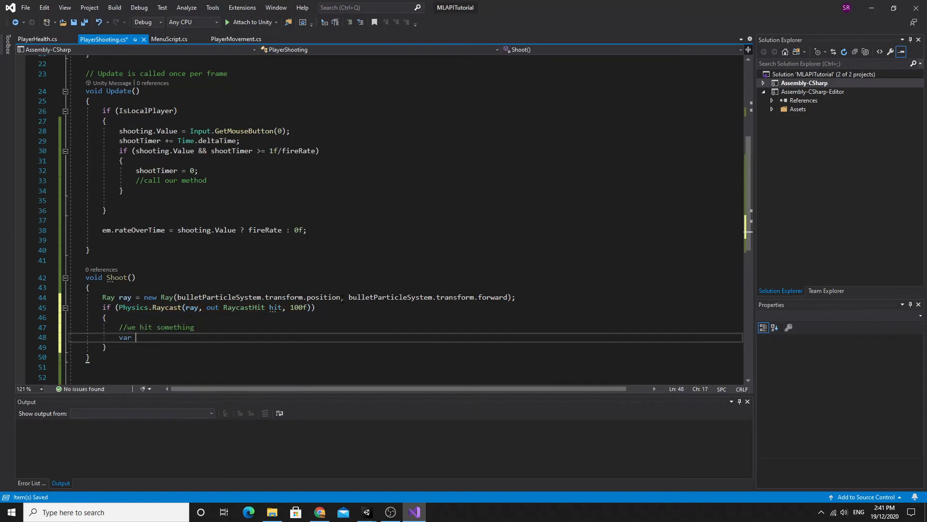
Fetch 'var player = hit.collider.GetComponent<PlayerHealth>();' from the hit
type("player")
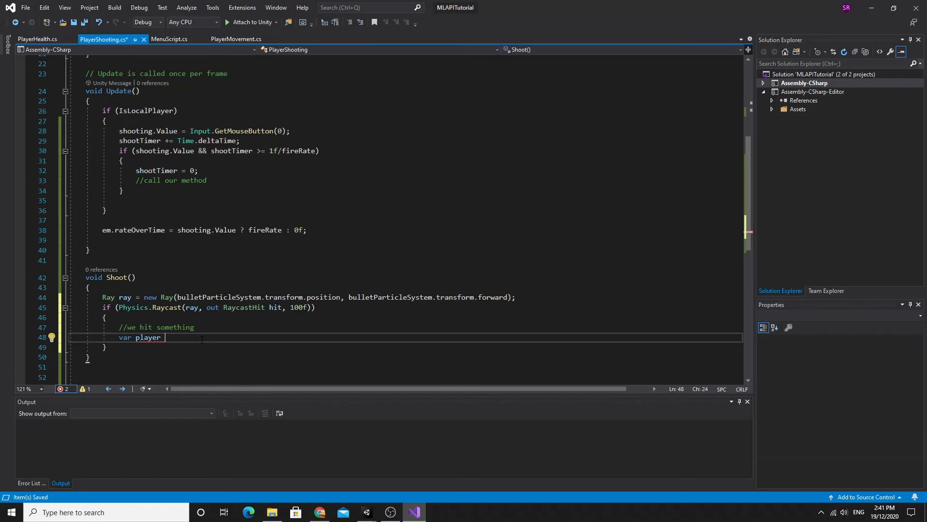
type("=")
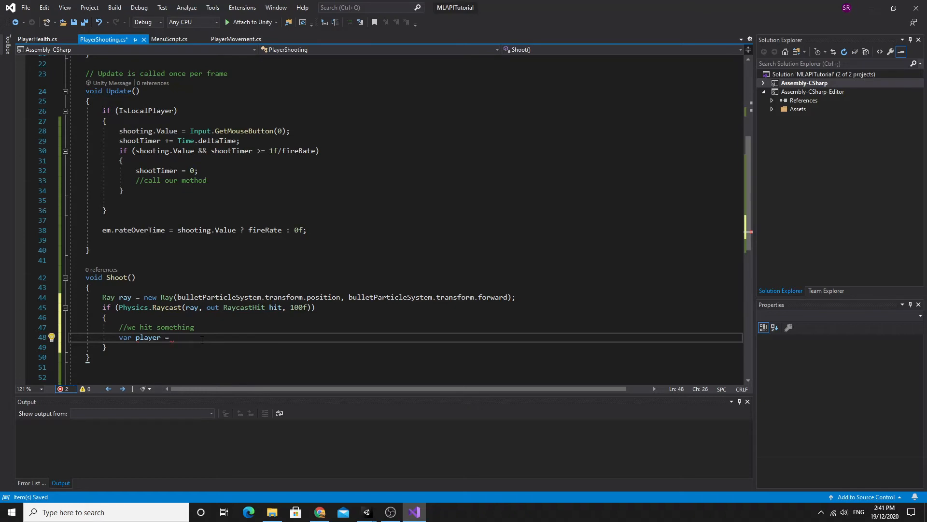
type("hit.c")
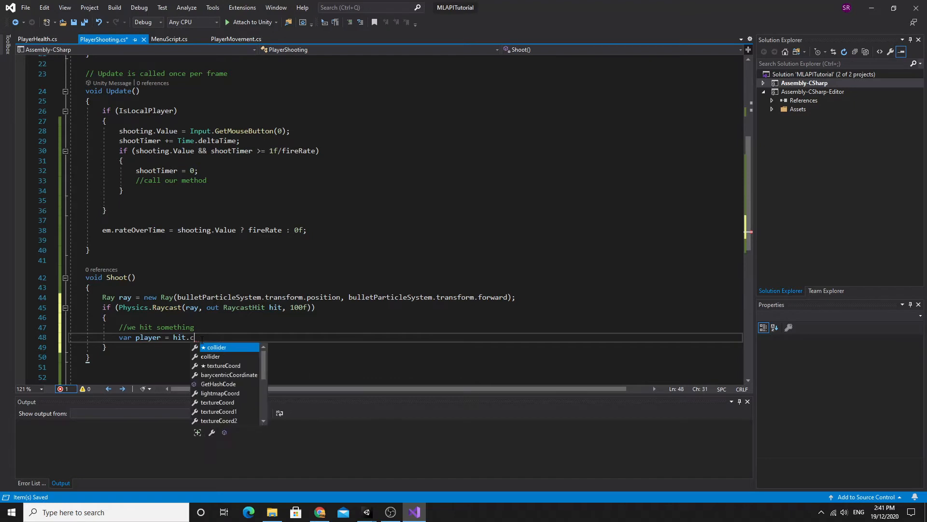
type("ollider.")
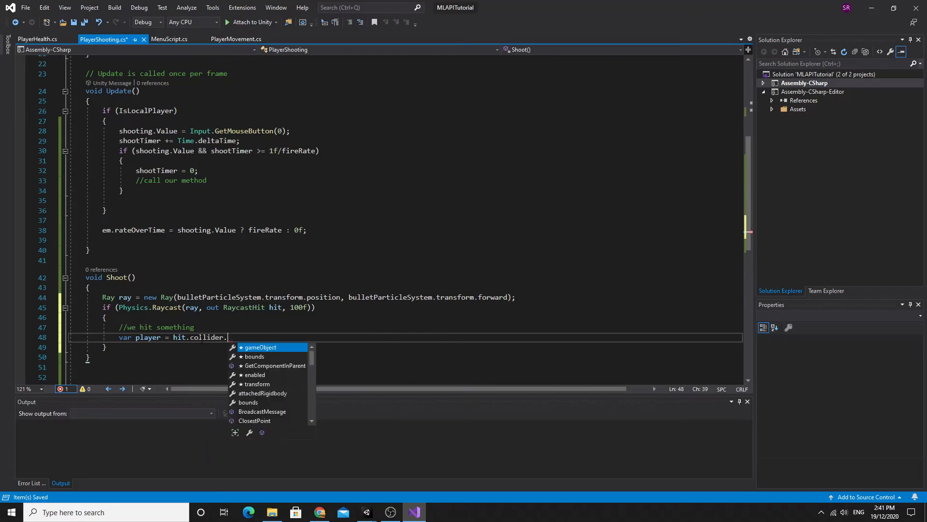
type("GetComponent")
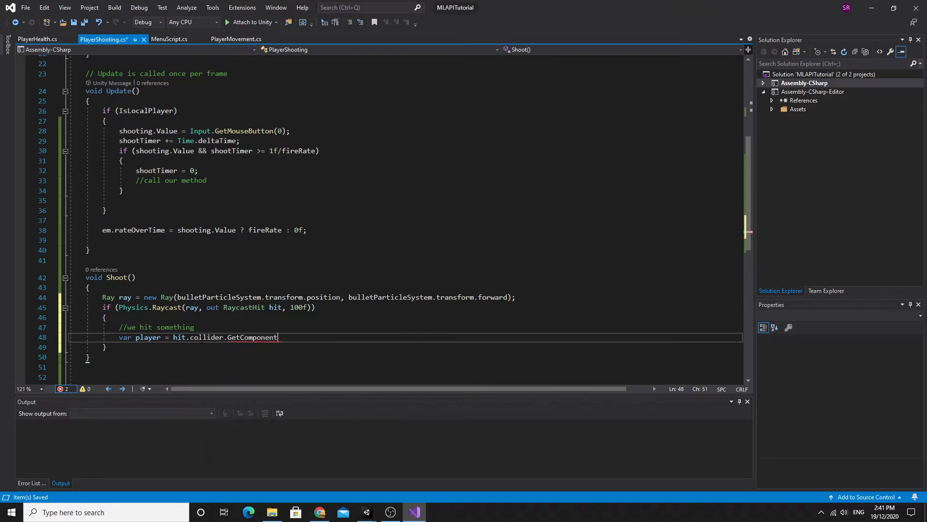
type("<>")
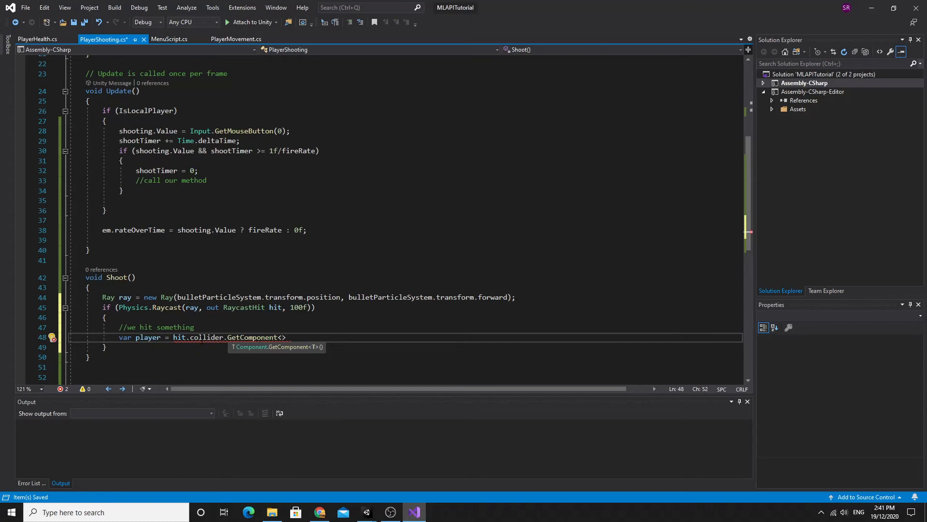
type("PLayer")
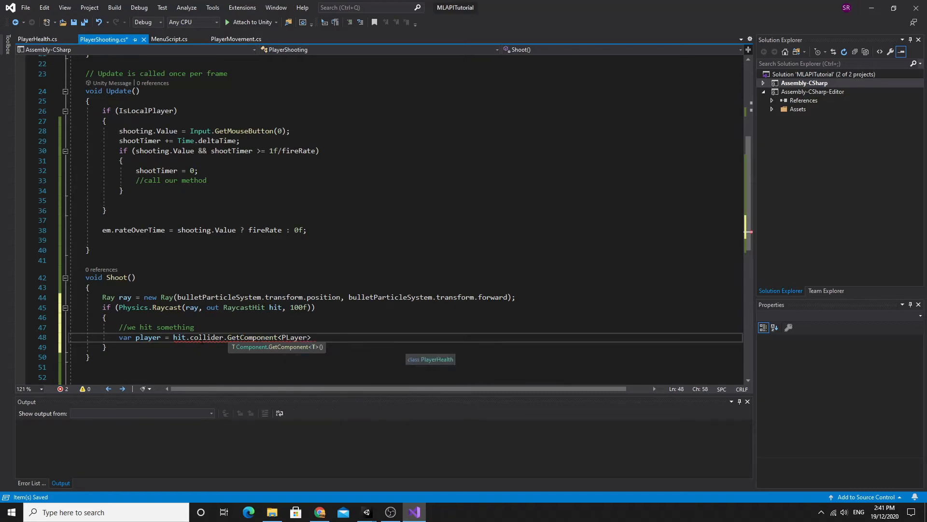
type("PlayerHealth>();")
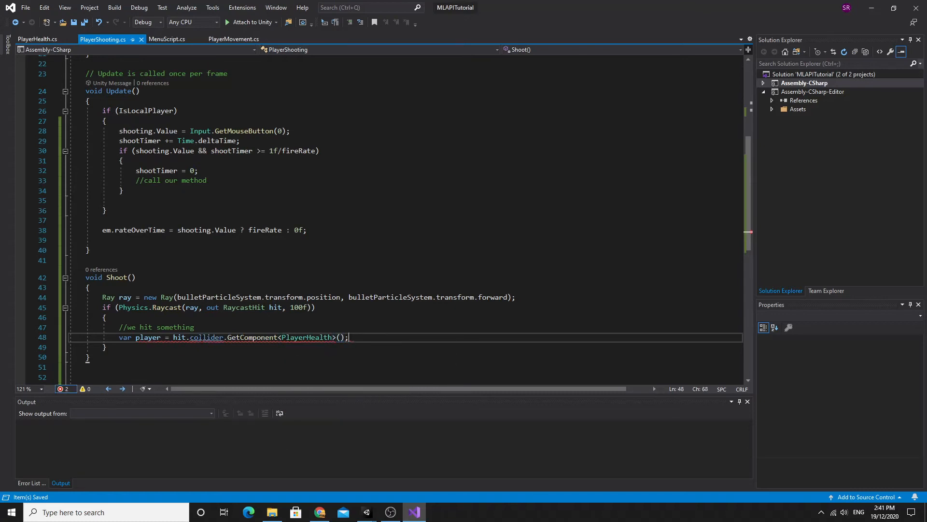
If player is not null, call 'player.TakeDamage(10f);' with a 'hit a player' comment
type("if (true)")
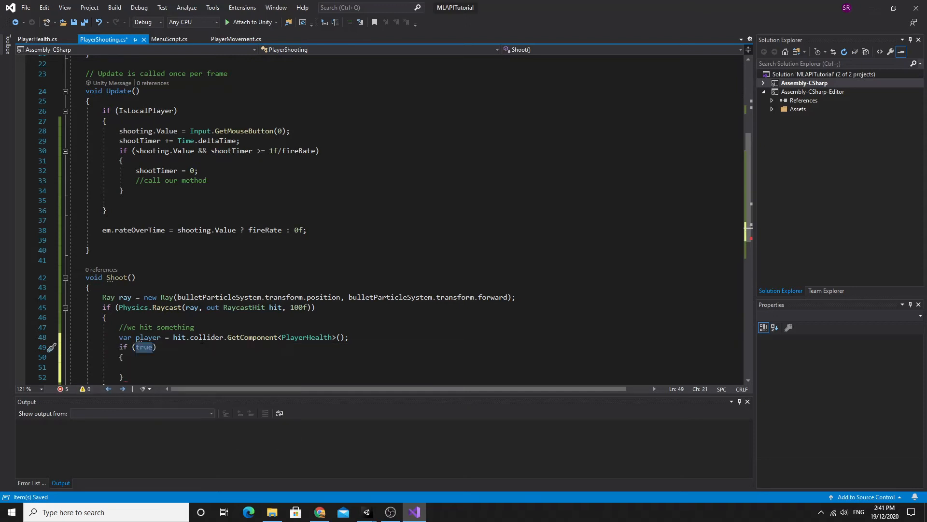
type("player")
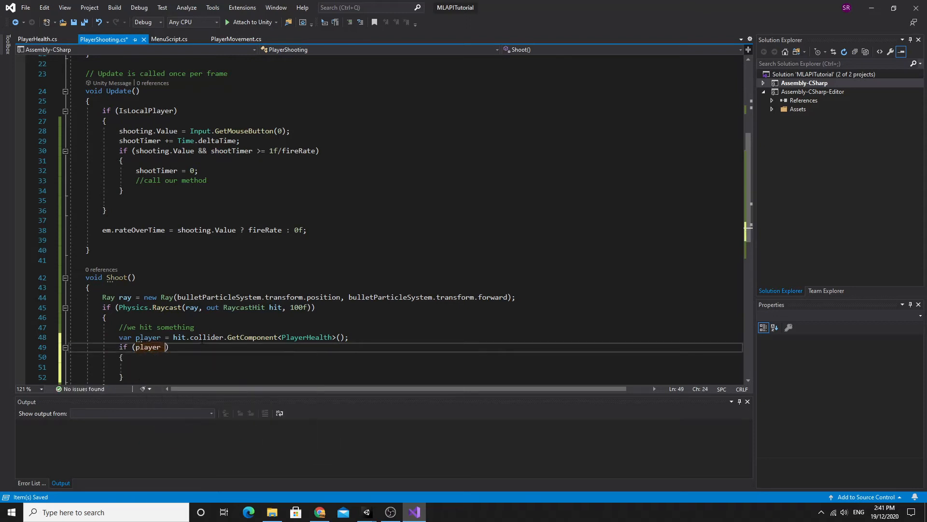
type("!= null")
left_click(405, 367)
type("//we")
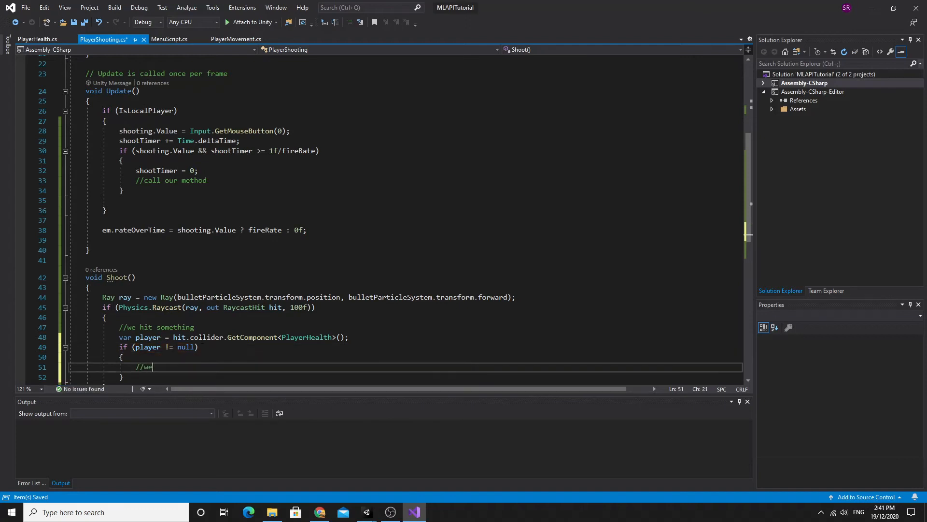
type("hit a player")
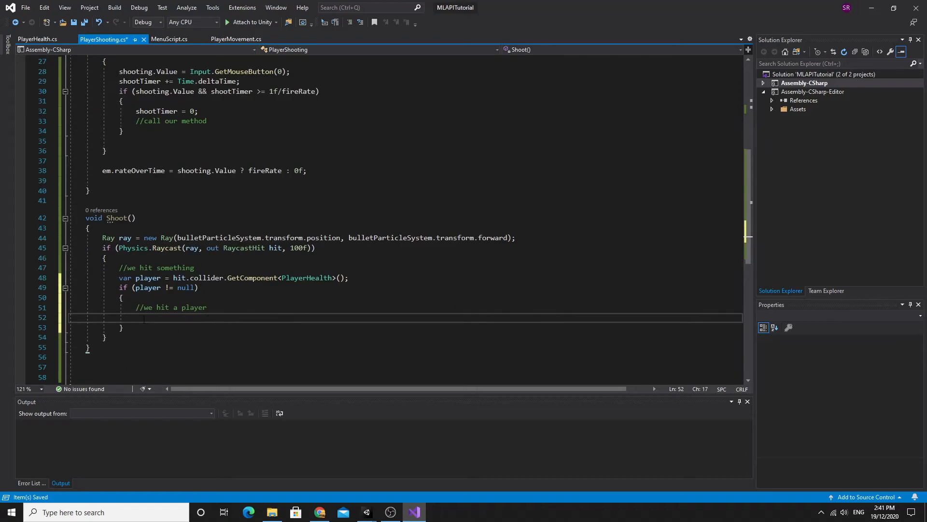
type("player.")
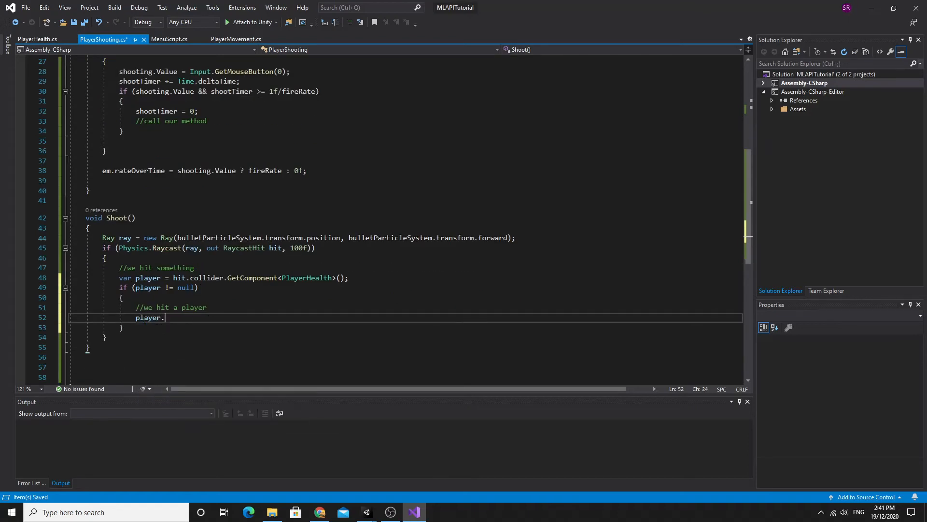
type("TakeDamage(")
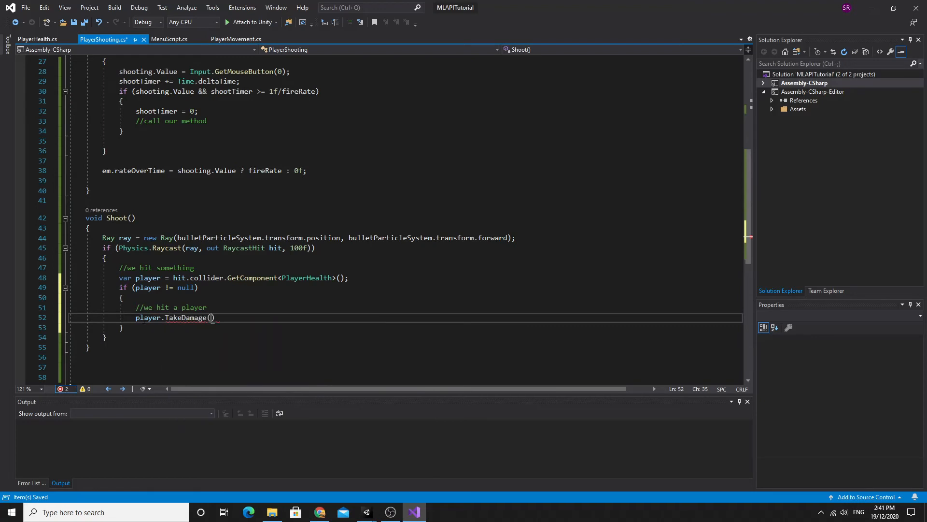
type("10f")
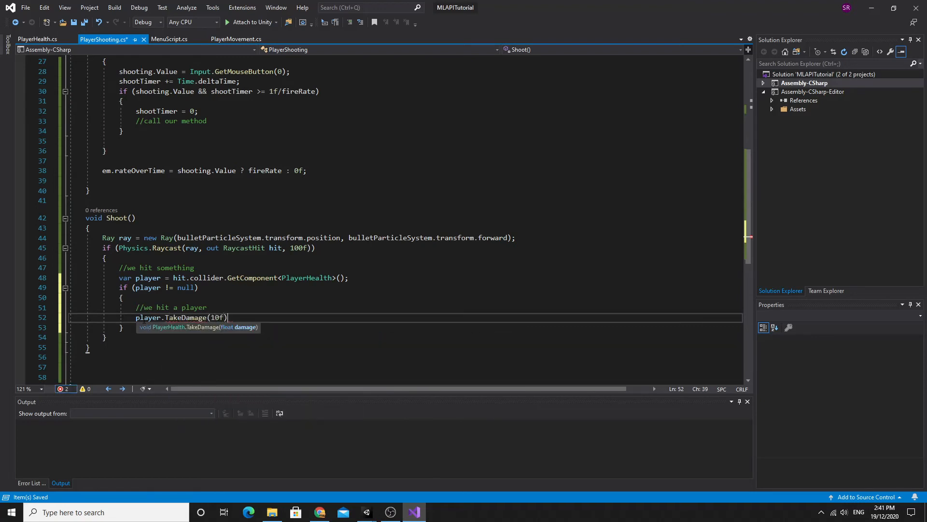
type(";")
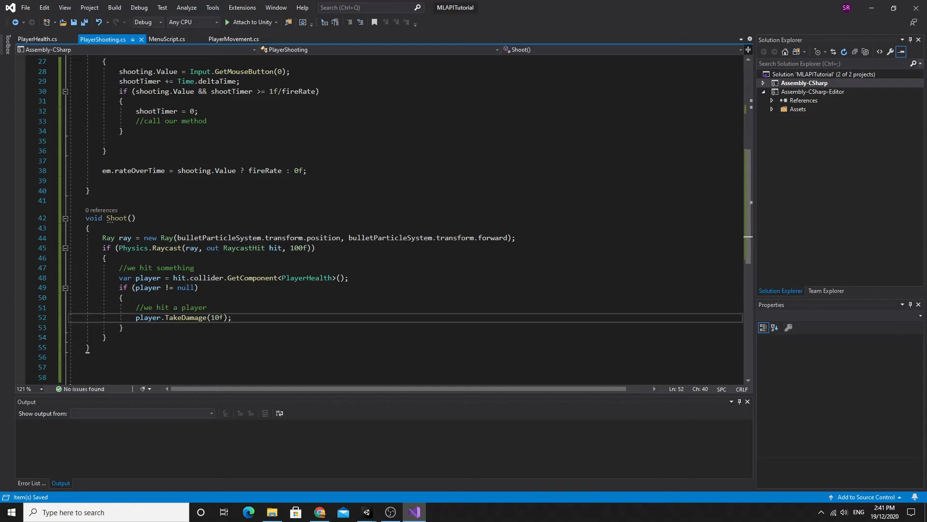
mouse_move(214, 317)
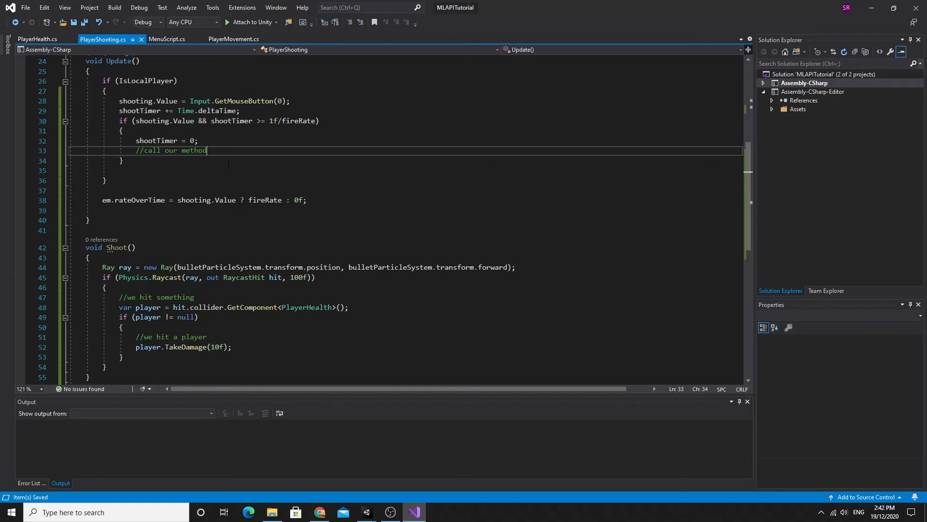
Add the Shoot(); call inside Update's firing check, tidy blank lines, save, and return to Unity
type("Shoot();")
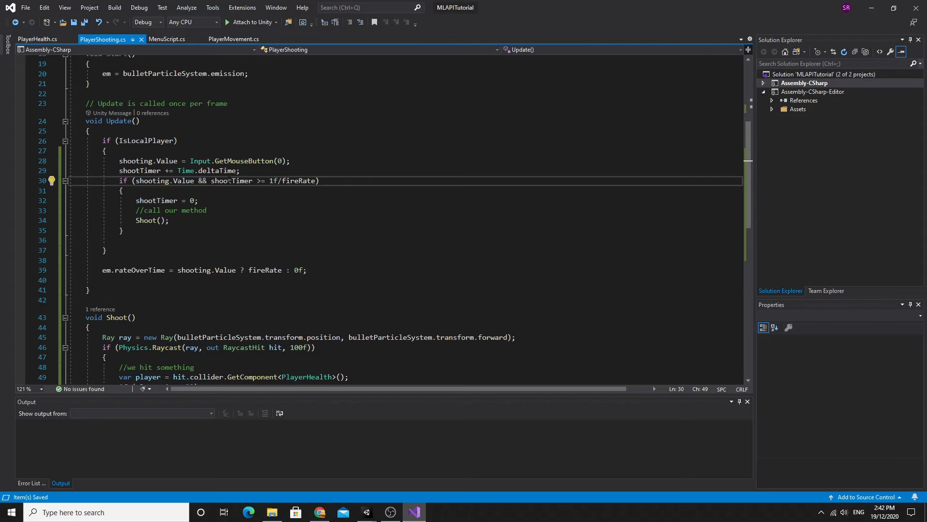
left_click(232, 181)
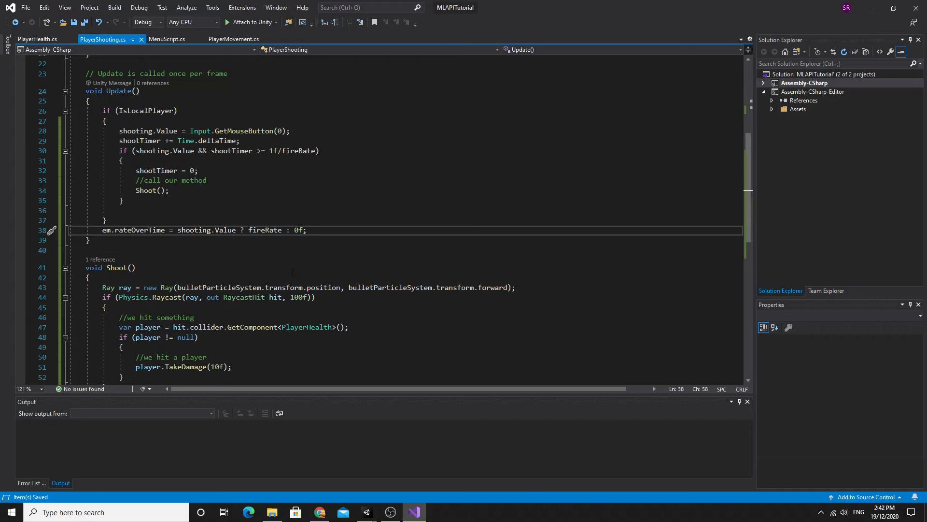
scroll("down", 3)
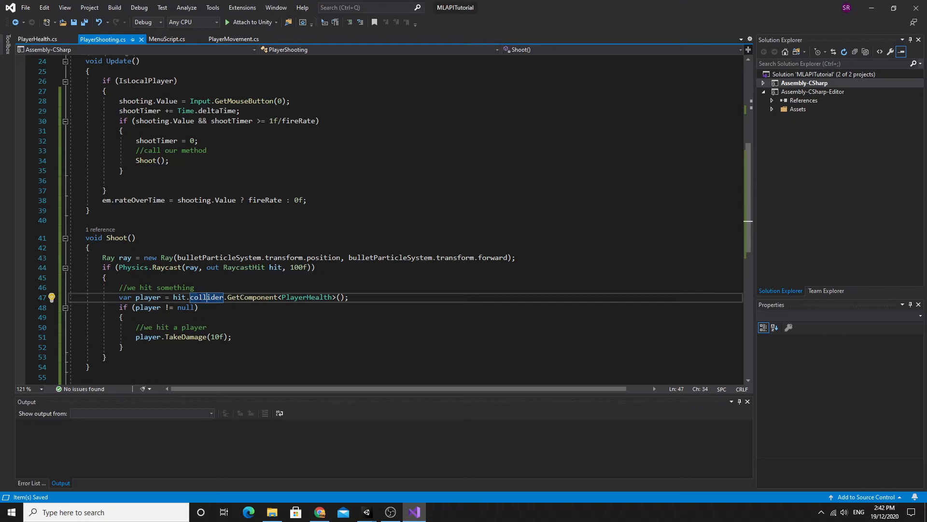
mouse_move(205, 297)
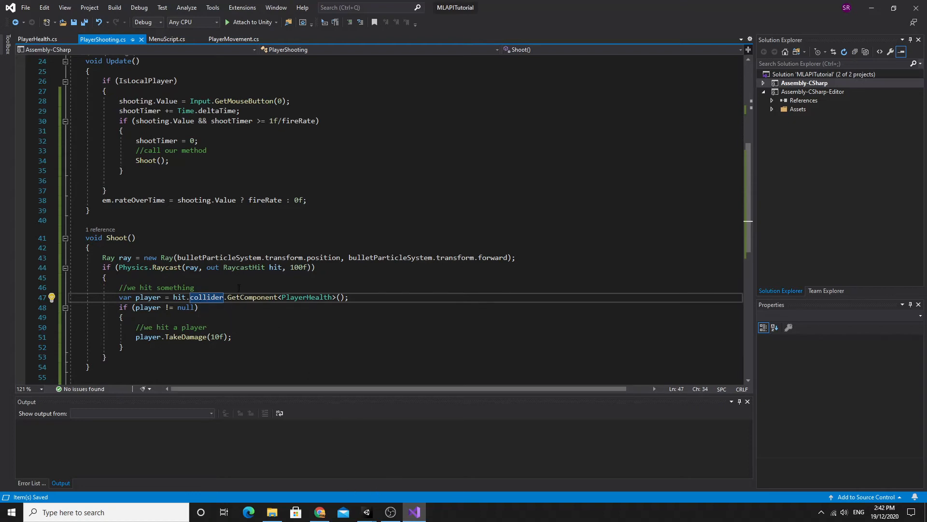
mouse_move(341, 498)
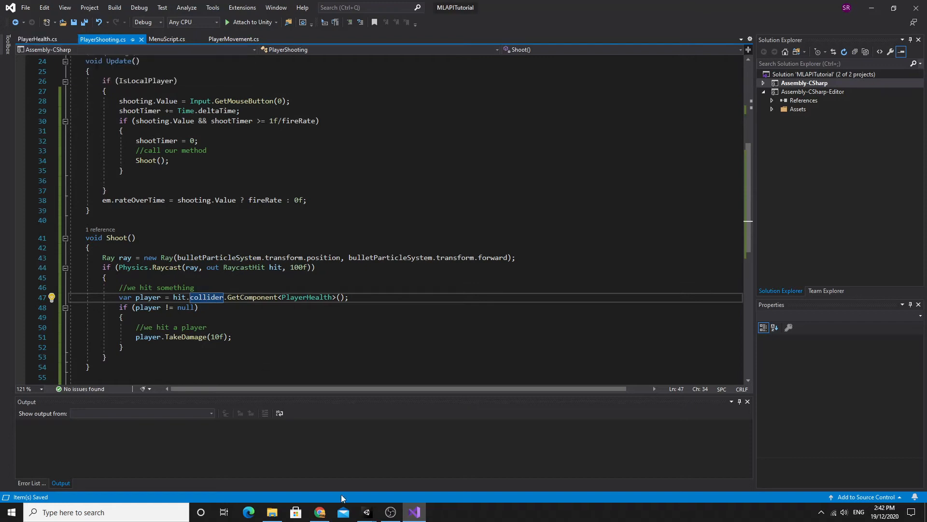
left_click(366, 512)
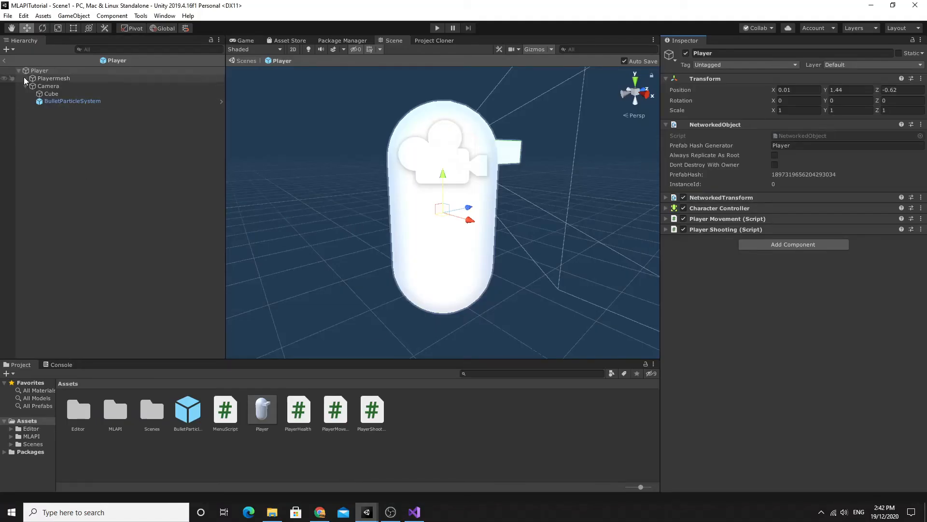
Walk the Player hierarchy down through Playermesh and Camera to select the Cube
left_click(18, 70)
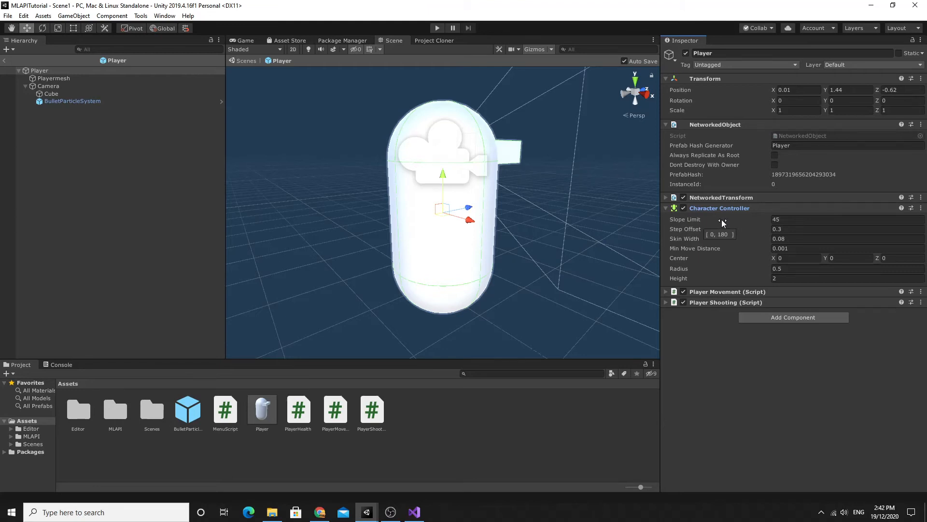
left_click(54, 78)
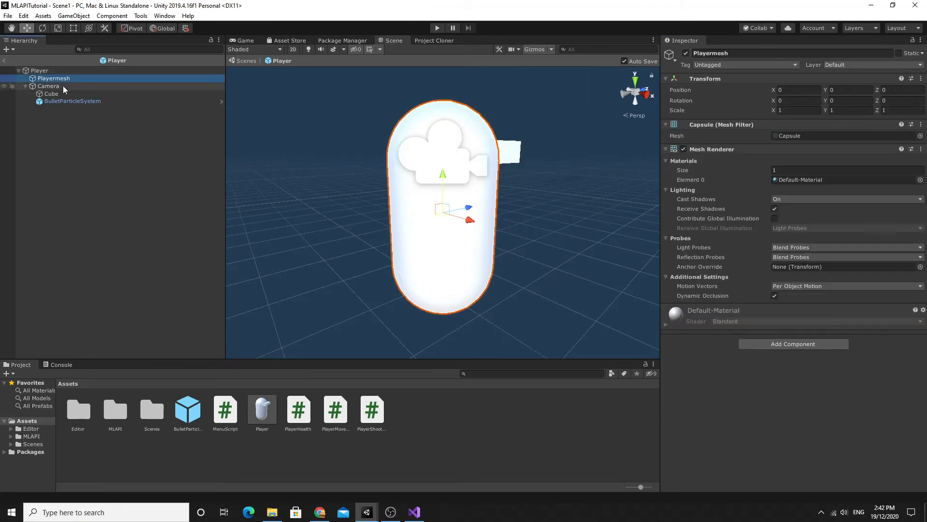
left_click(48, 86)
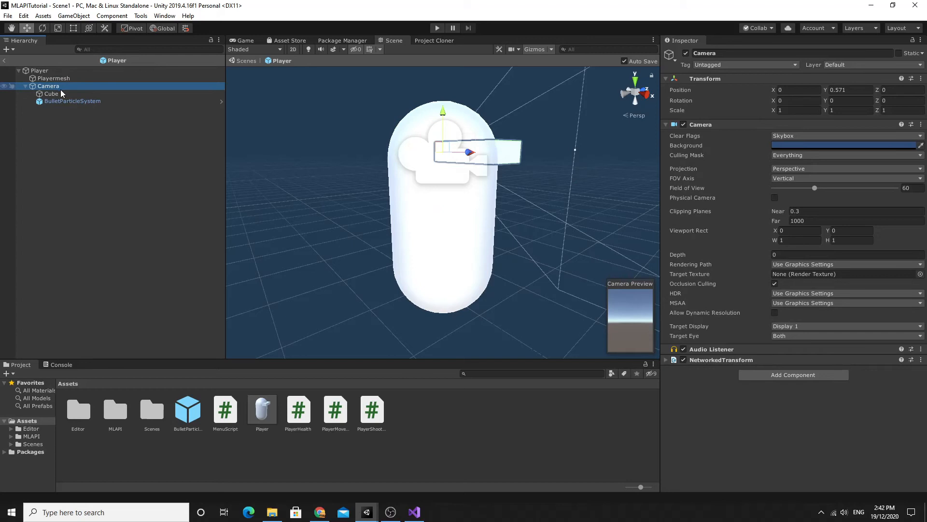
left_click(52, 93)
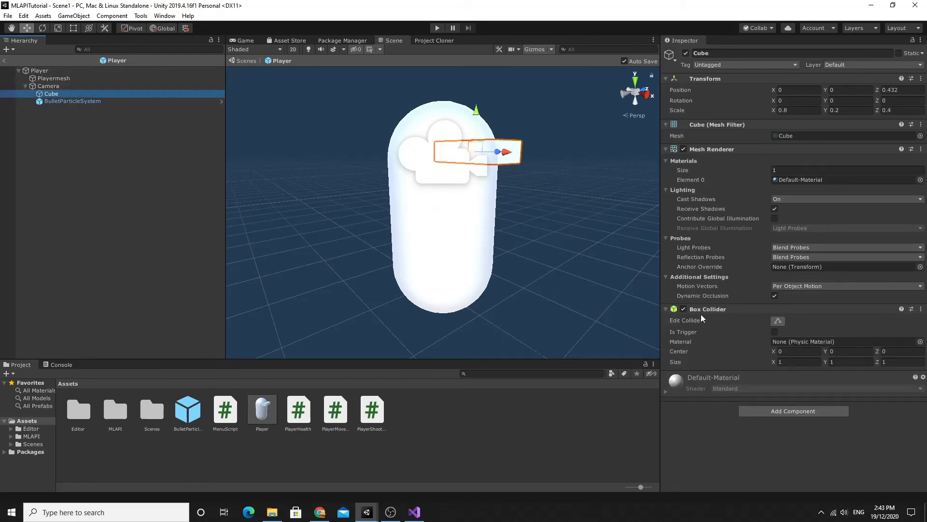
Remove the Box Collider component from the Cube and reselect the Player root
left_click(913, 308)
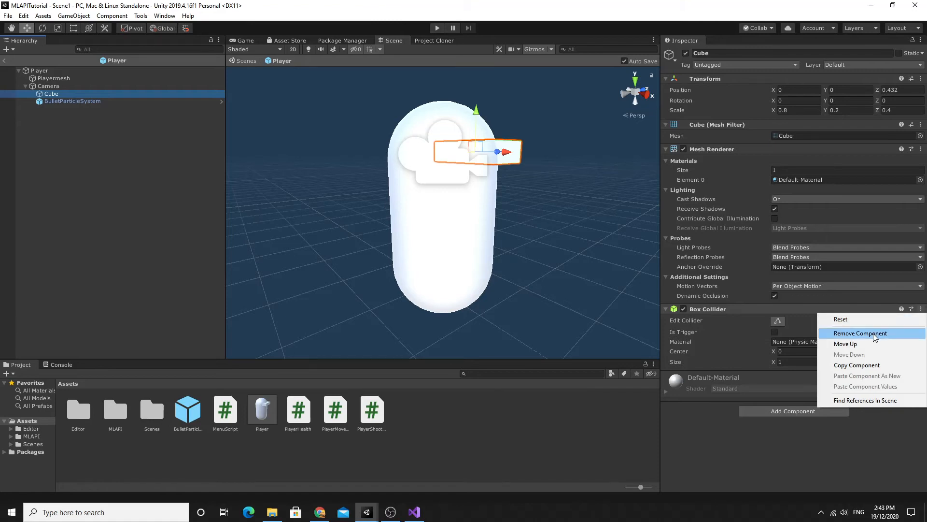
left_click(860, 334)
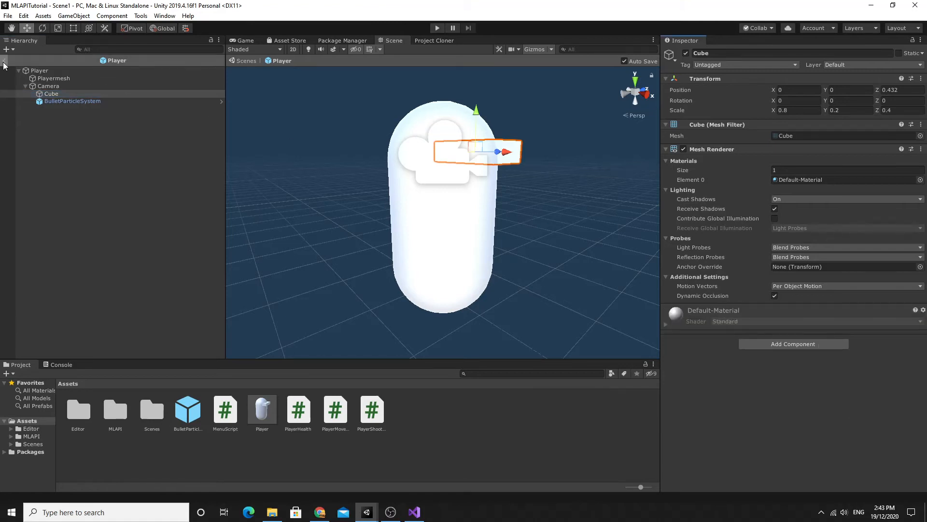
left_click(41, 69)
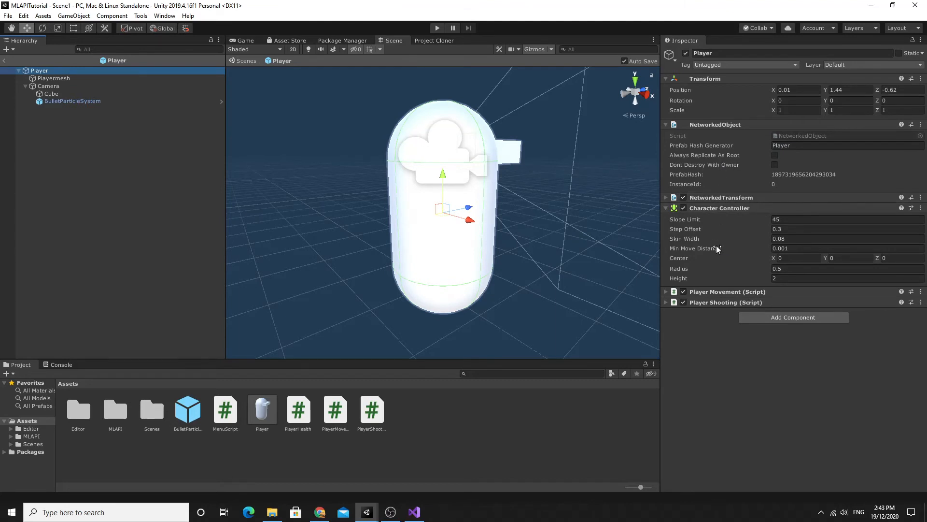
mouse_move(722, 265)
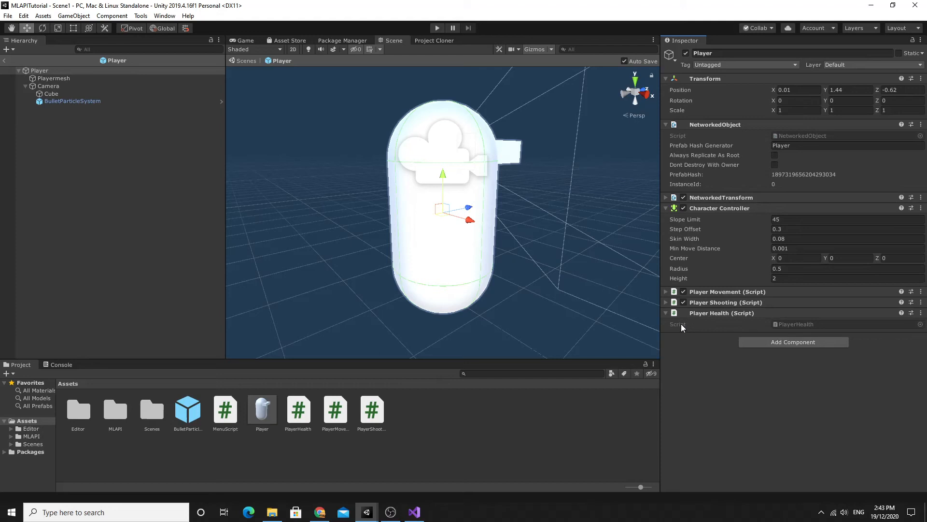
mouse_move(704, 340)
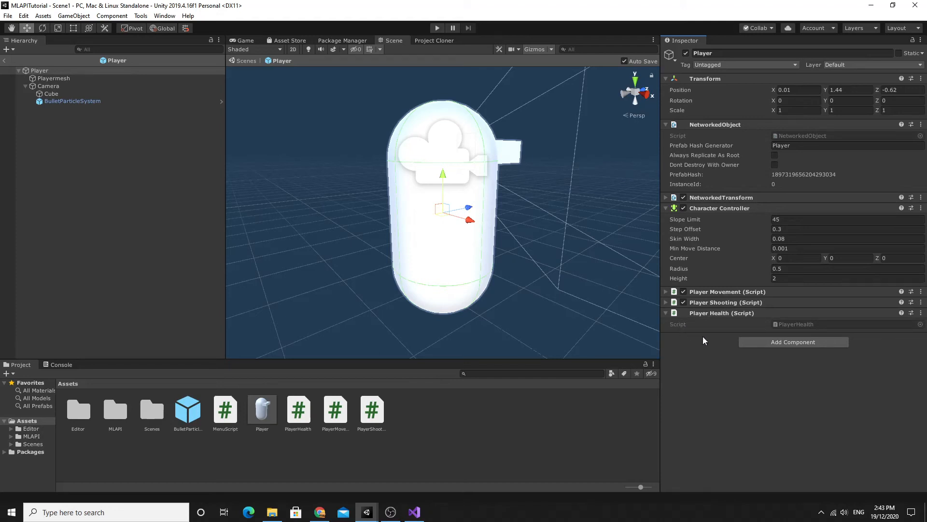
Attach the PlayerHealth script to the Player prefab and start adding another component
left_click(40, 70)
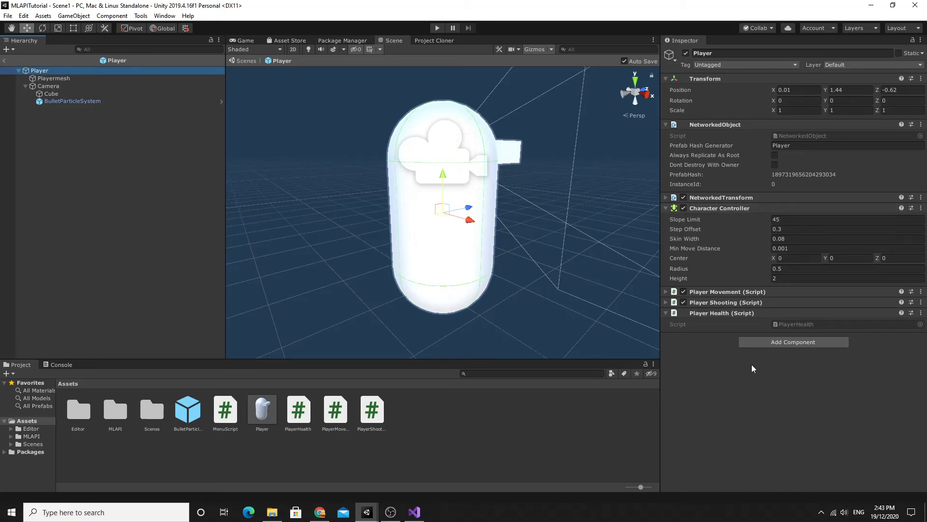
left_click(793, 341)
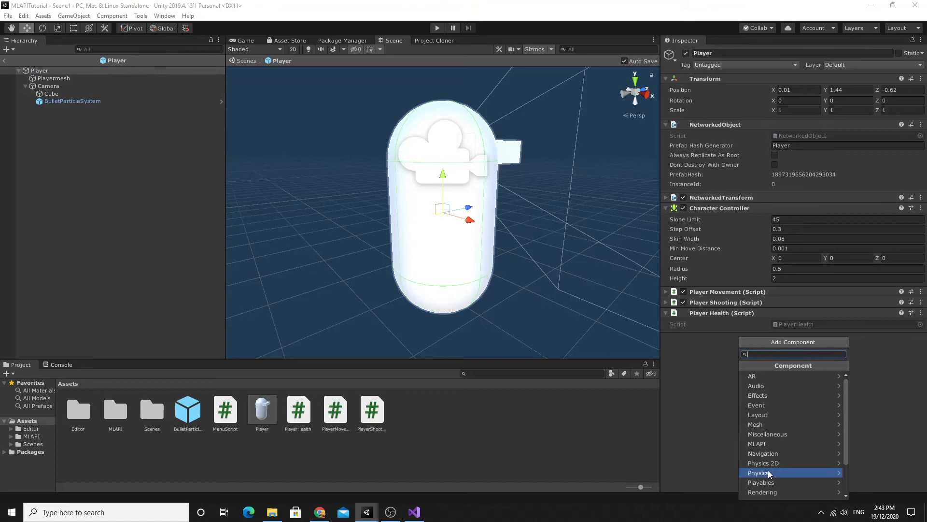
Add a Capsule Collider from Physics to the Player and set its Height to 2
left_click(763, 472)
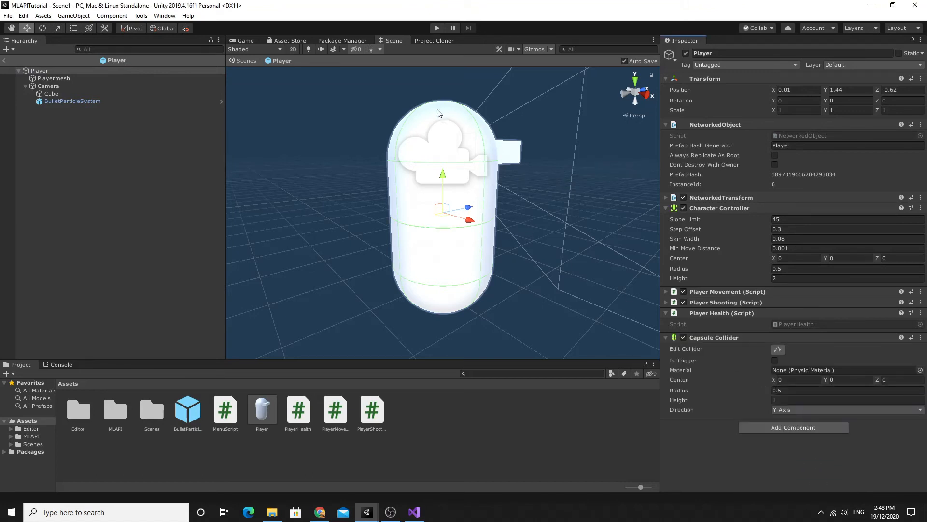
mouse_move(434, 189)
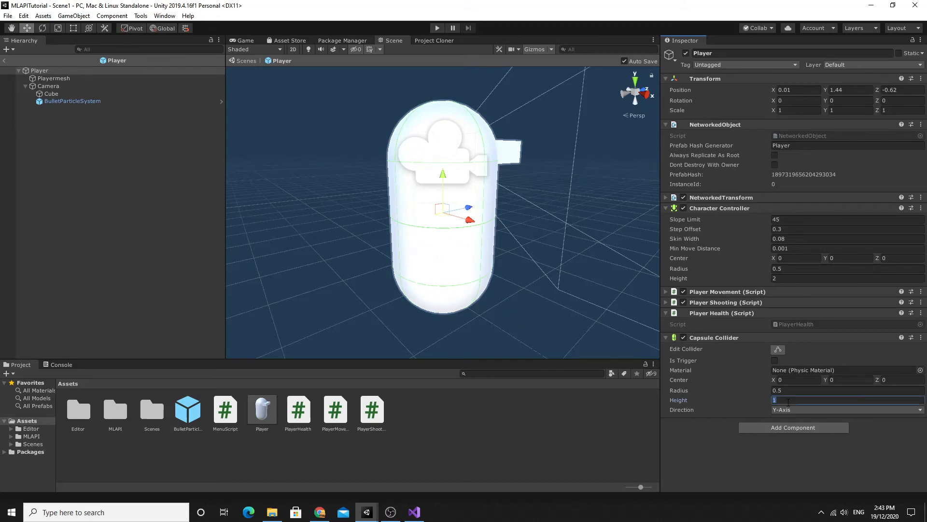
type("2")
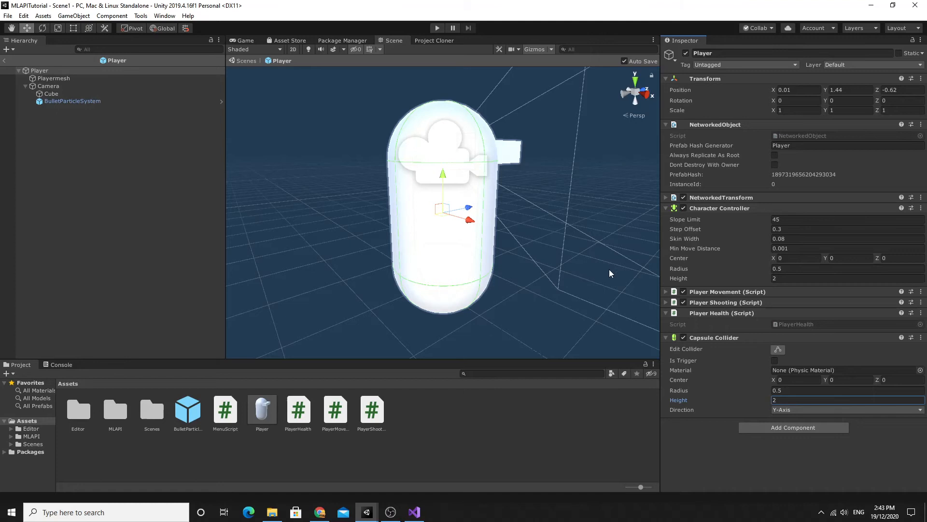
mouse_move(440, 222)
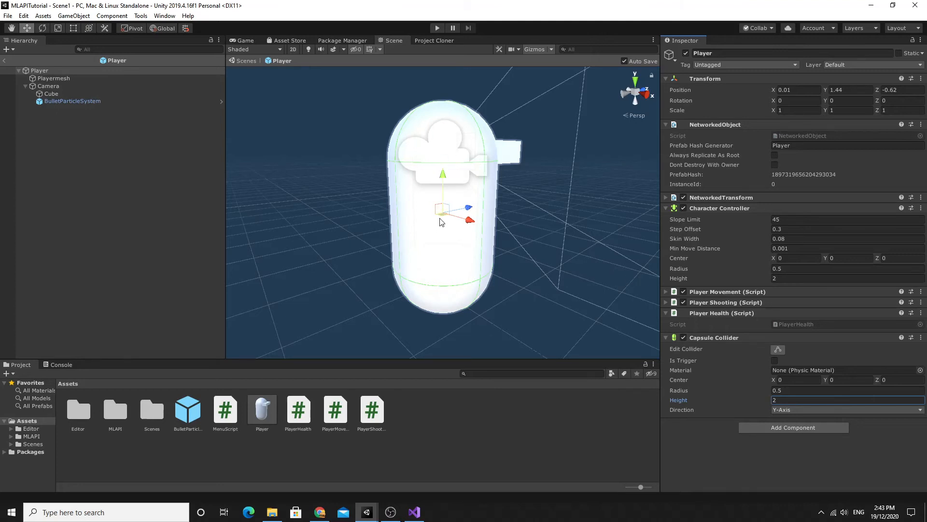
mouse_move(732, 325)
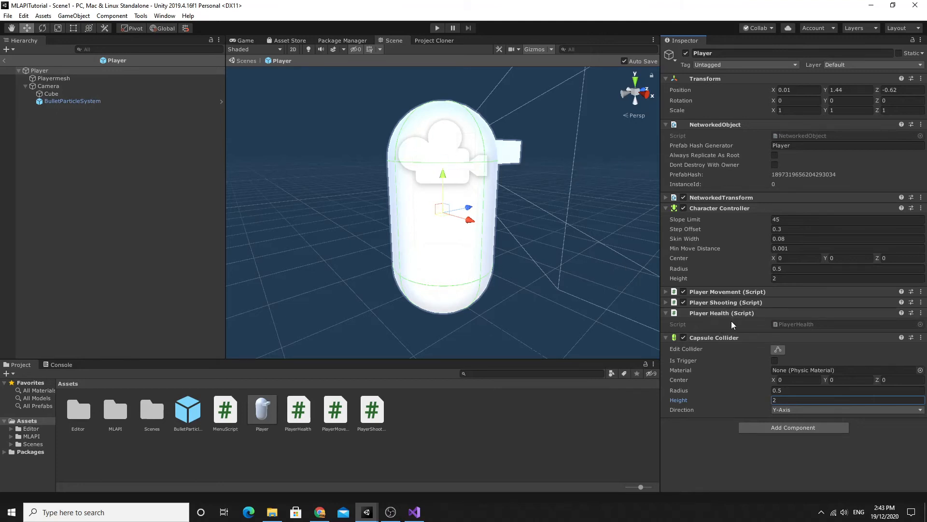
mouse_move(728, 322)
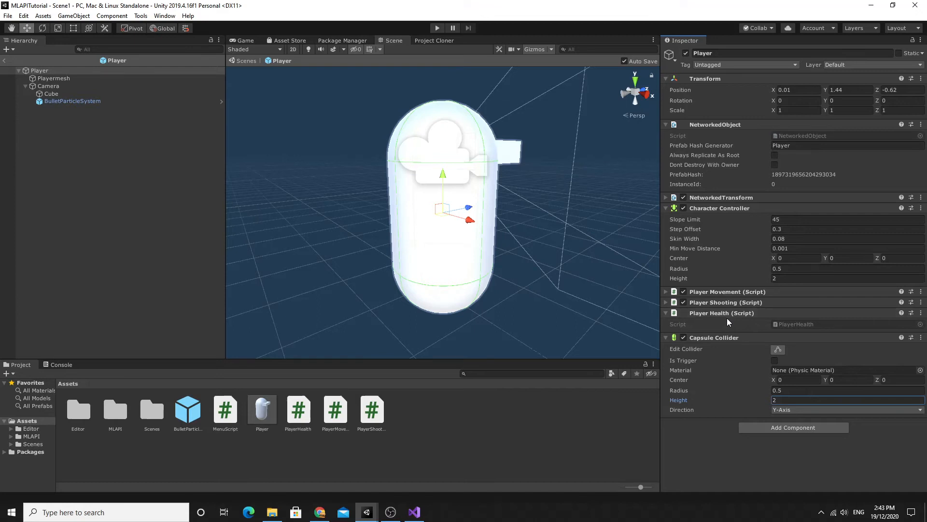
mouse_move(736, 326)
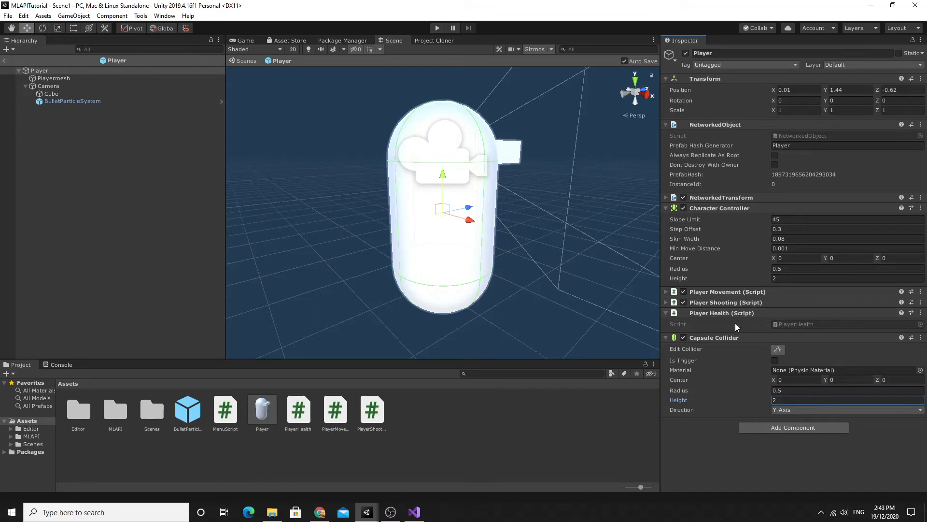
mouse_move(440, 472)
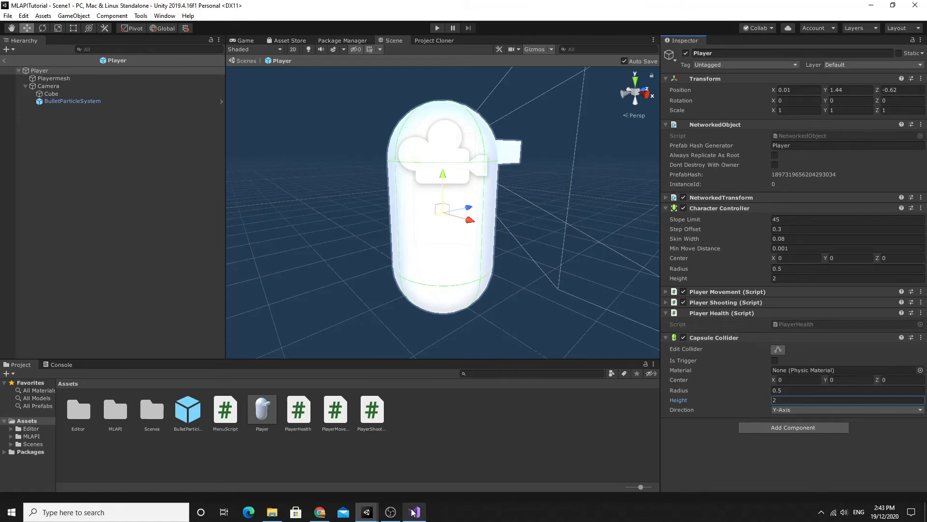
In PlayerHealth.cs, declare the NetworkedVarFloat health field public and save
left_click(414, 512)
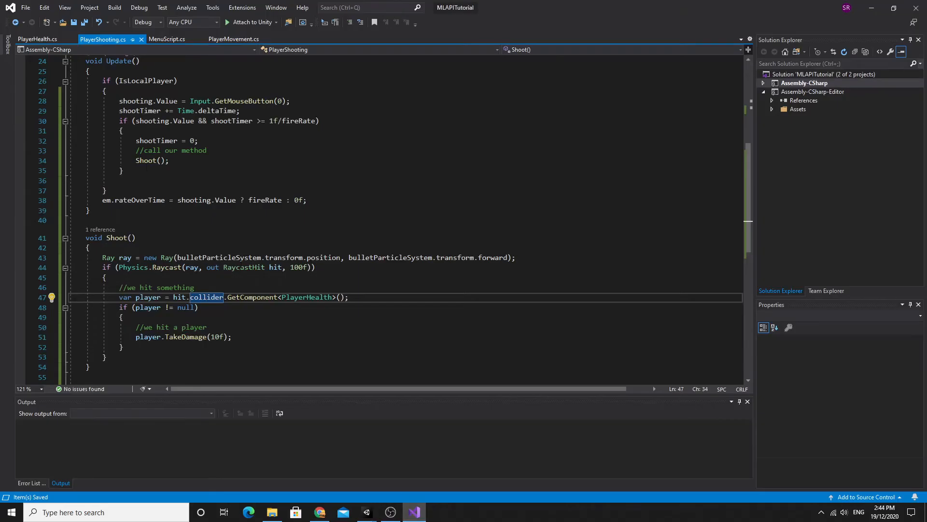
left_click(37, 39)
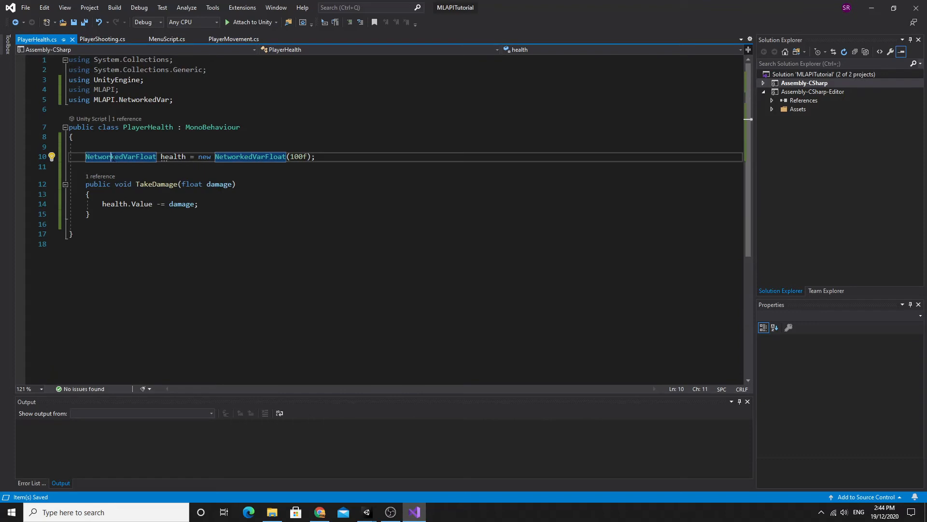
mouse_move(118, 157)
type("public ")
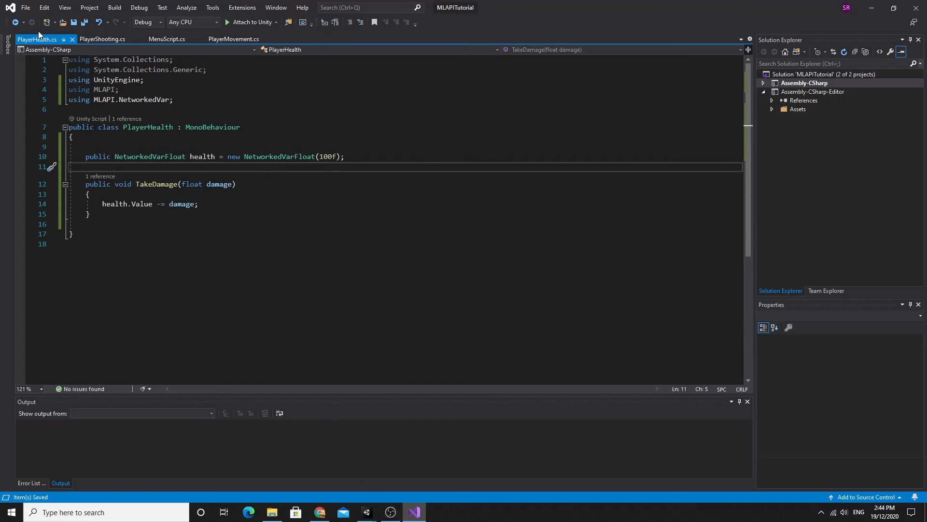
left_click(139, 156)
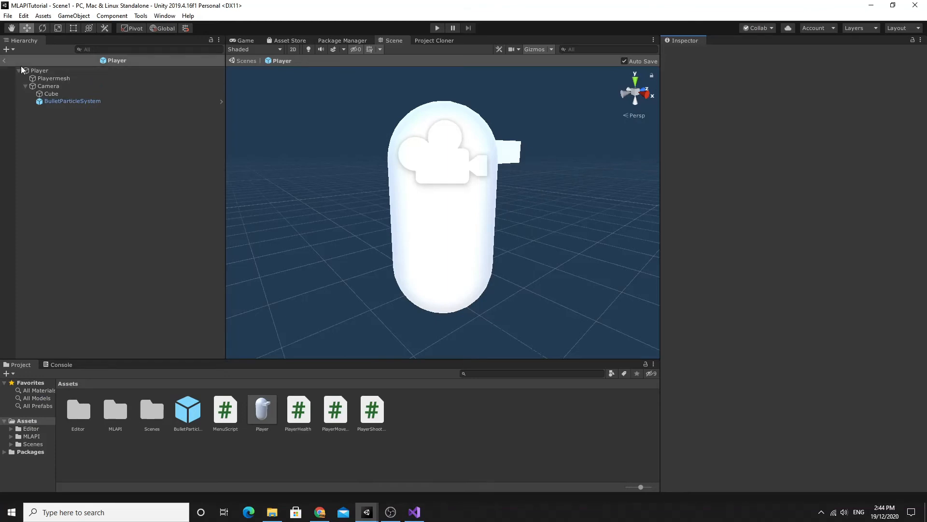
Select the Player root to view its PlayerHealth component showing Health 100
left_click(40, 70)
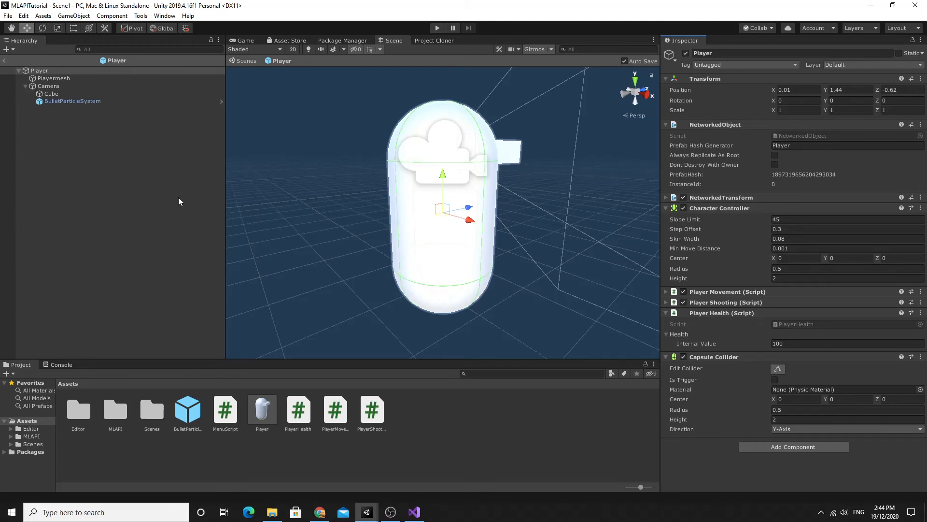
mouse_move(184, 195)
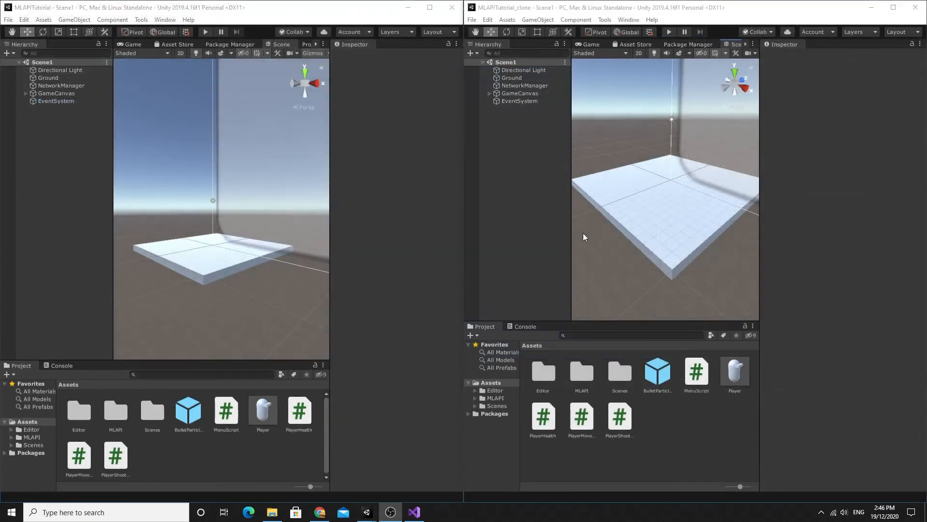
Enter play mode in the main editor and host a networked game session
left_click(205, 31)
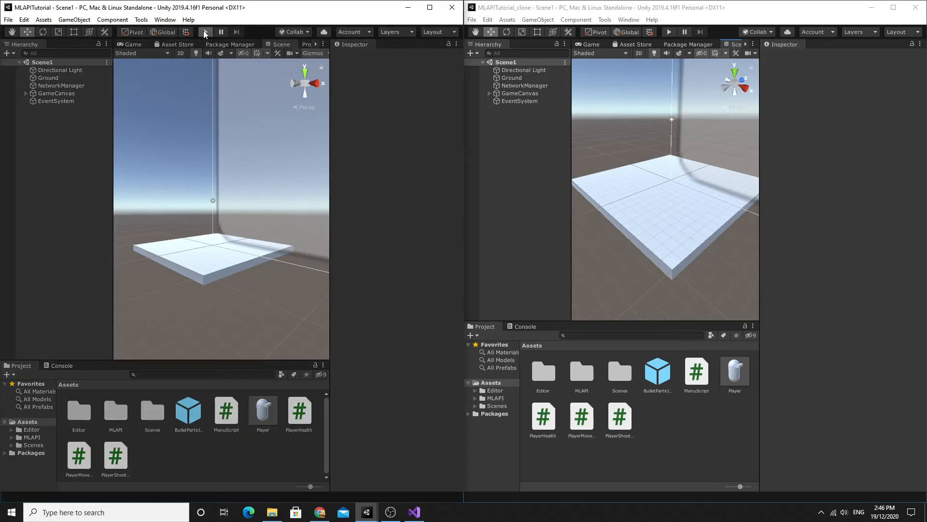
left_click(205, 31)
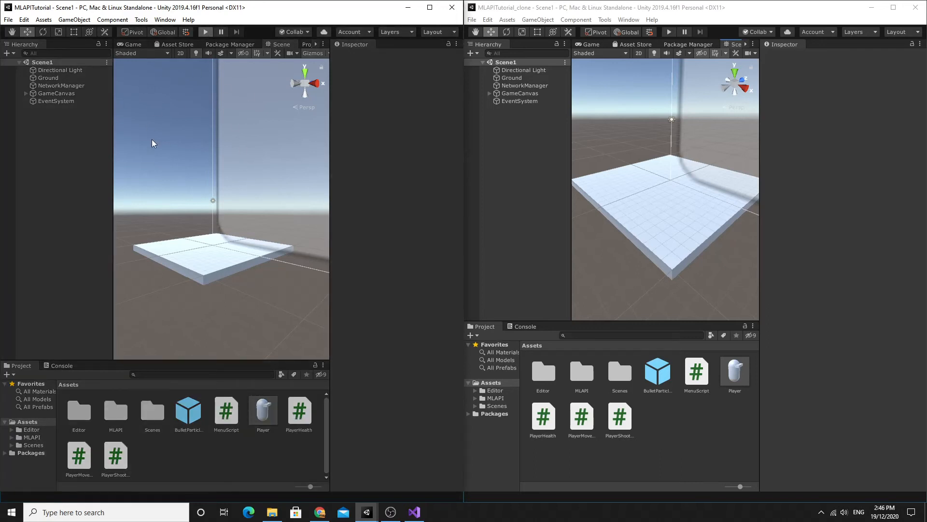
left_click(204, 30)
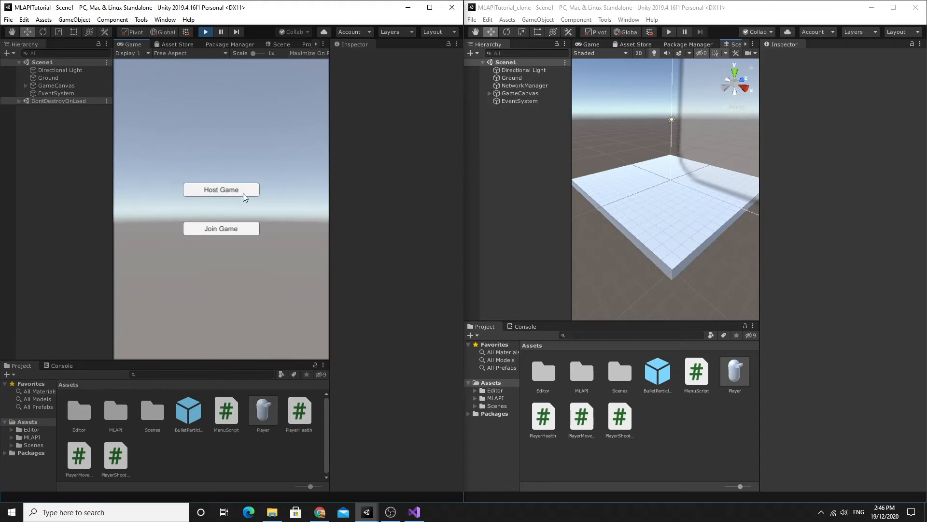
left_click(220, 189)
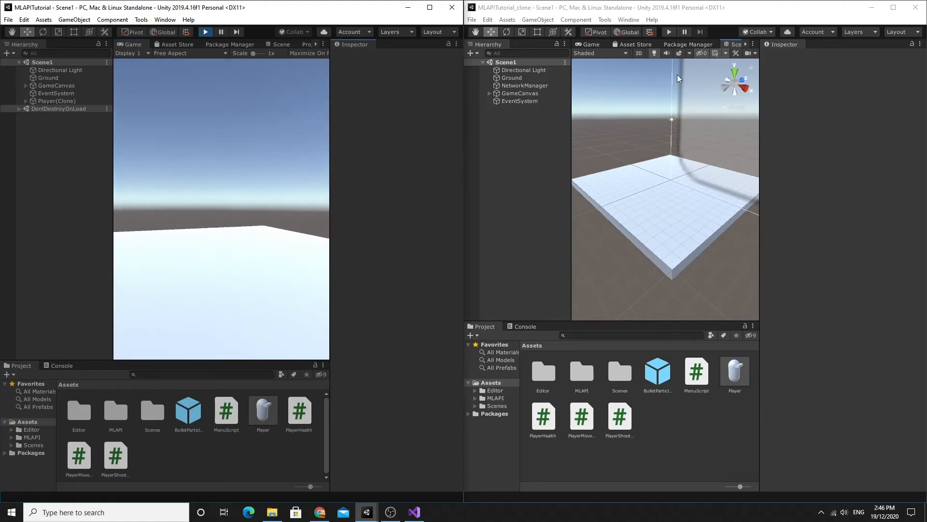
mouse_move(637, 165)
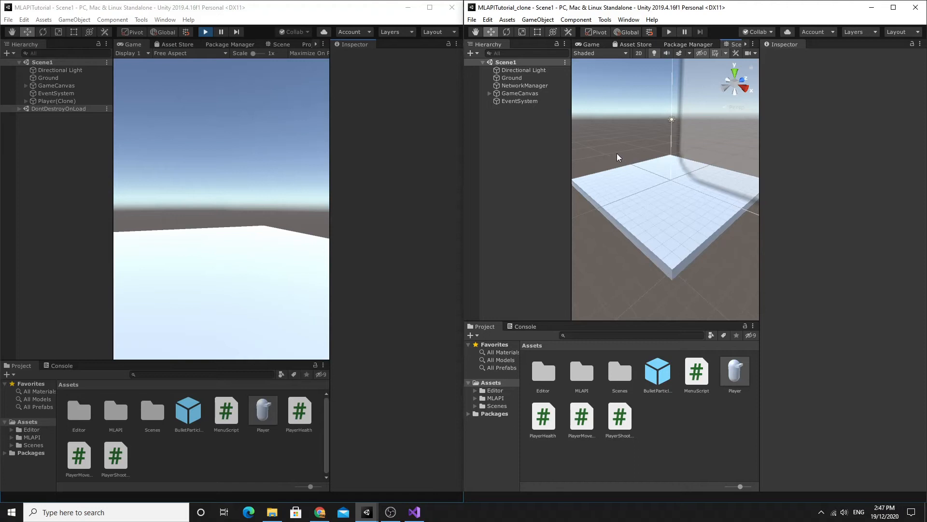
mouse_move(616, 154)
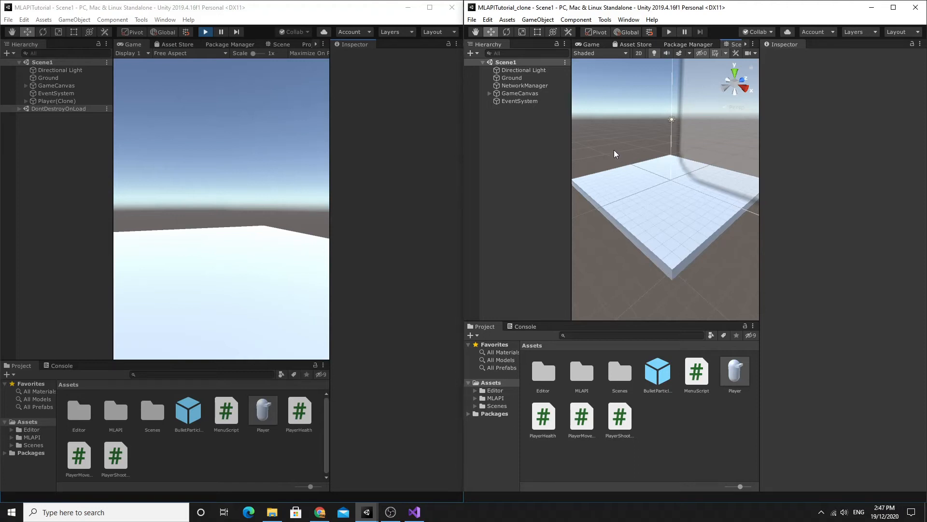
mouse_move(643, 139)
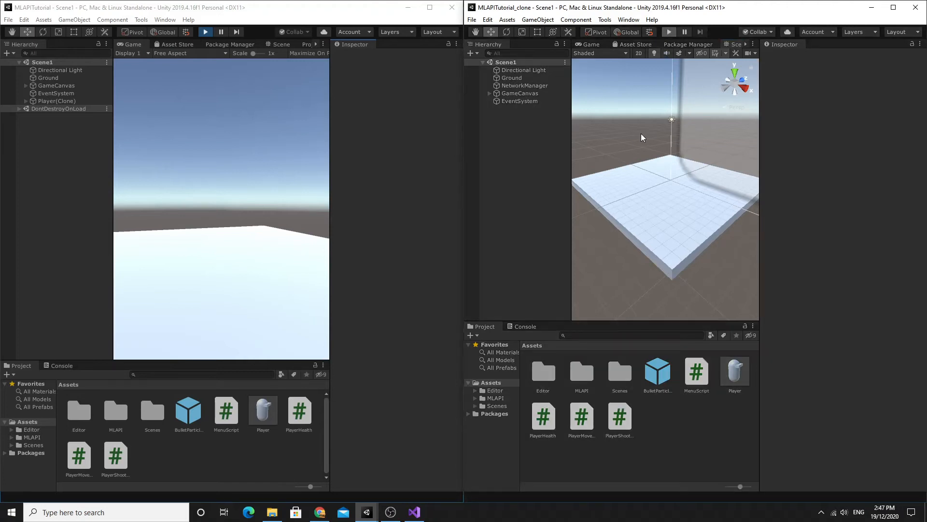
Enter play mode in the clone editor and join the hosted game
left_click(586, 44)
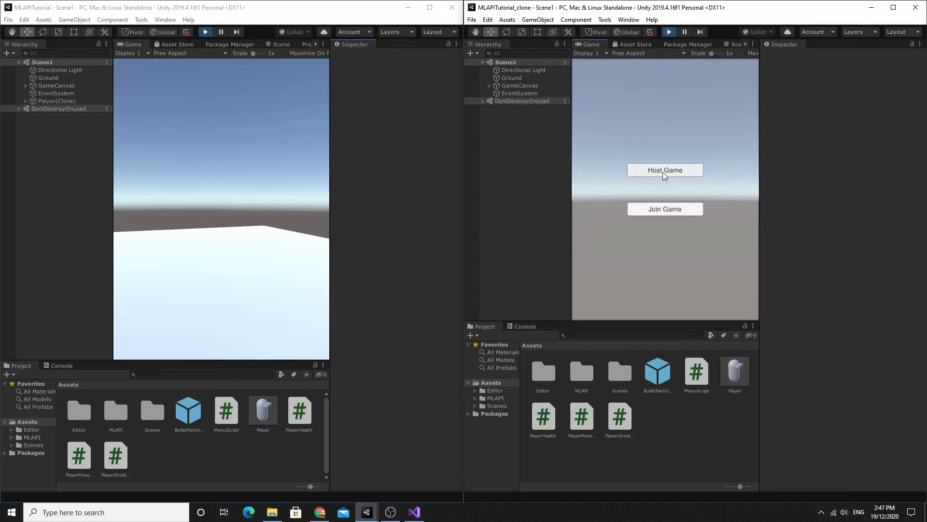
left_click(664, 170)
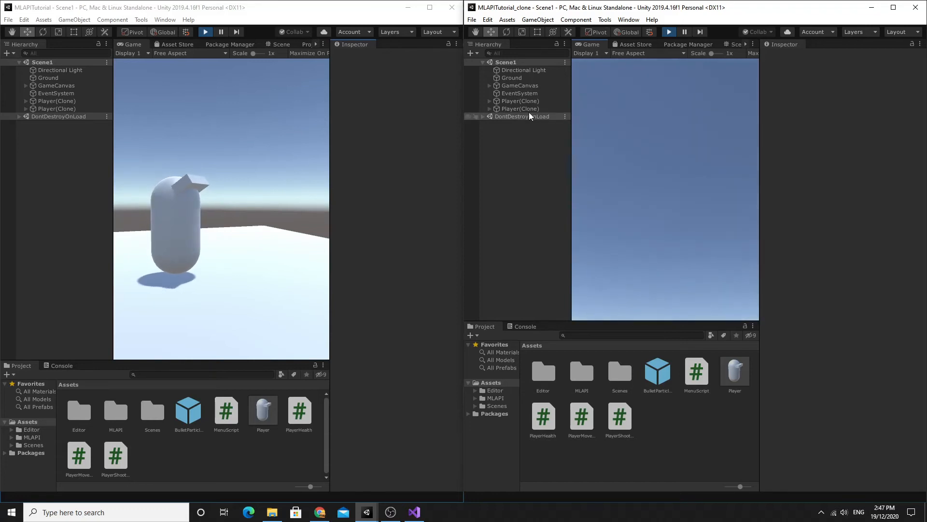
Inspect the second player in the clone, shoot it from the host until its health reads -340, then select it in the host editor
left_click(520, 108)
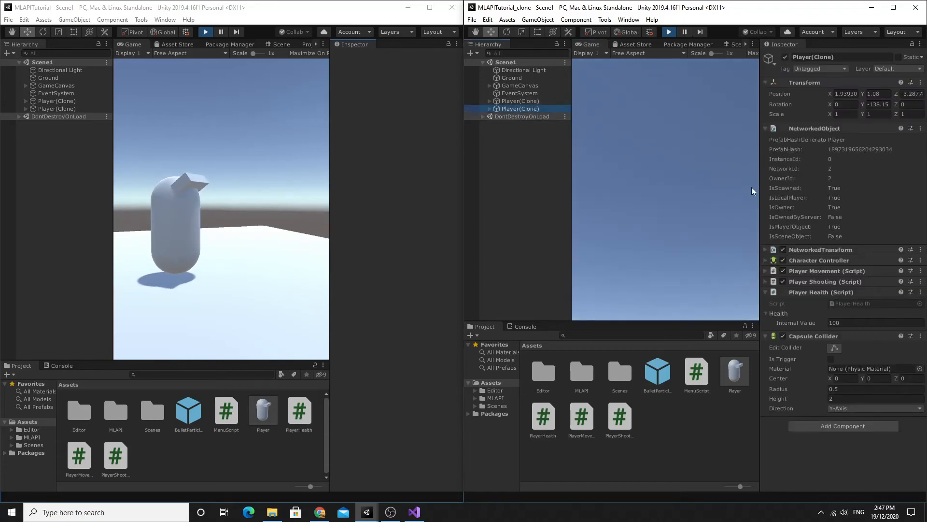
mouse_move(797, 202)
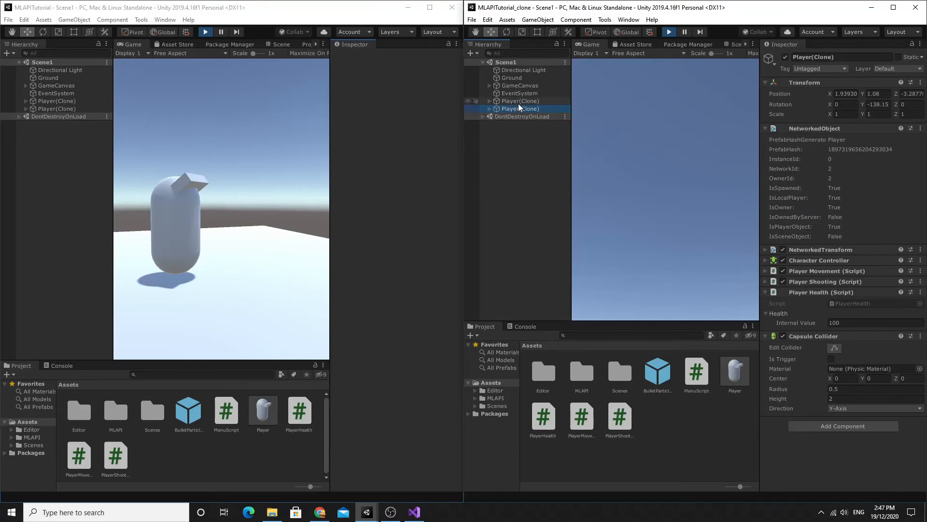
left_click(519, 101)
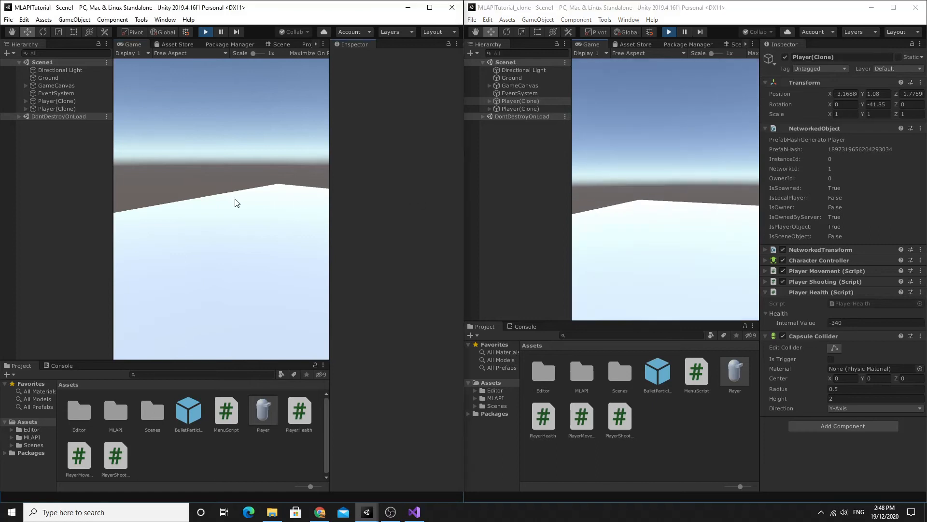
left_click(57, 109)
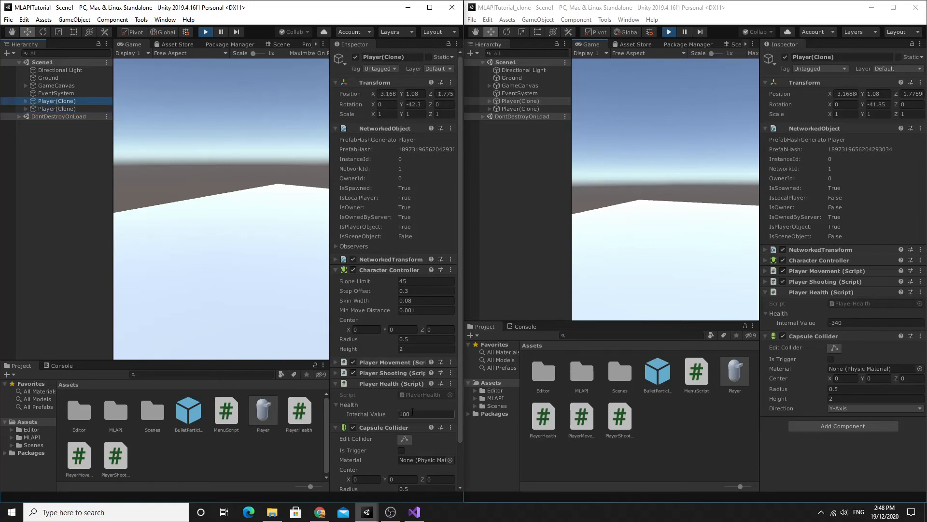
Compare the host's Health value of 100 with the clone's -340, then go to the MLAPI messaging docs in the browser
left_click(426, 413)
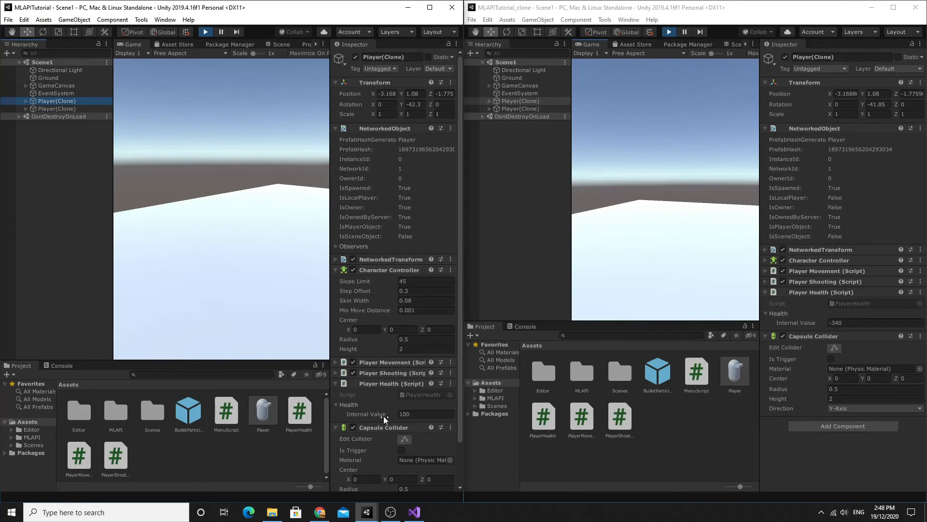
mouse_move(384, 418)
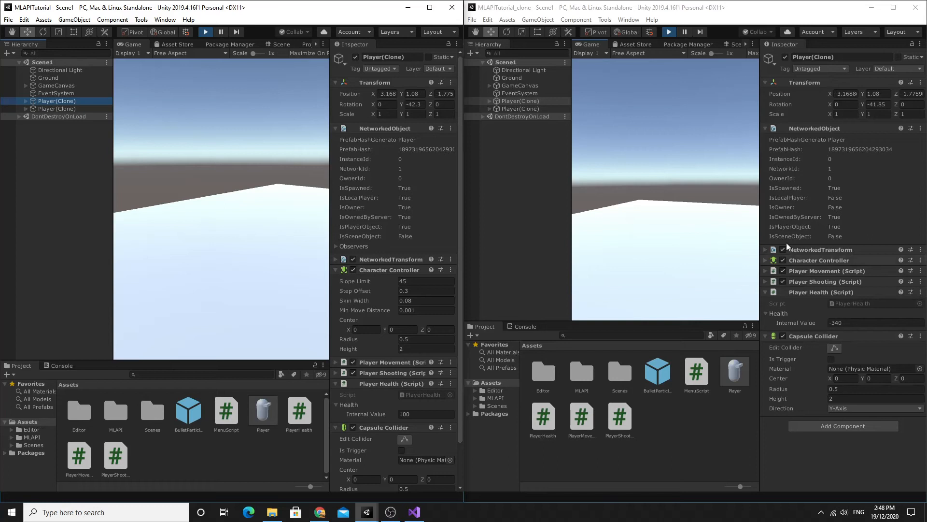
mouse_move(728, 236)
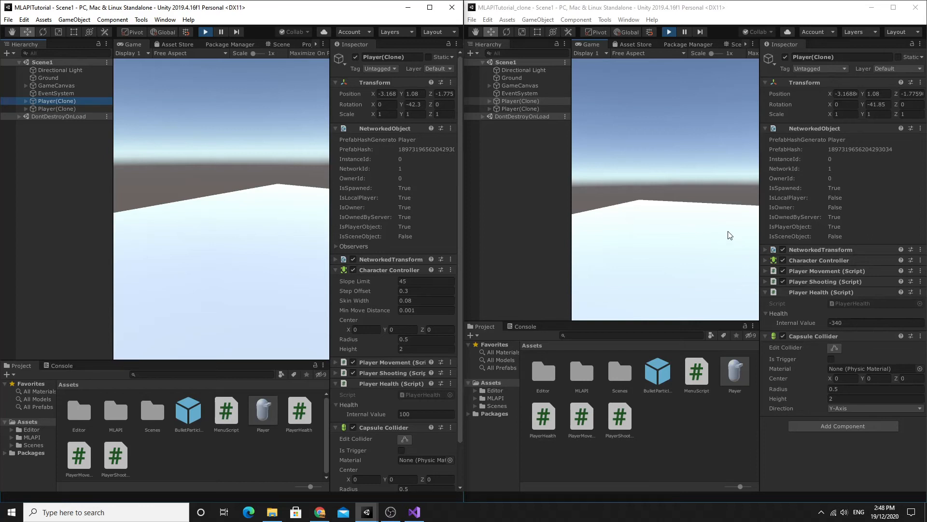
mouse_move(402, 381)
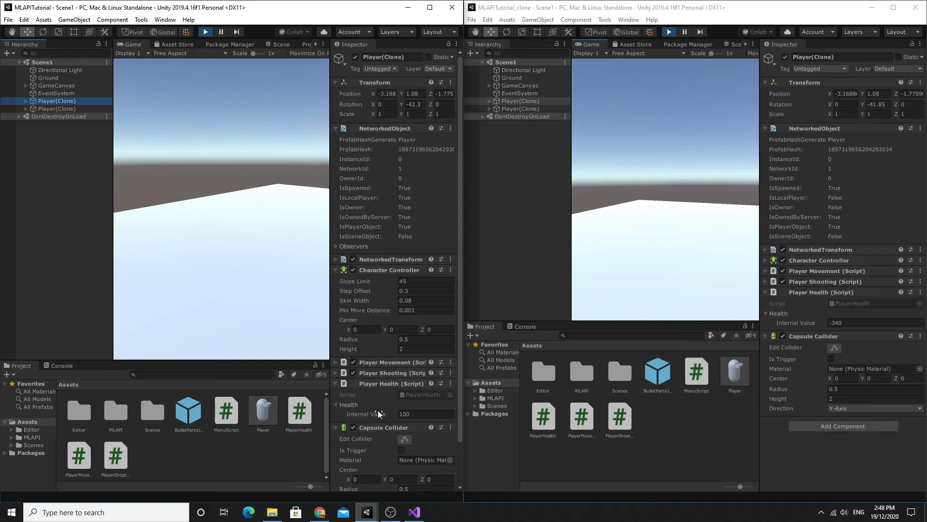
mouse_move(388, 405)
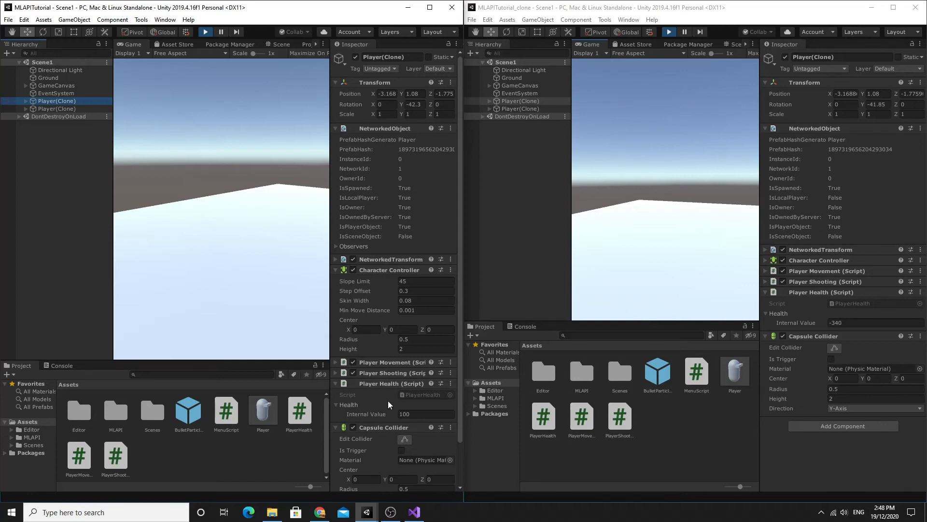
left_click(414, 512)
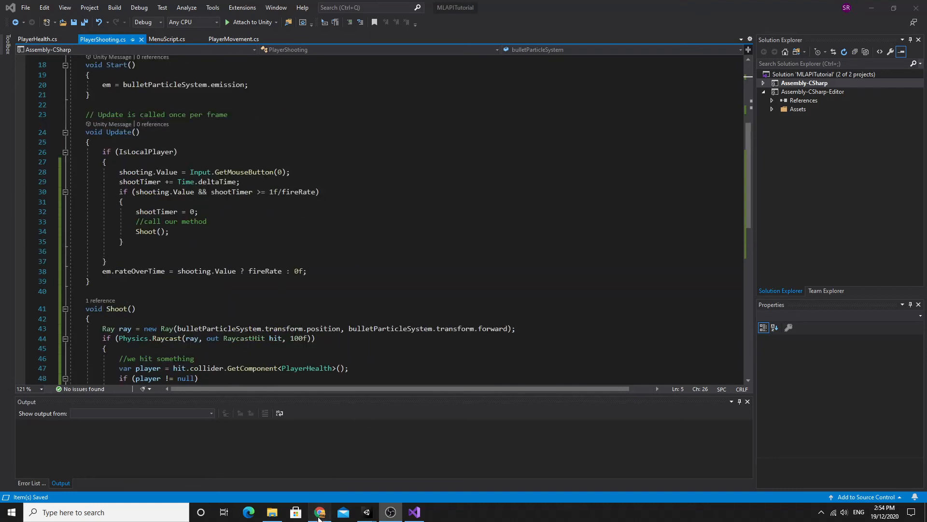
left_click(319, 512)
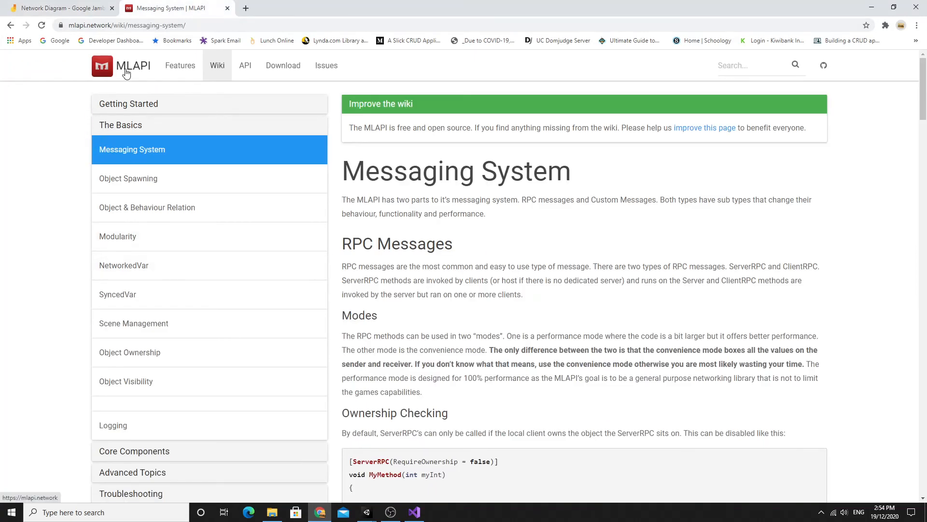
mouse_move(65, 159)
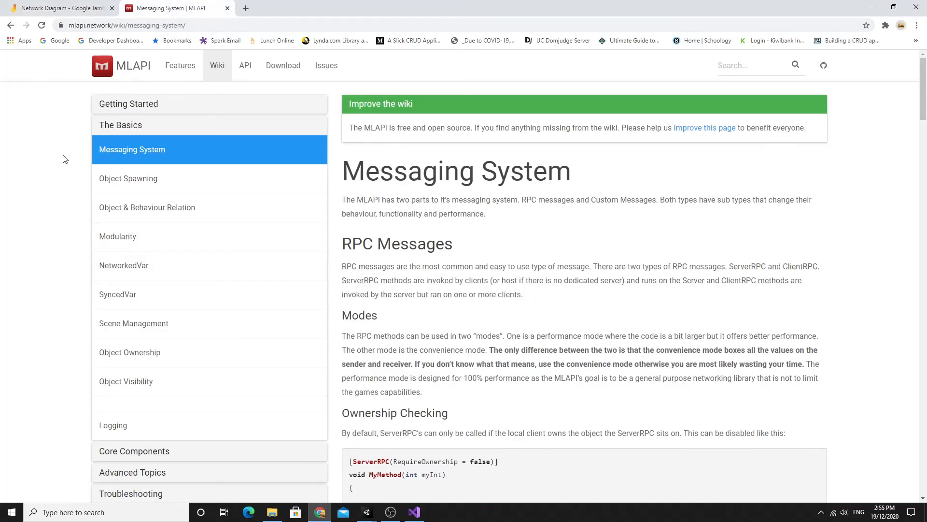
mouse_move(116, 152)
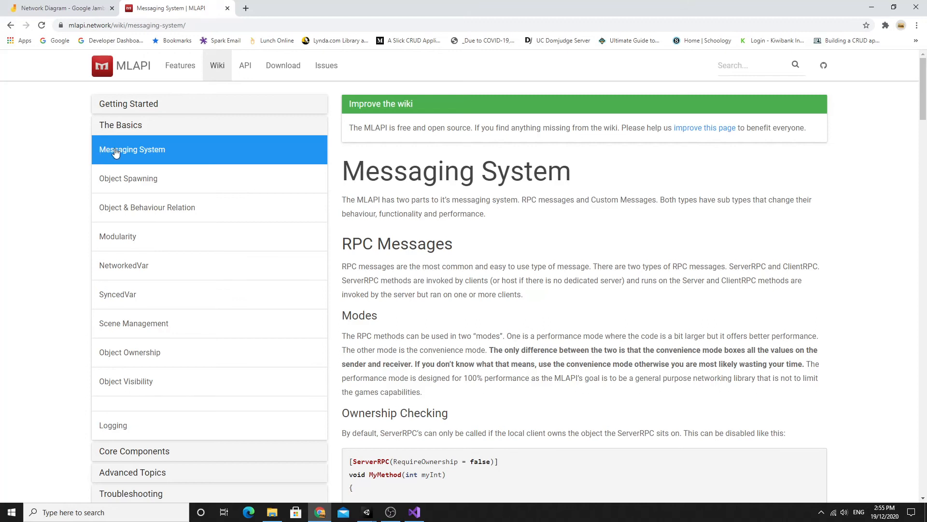
mouse_move(135, 153)
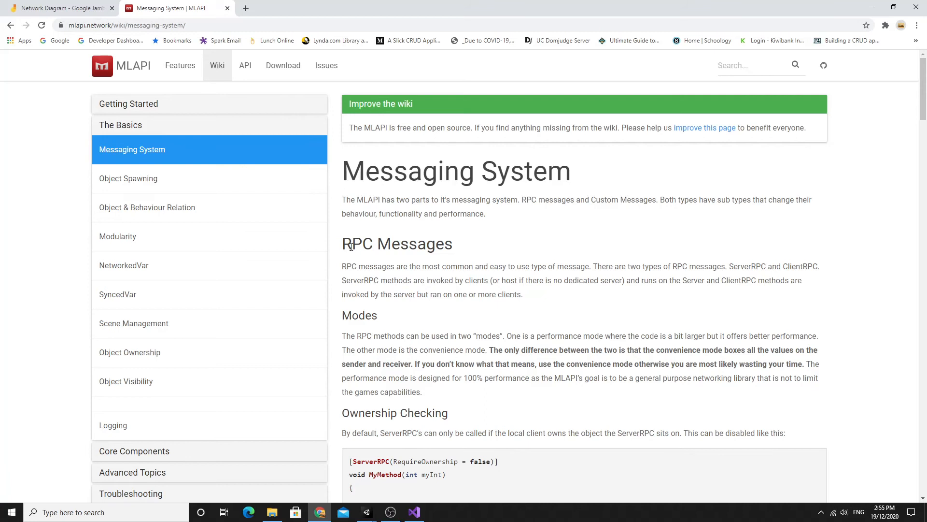
double_click(358, 244)
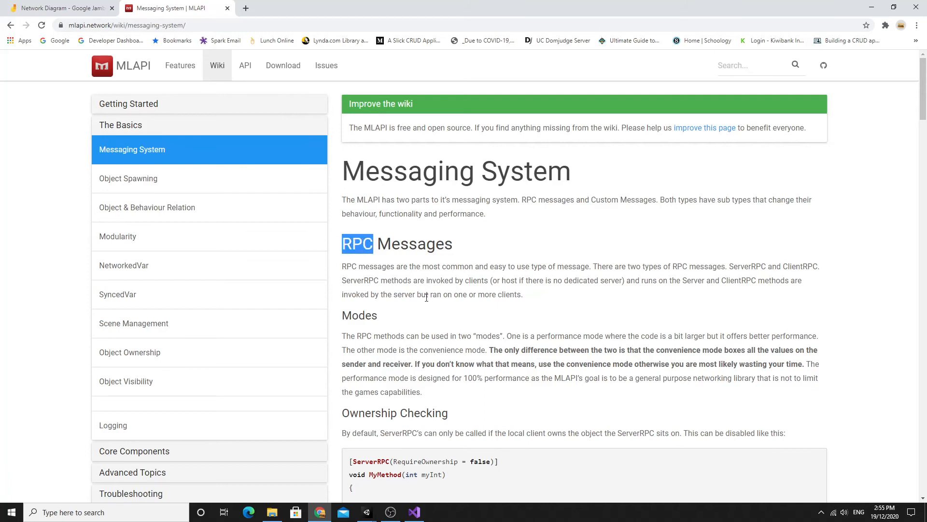
mouse_move(394, 243)
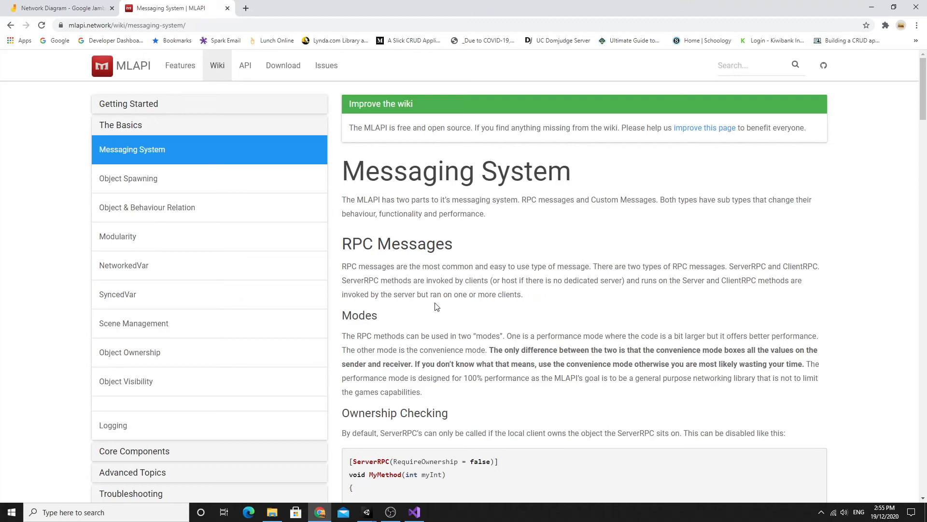
mouse_move(414, 246)
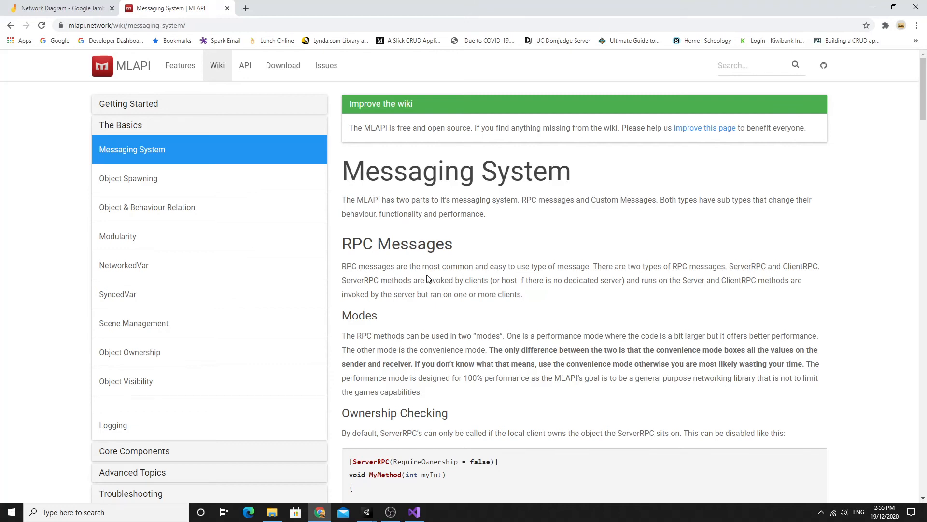
scroll("down", 3)
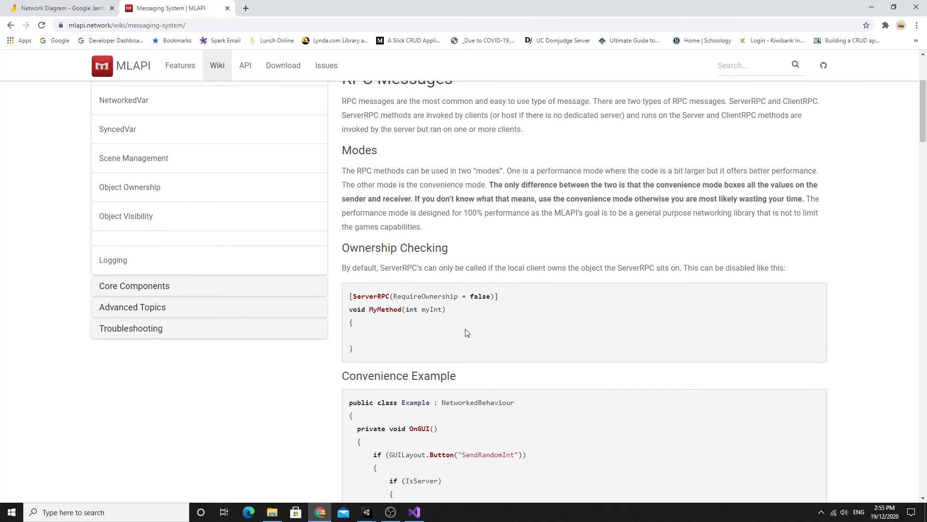
scroll("up", 3)
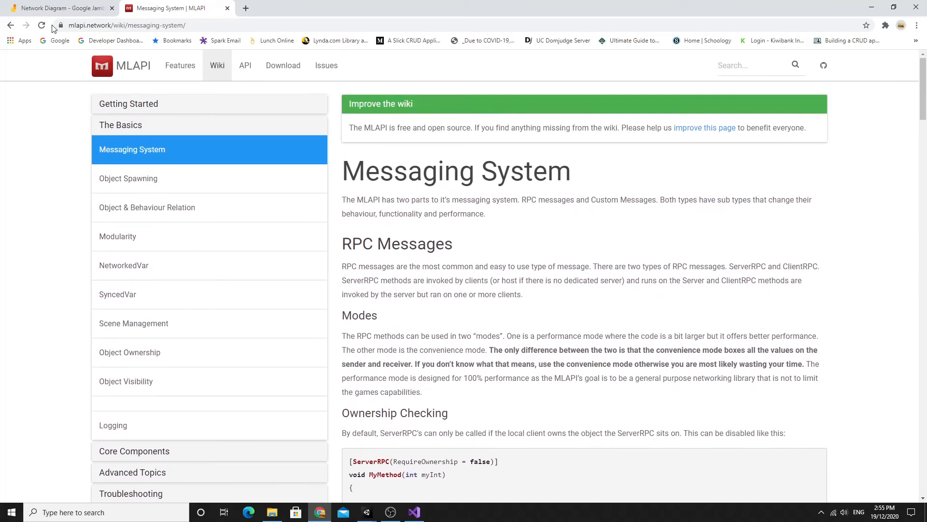
Bring up the Network Diagram Jamboard showing Server, Bobs PC and Tims PC boxes
left_click(59, 8)
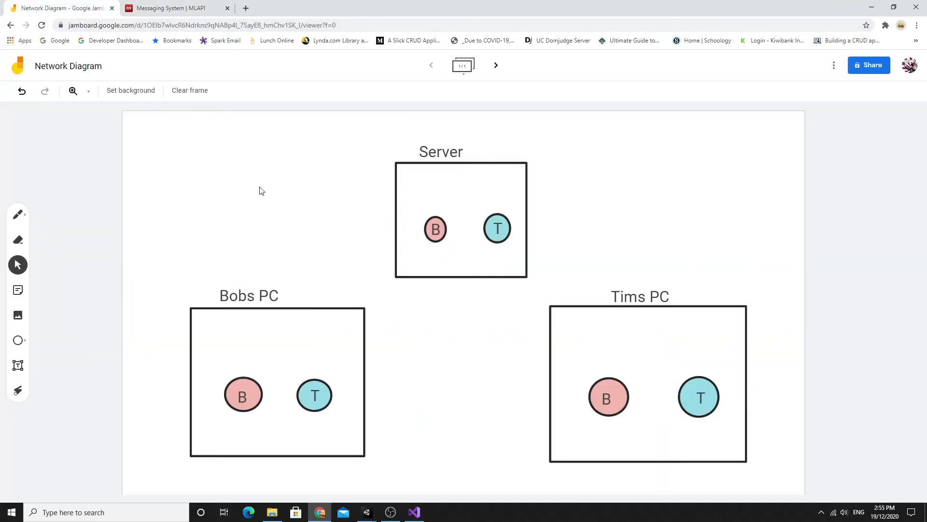
mouse_move(301, 196)
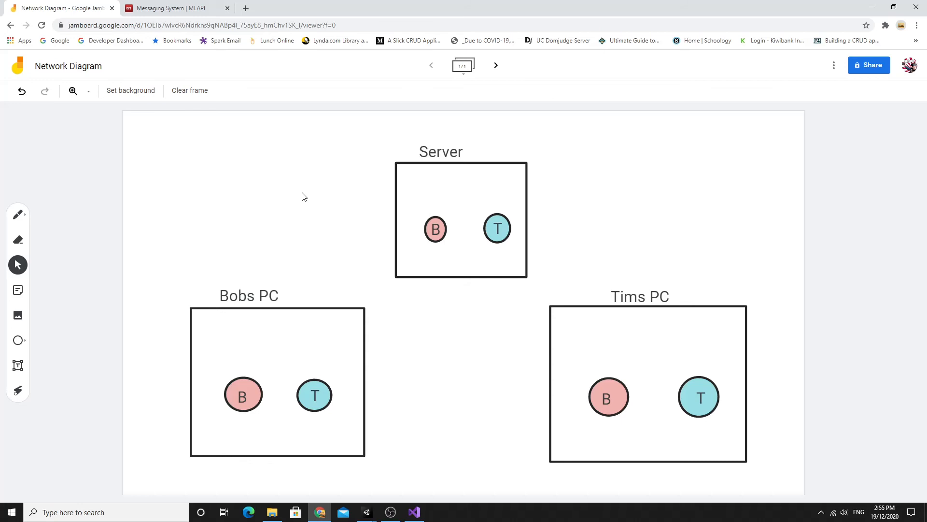
mouse_move(345, 250)
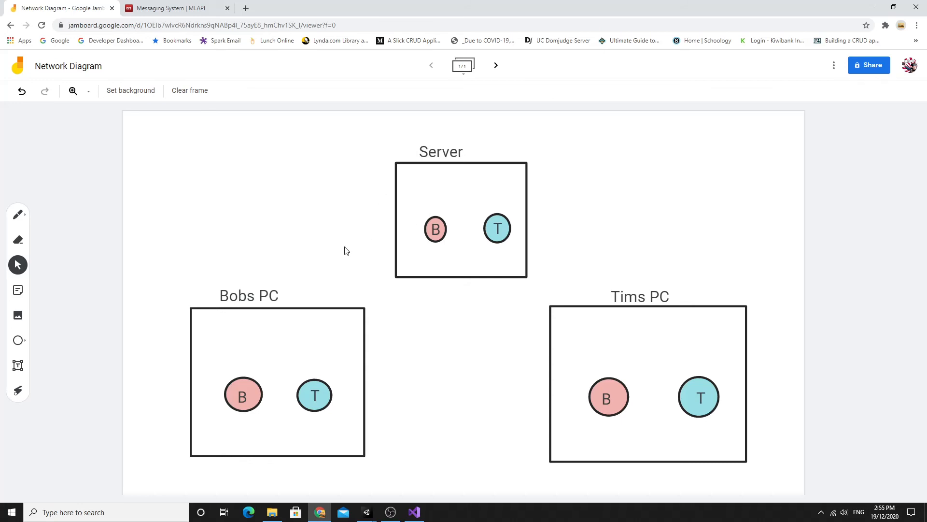
mouse_move(241, 288)
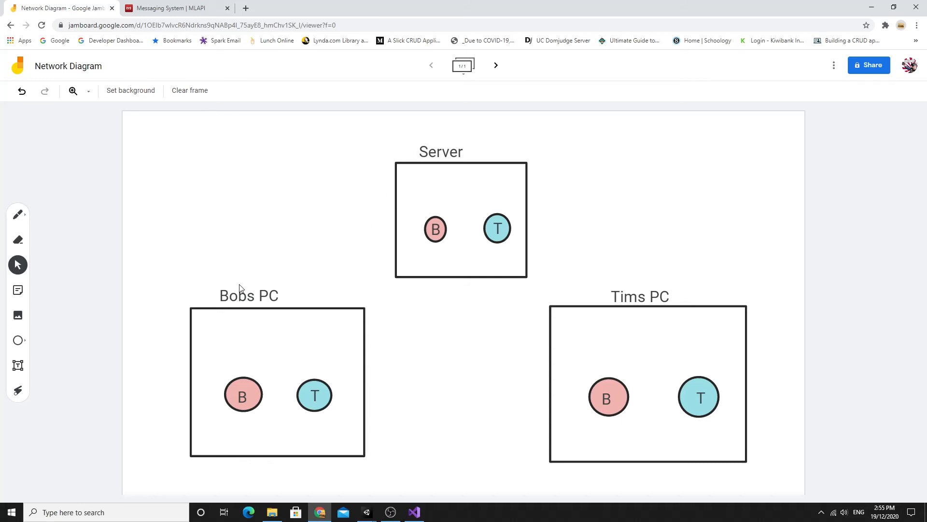
mouse_move(225, 309)
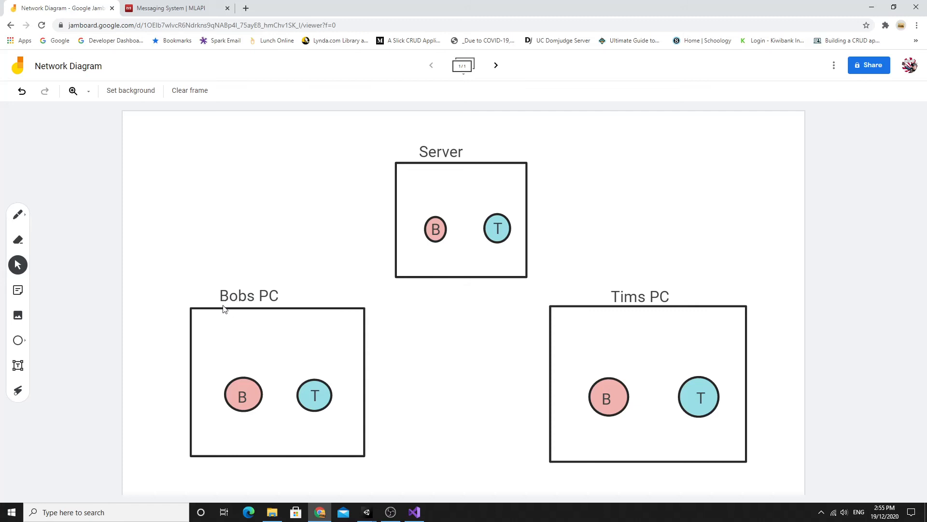
mouse_move(212, 378)
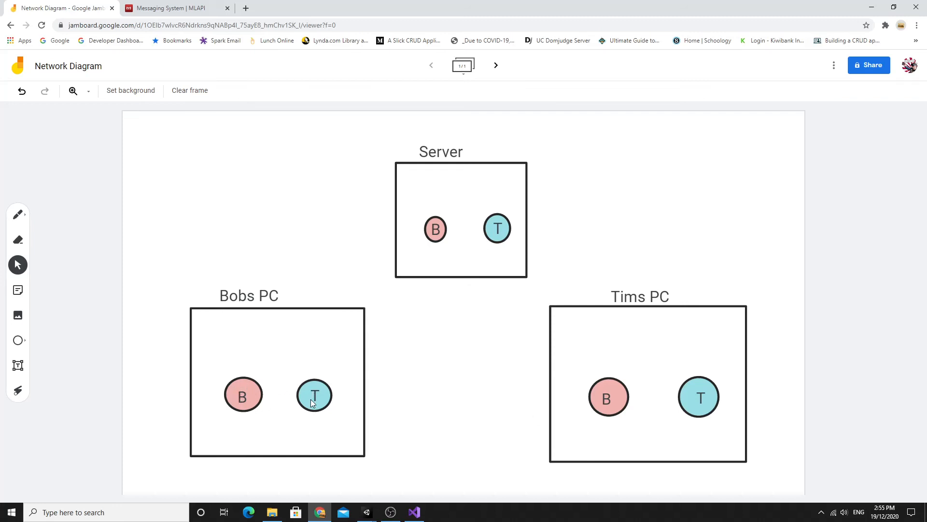
mouse_move(582, 399)
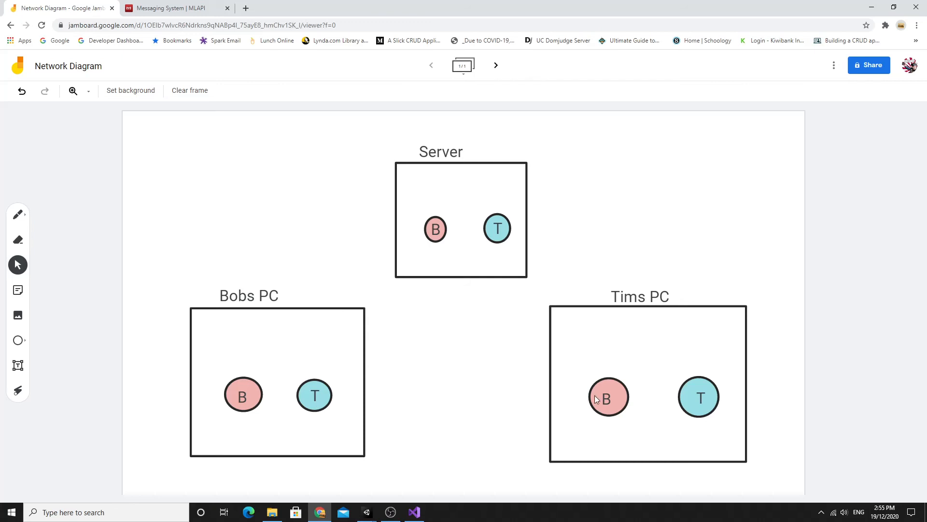
mouse_move(615, 401)
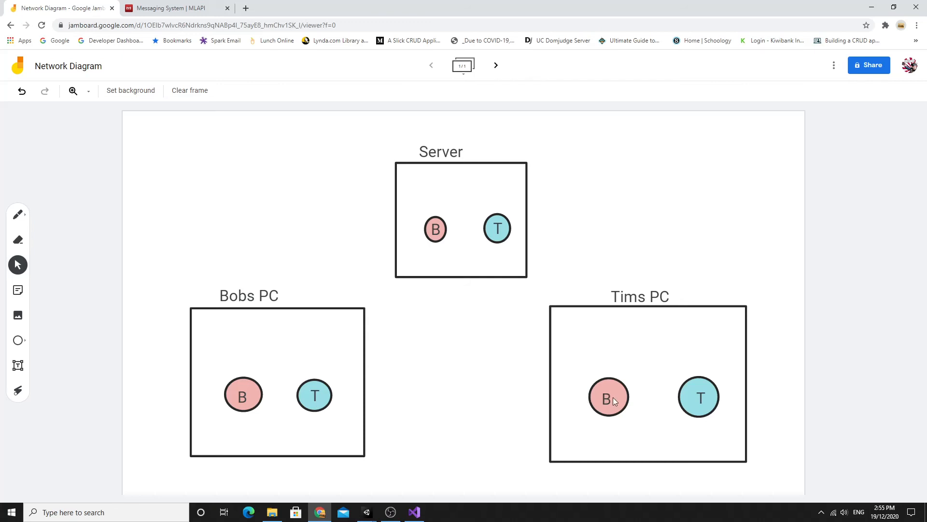
mouse_move(684, 400)
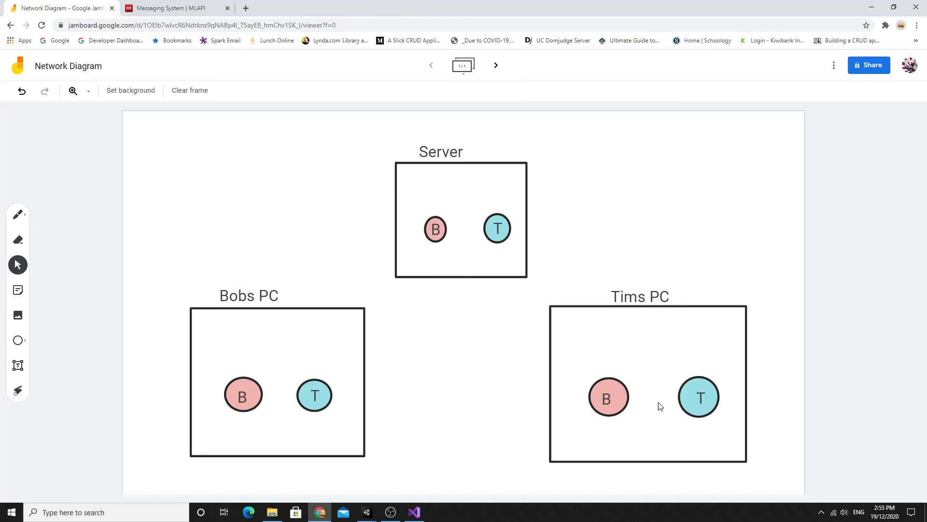
Draw an arrow from T to B and a handwritten note in Tims PC, then erase them
left_click(17, 215)
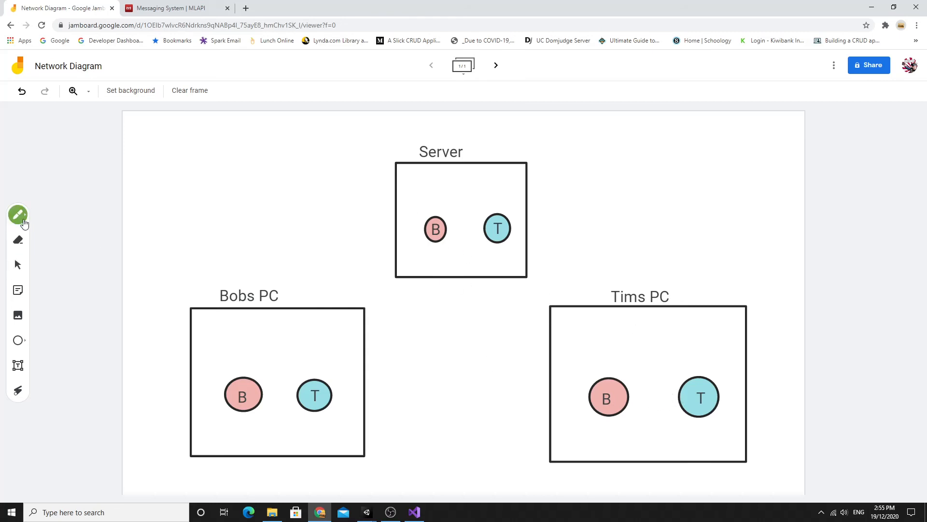
left_click_drag(633, 396, 671, 396)
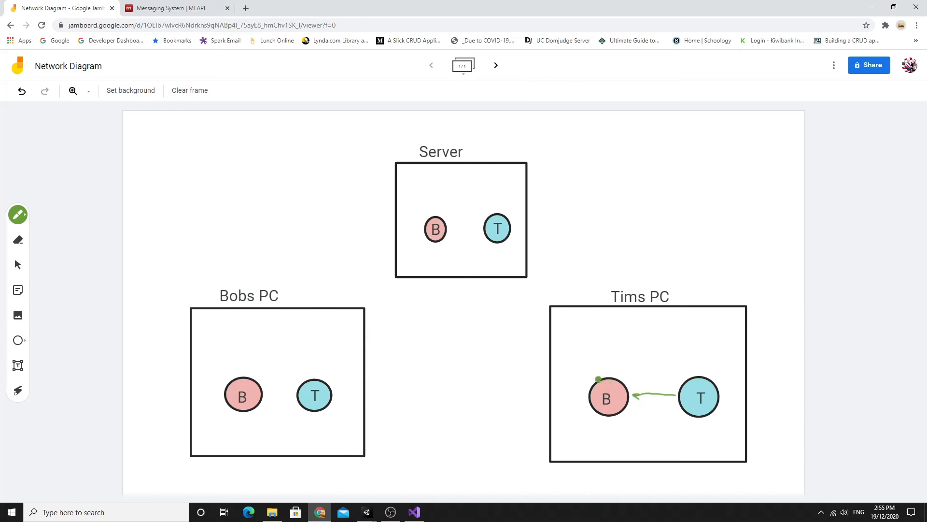
left_click_drag(589, 357, 606, 354)
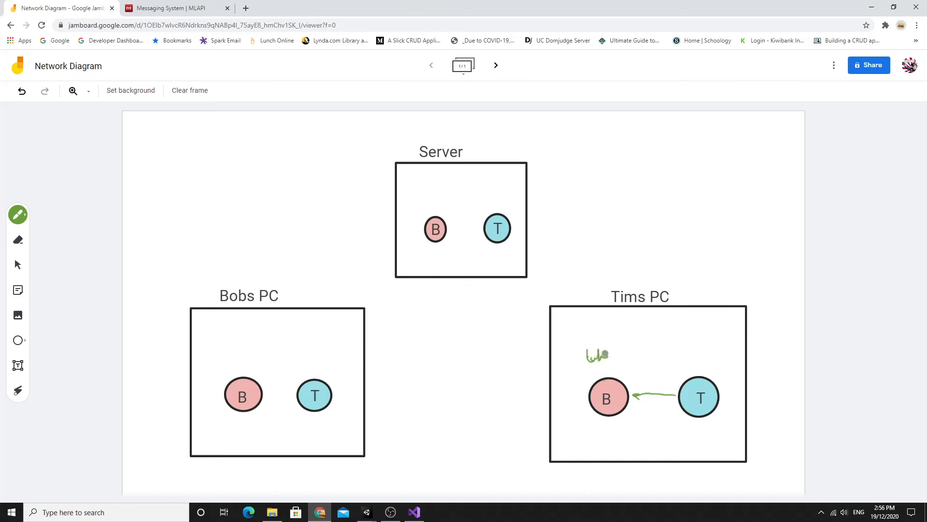
left_click_drag(591, 353, 635, 349)
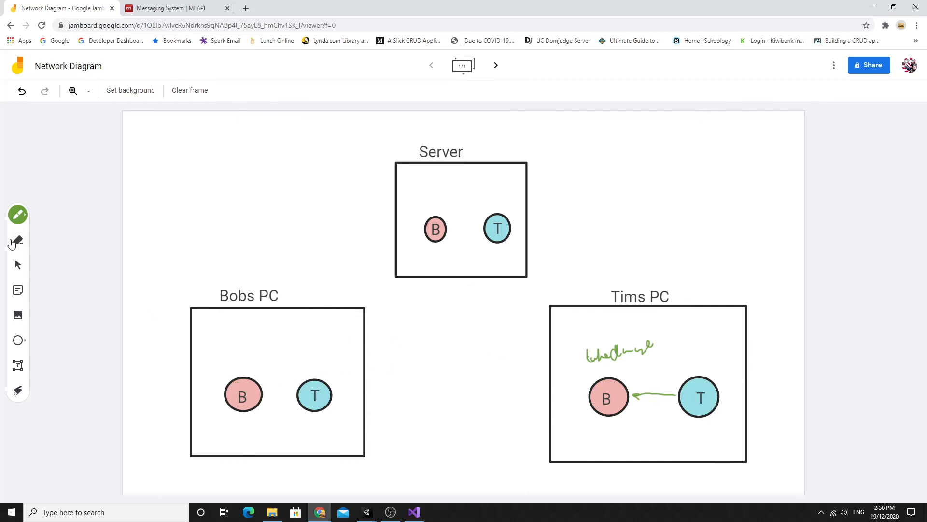
left_click(18, 239)
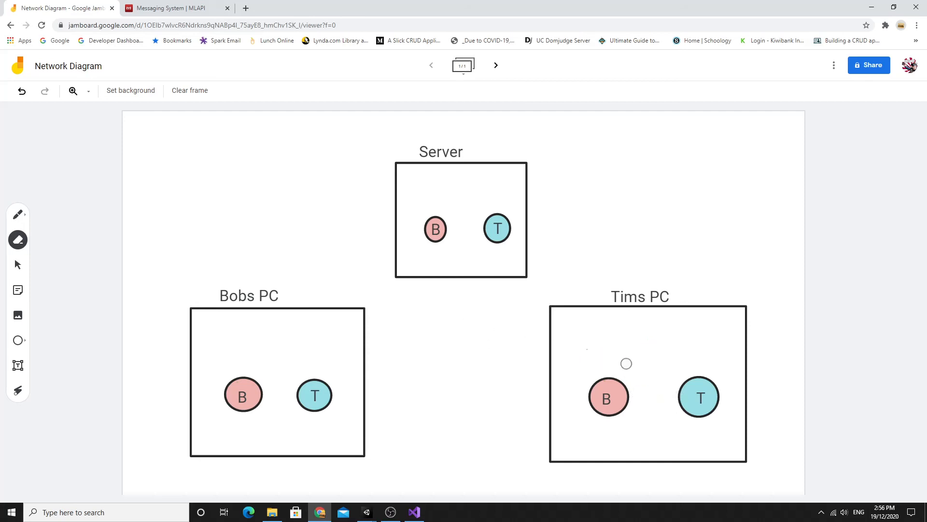
Write ServerRPC beside the Server box and sketch Tim hitting Bob with a take damage label
left_click(17, 214)
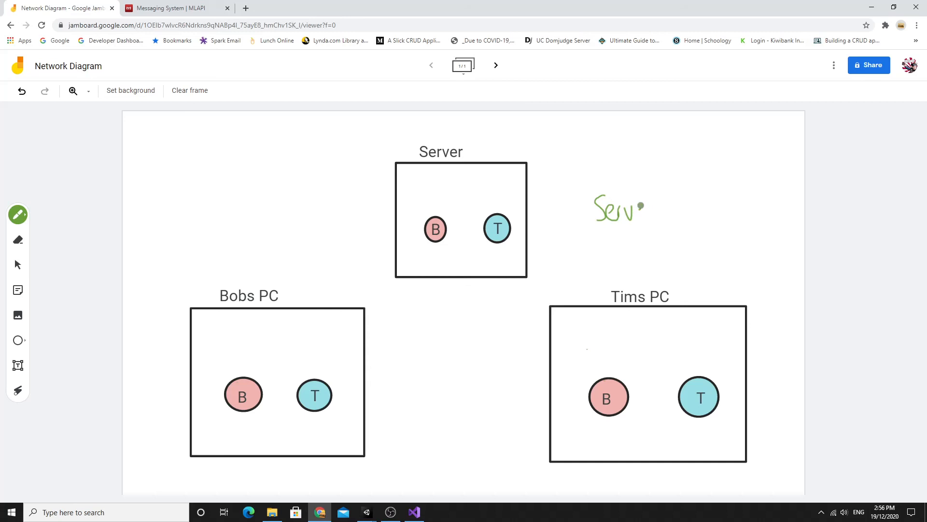
left_click_drag(633, 213, 669, 204)
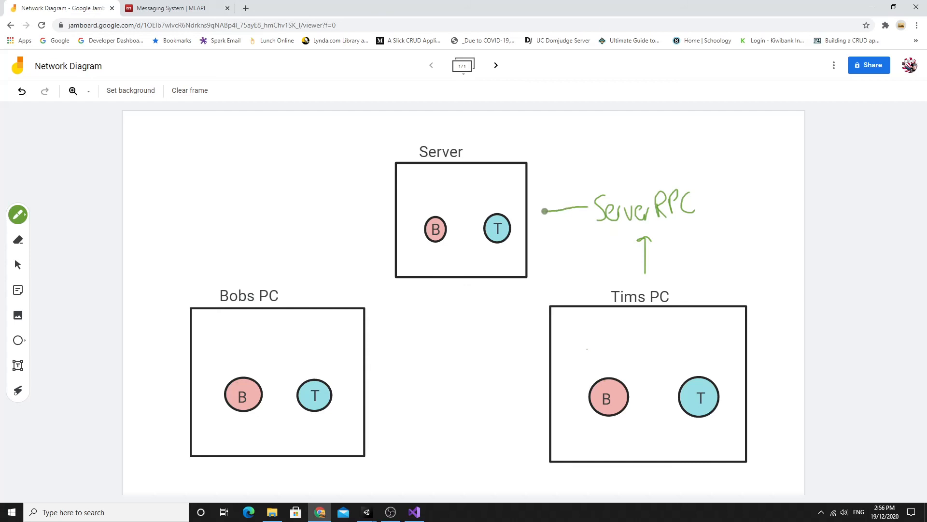
left_click_drag(543, 211, 454, 230)
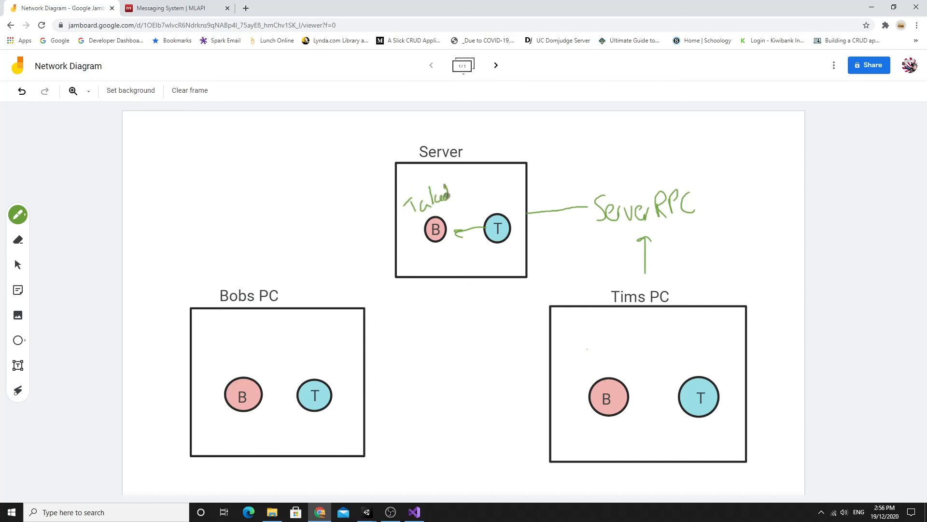
left_click_drag(449, 195, 477, 189)
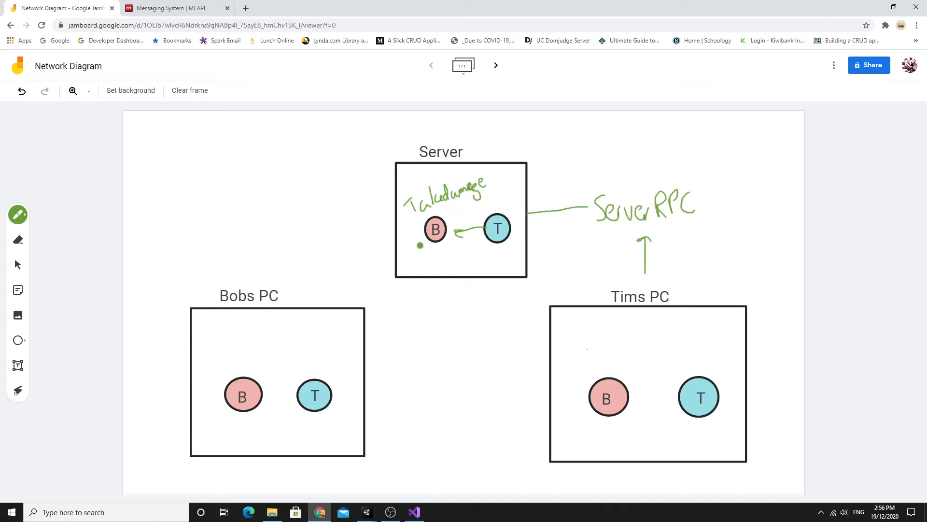
Draw arrows from the Server's B down to Bobs PC and Tims PC
left_click_drag(421, 244, 293, 347)
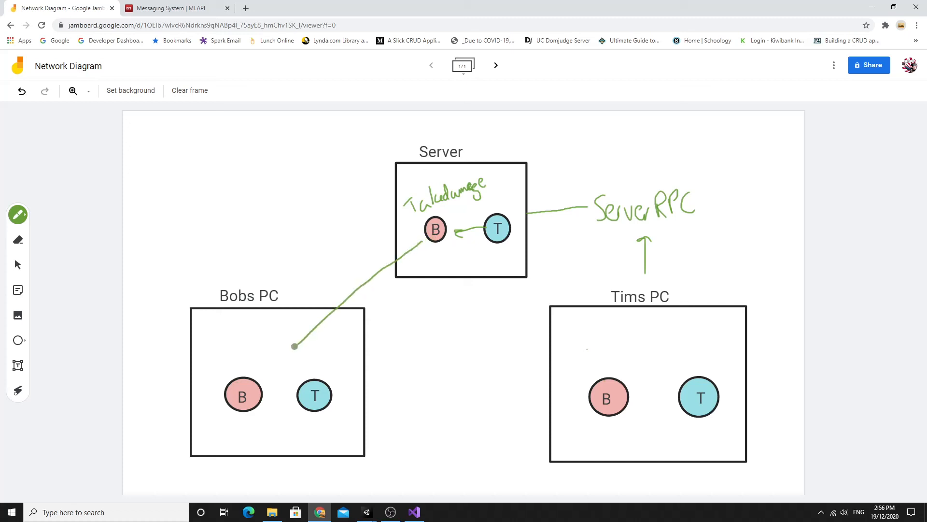
left_click_drag(440, 243, 537, 333)
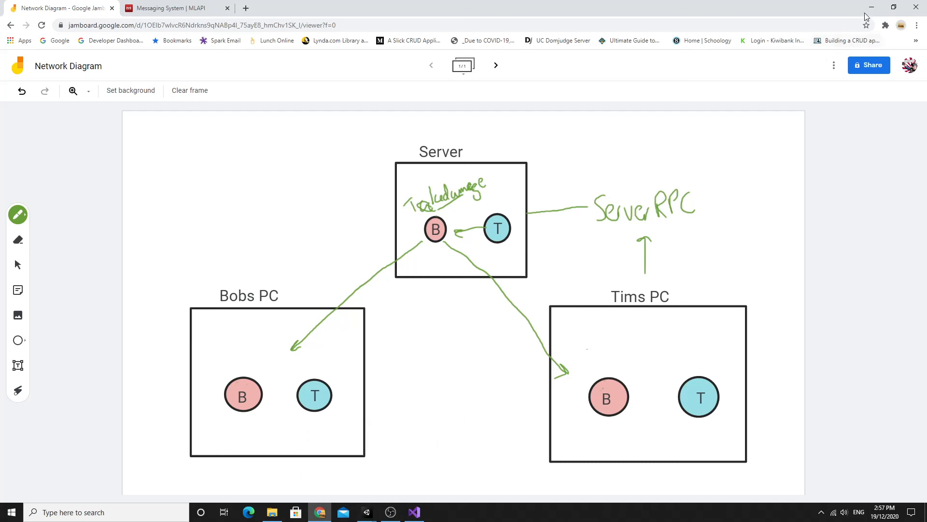
mouse_move(871, 12)
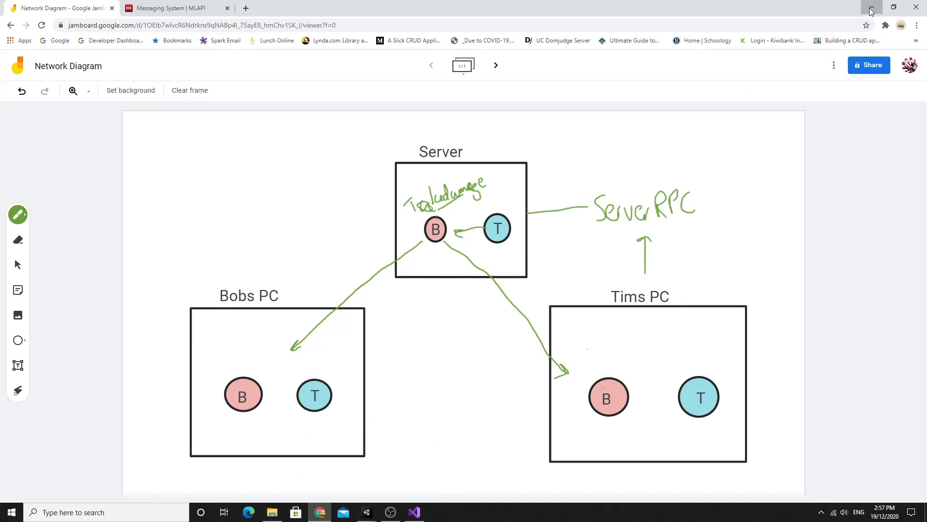
Return to PlayerShooting.cs and add a new 'using MLAPI.' directive below the existing usings
left_click(412, 512)
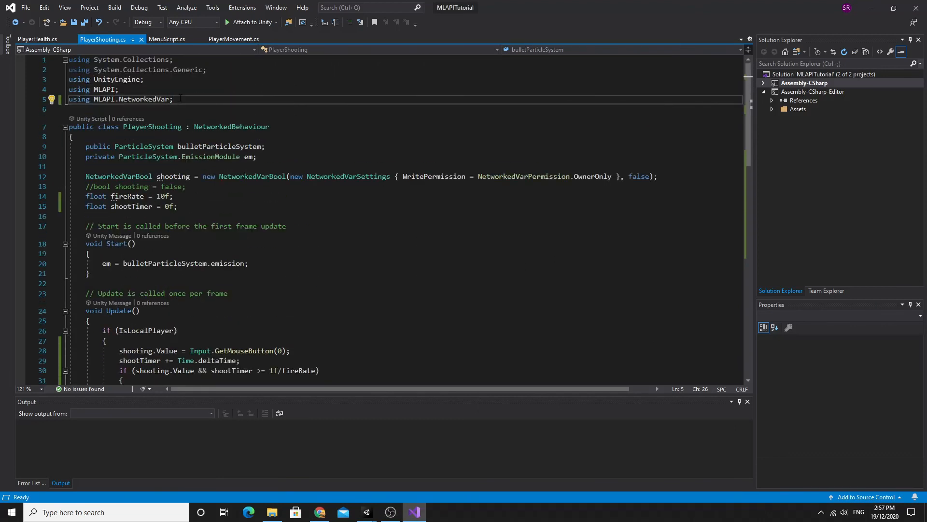
key("enter")
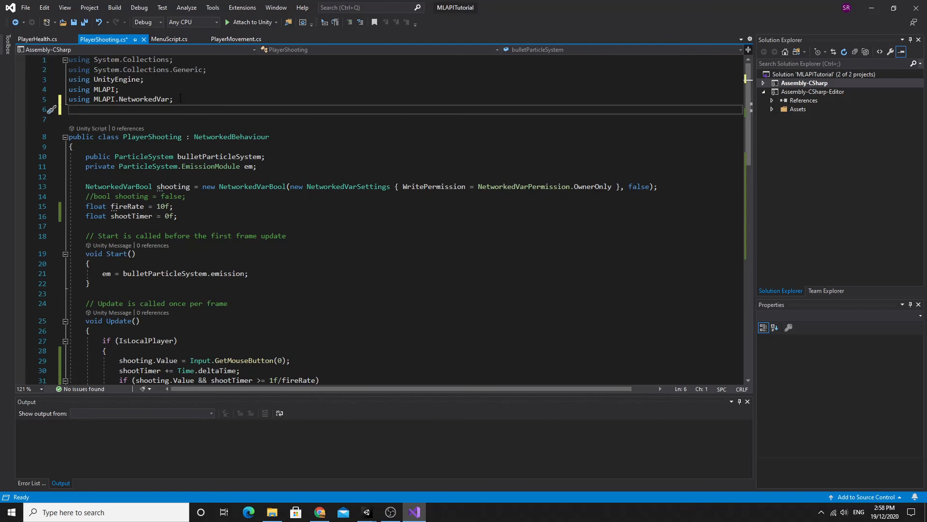
type("using")
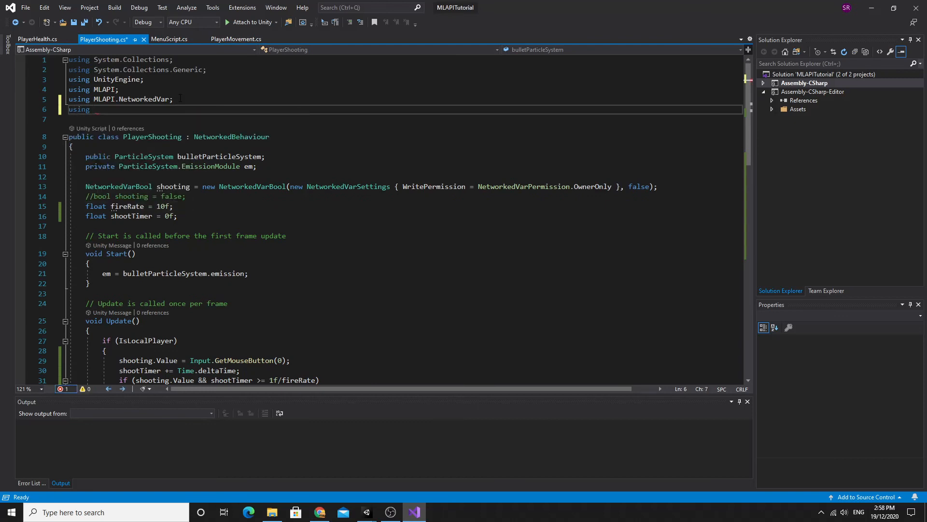
type("MLAPI")
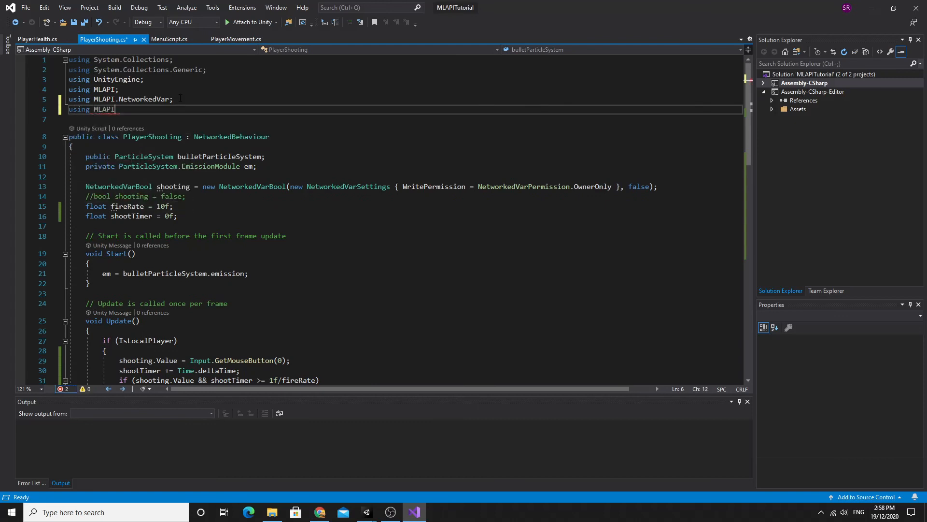
type(".")
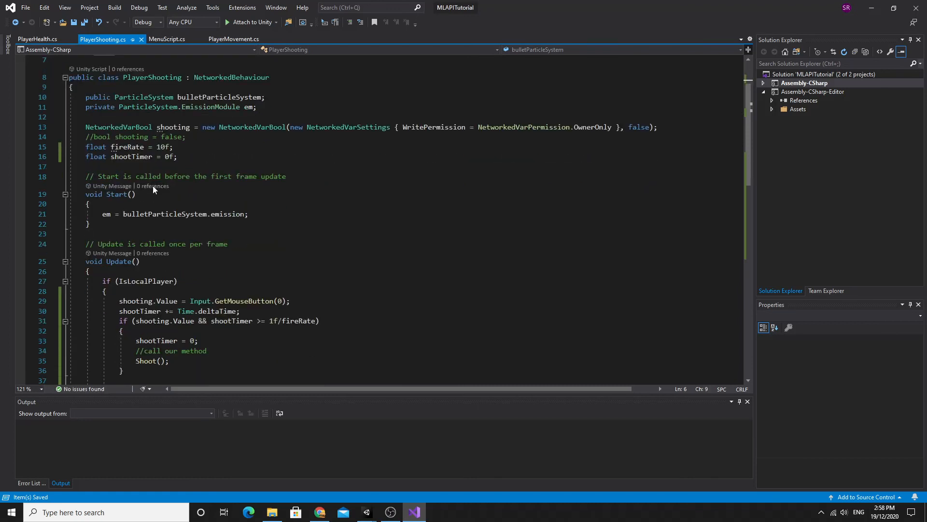
Add the [ServerRPC] attribute above Shoot and select the Shoot() call in Update
scroll("down", 3)
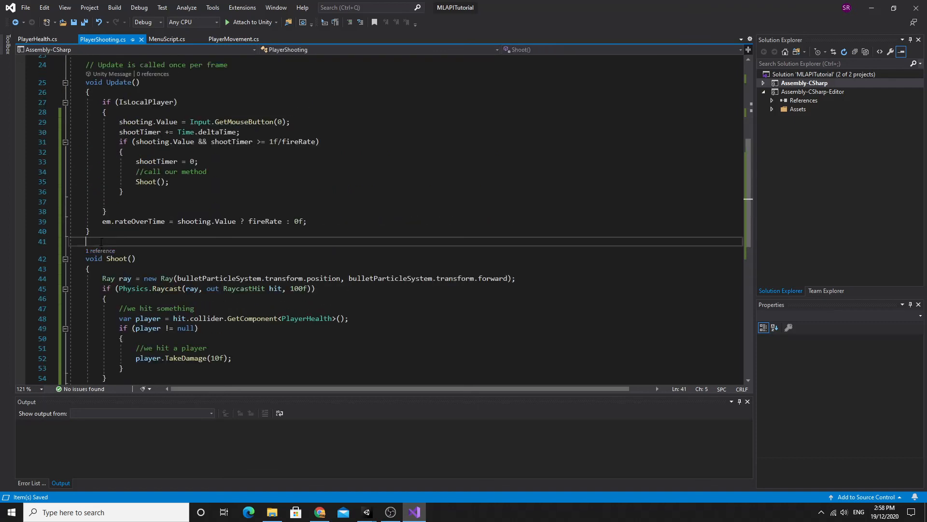
type("[]")
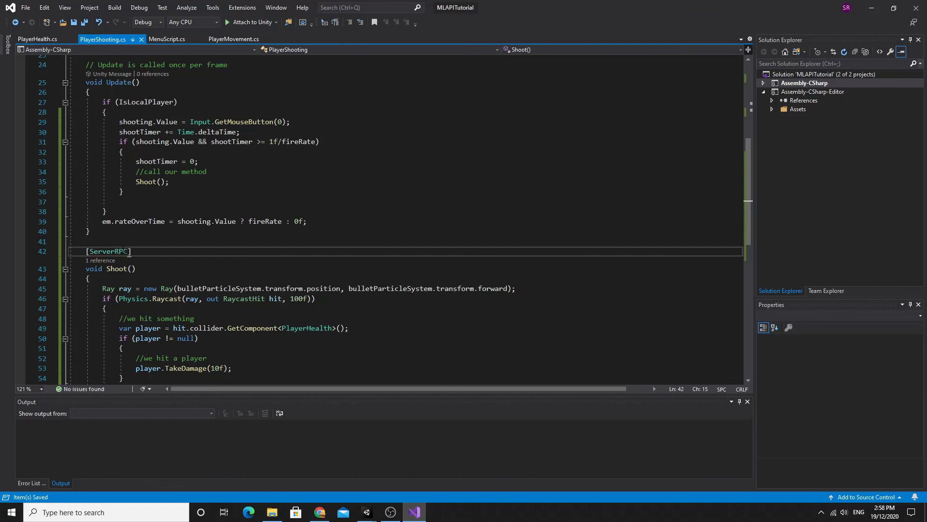
double_click(108, 251)
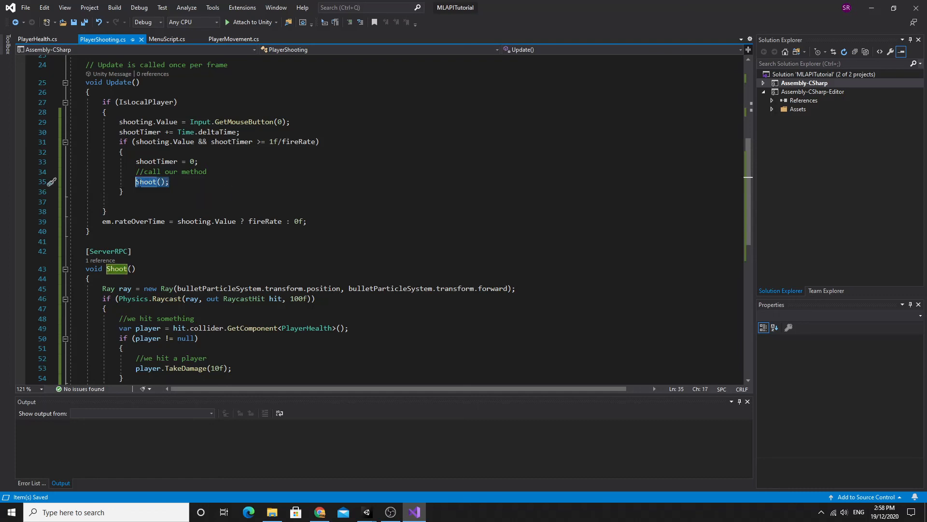
Replace the direct call with InvokeServerRpc(Shoot); in Update
type("InvokeServerRpc")
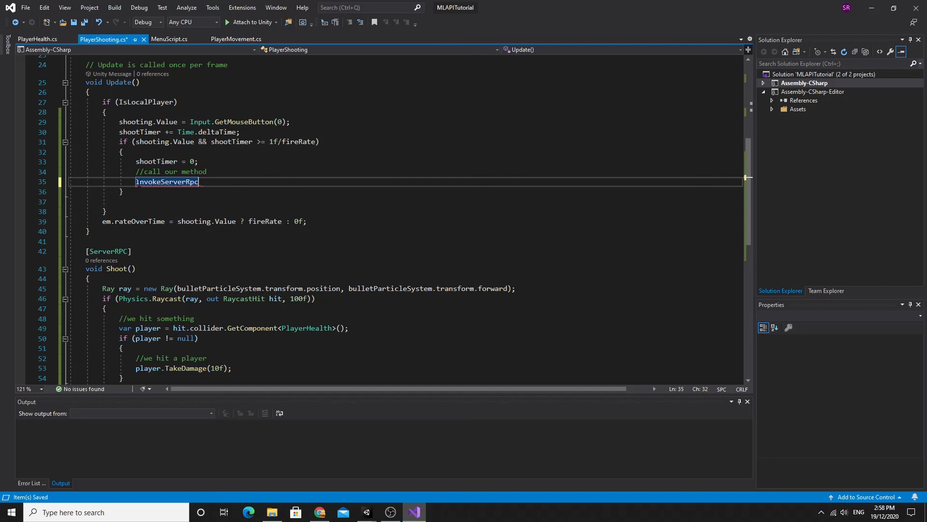
type("(")
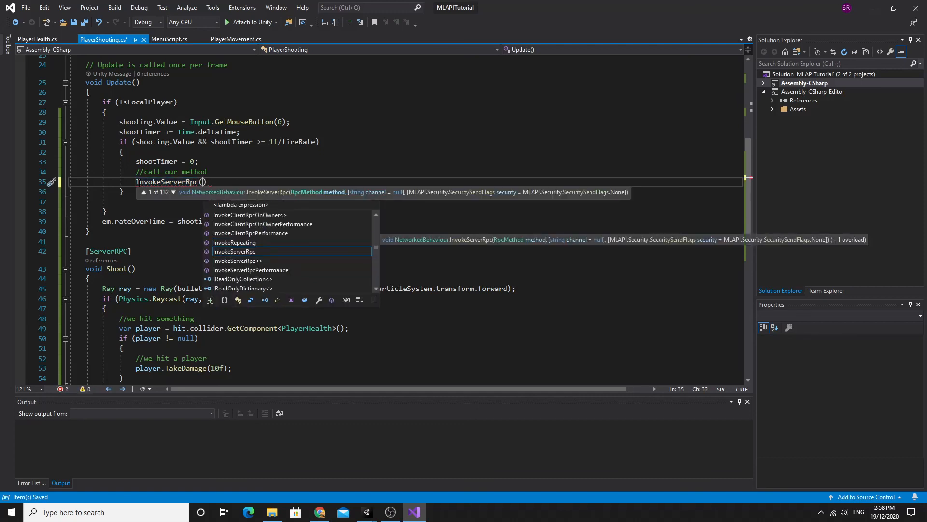
type("Shoot")
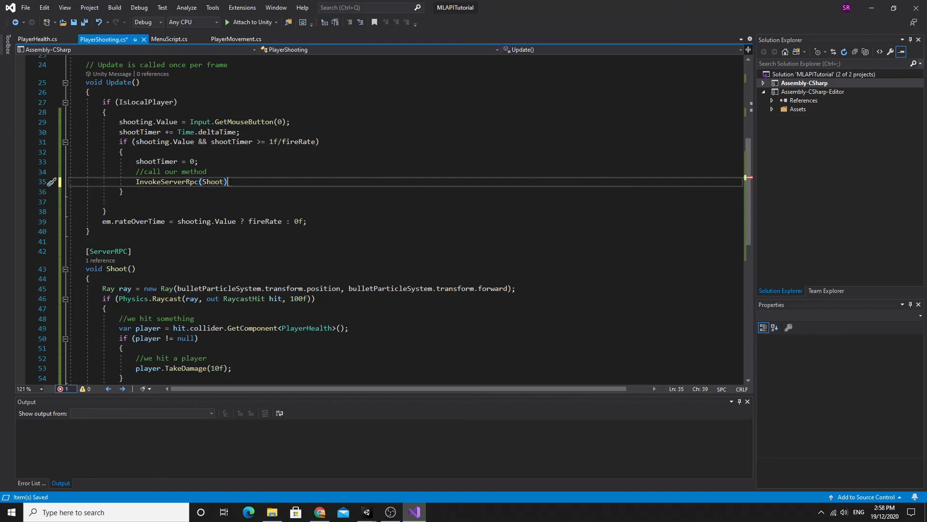
type(";")
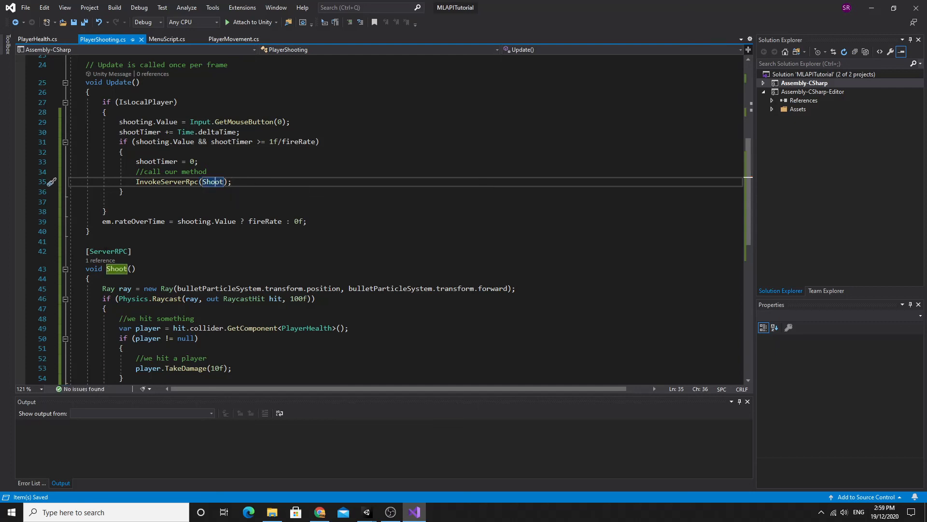
mouse_move(117, 269)
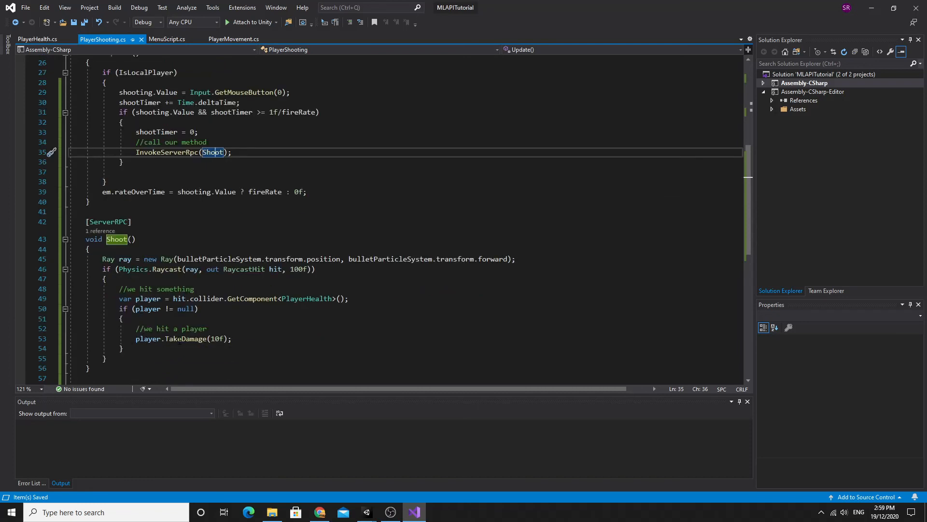
mouse_move(172, 338)
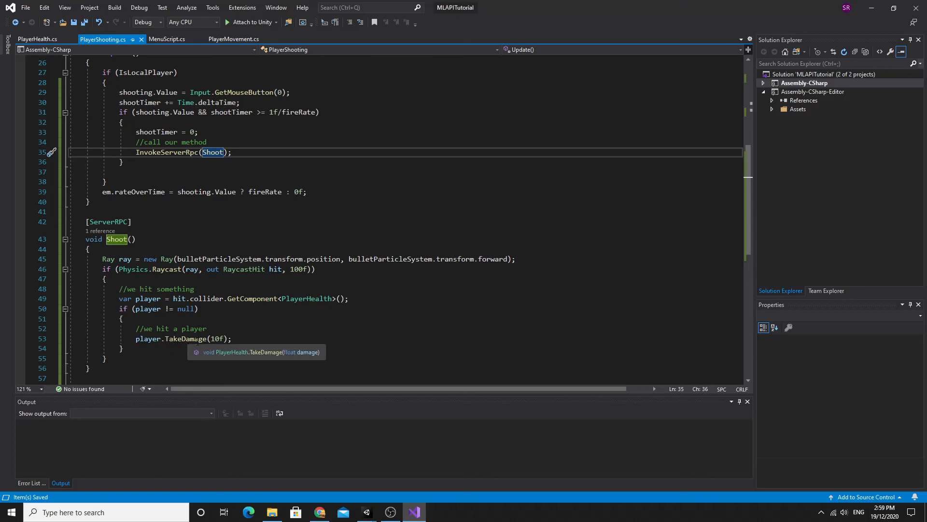
Switch to PlayerHealth.cs and select the networked health variable
left_click(36, 39)
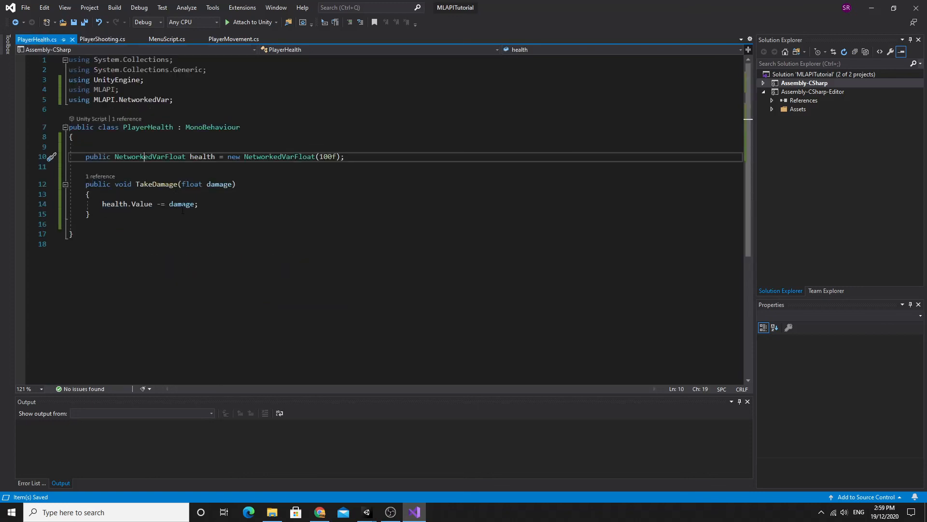
double_click(202, 157)
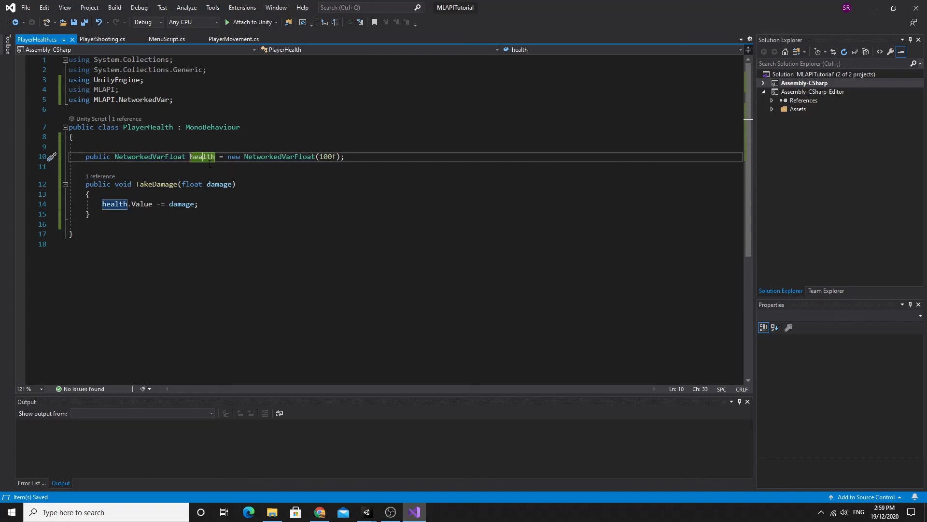